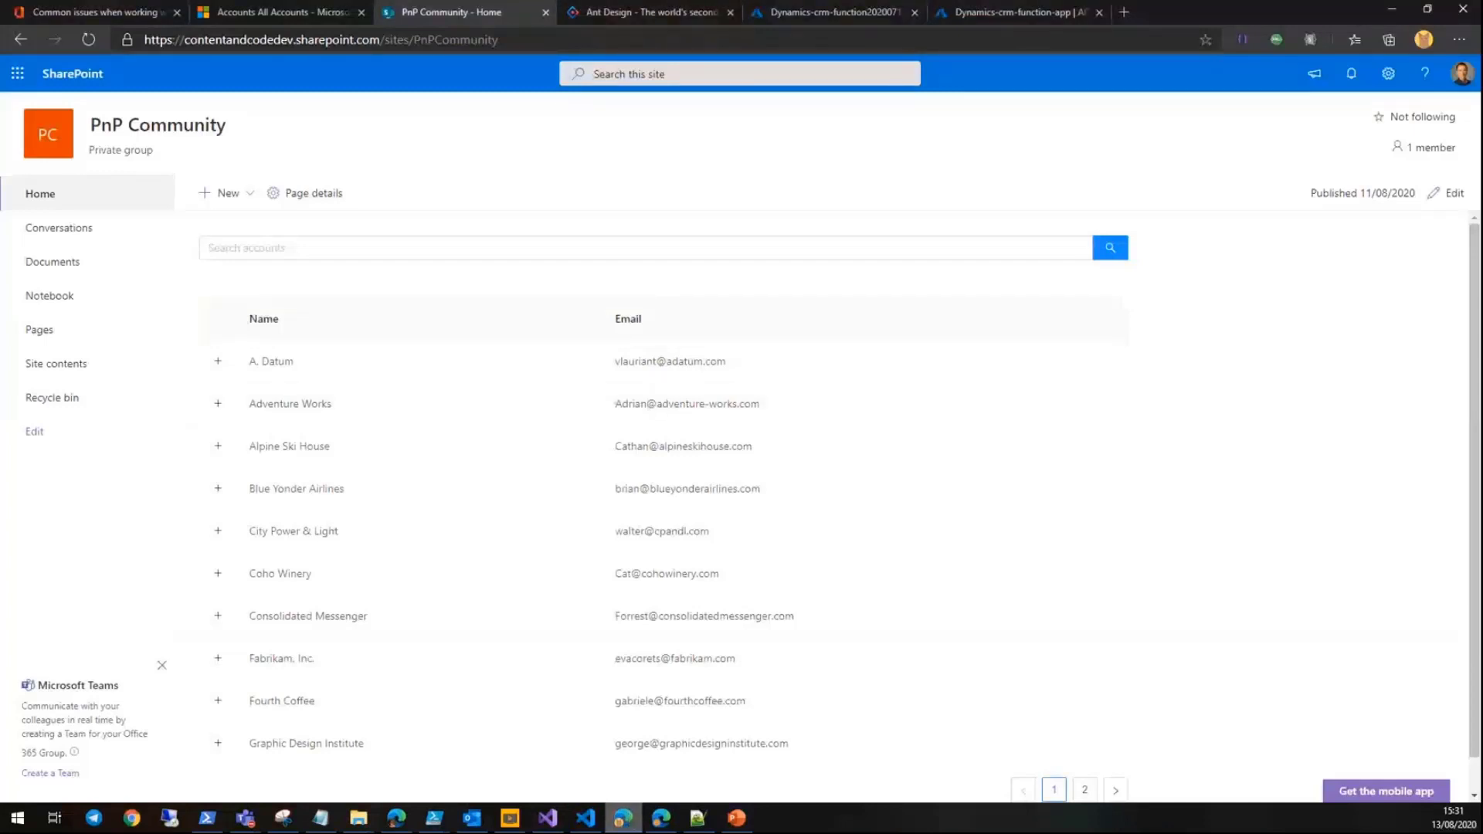
{"action": "mouse_move", "coordinate": [648, 441]}
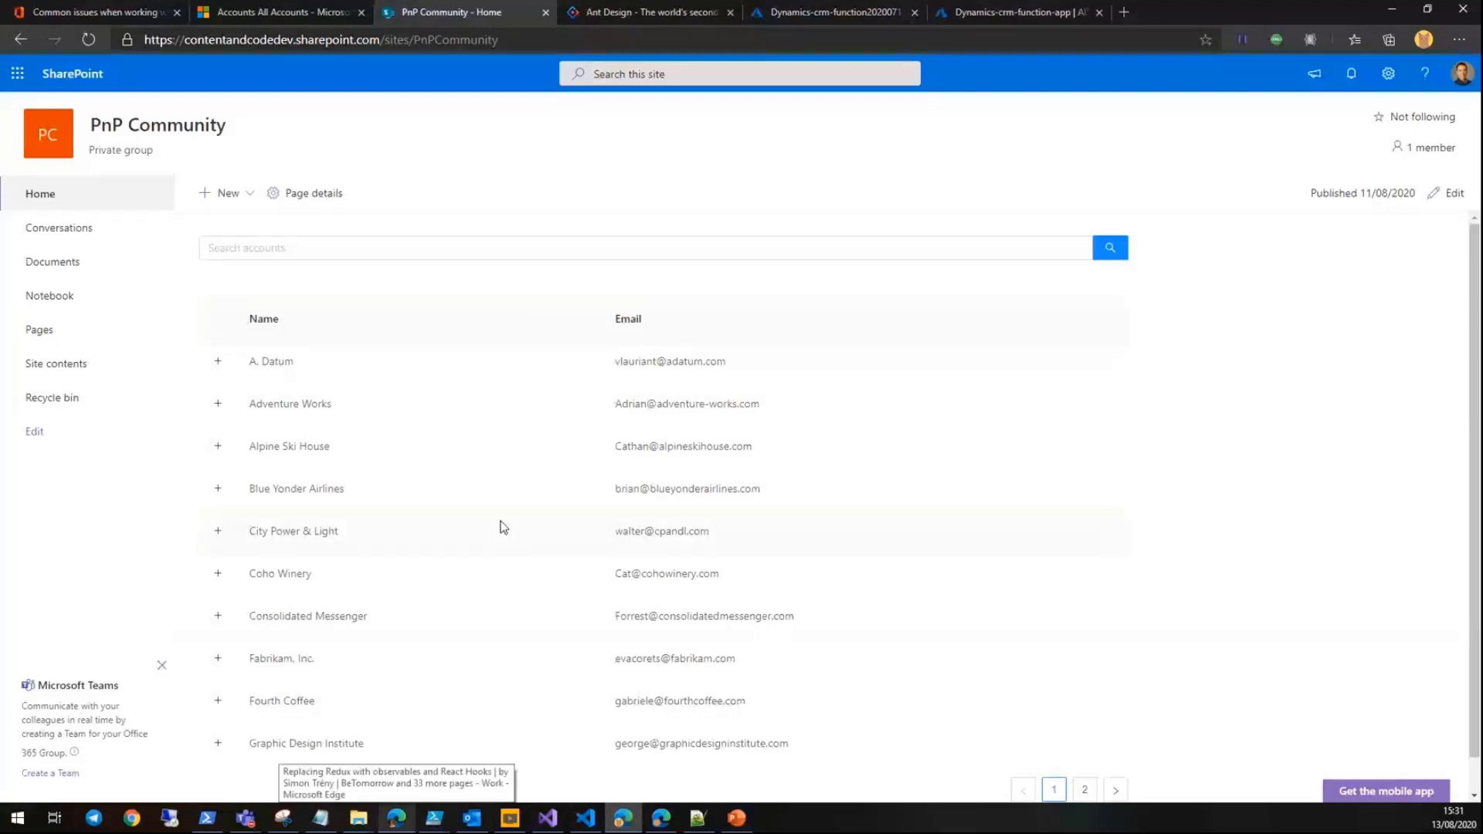
{"action": "mouse_move", "coordinate": [593, 31]}
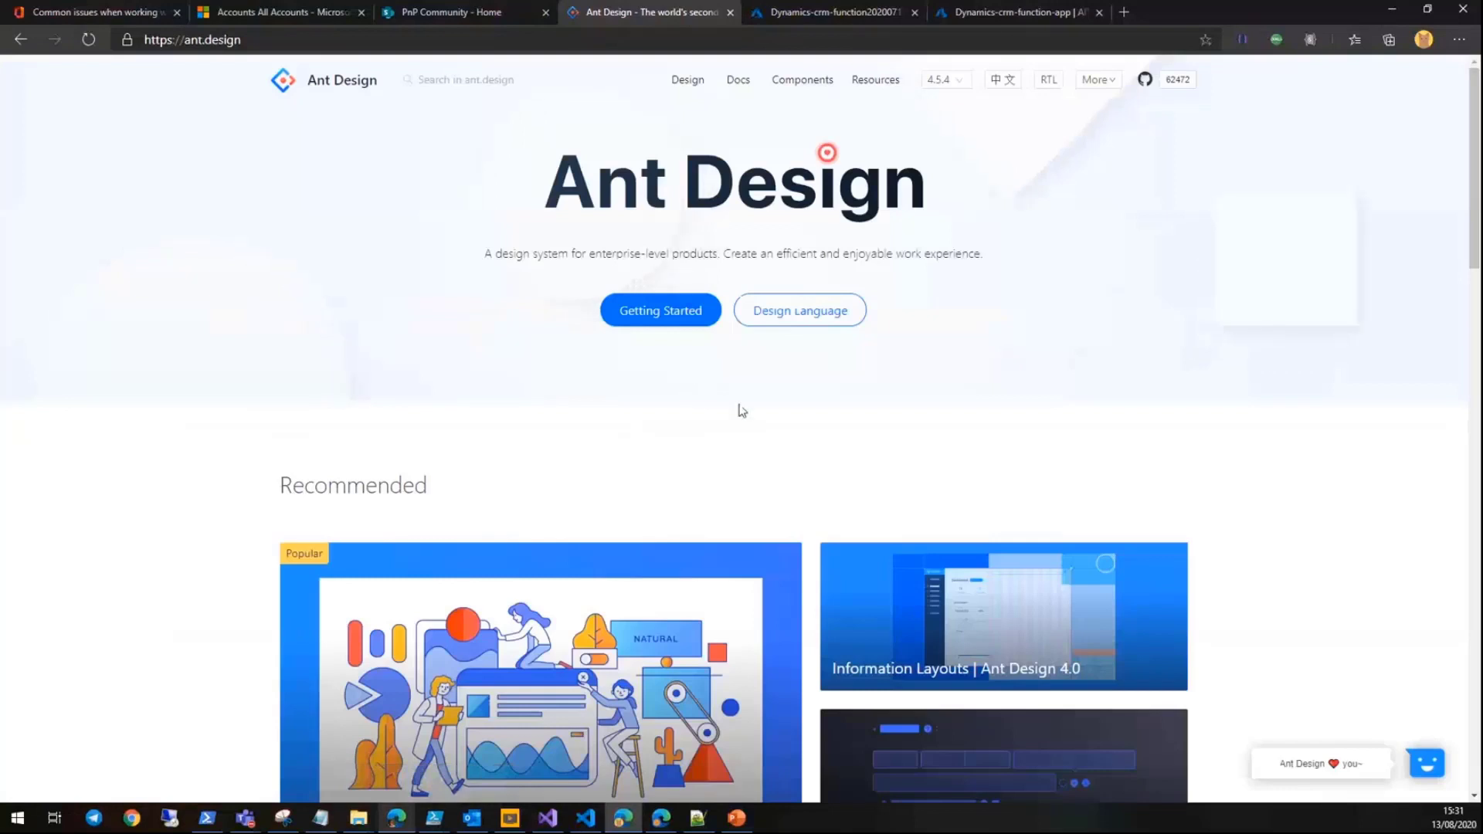
- Show the Ant Design Components Overview listing General, Layout and other categories
{"action": "left_click", "coordinate": [801, 80]}
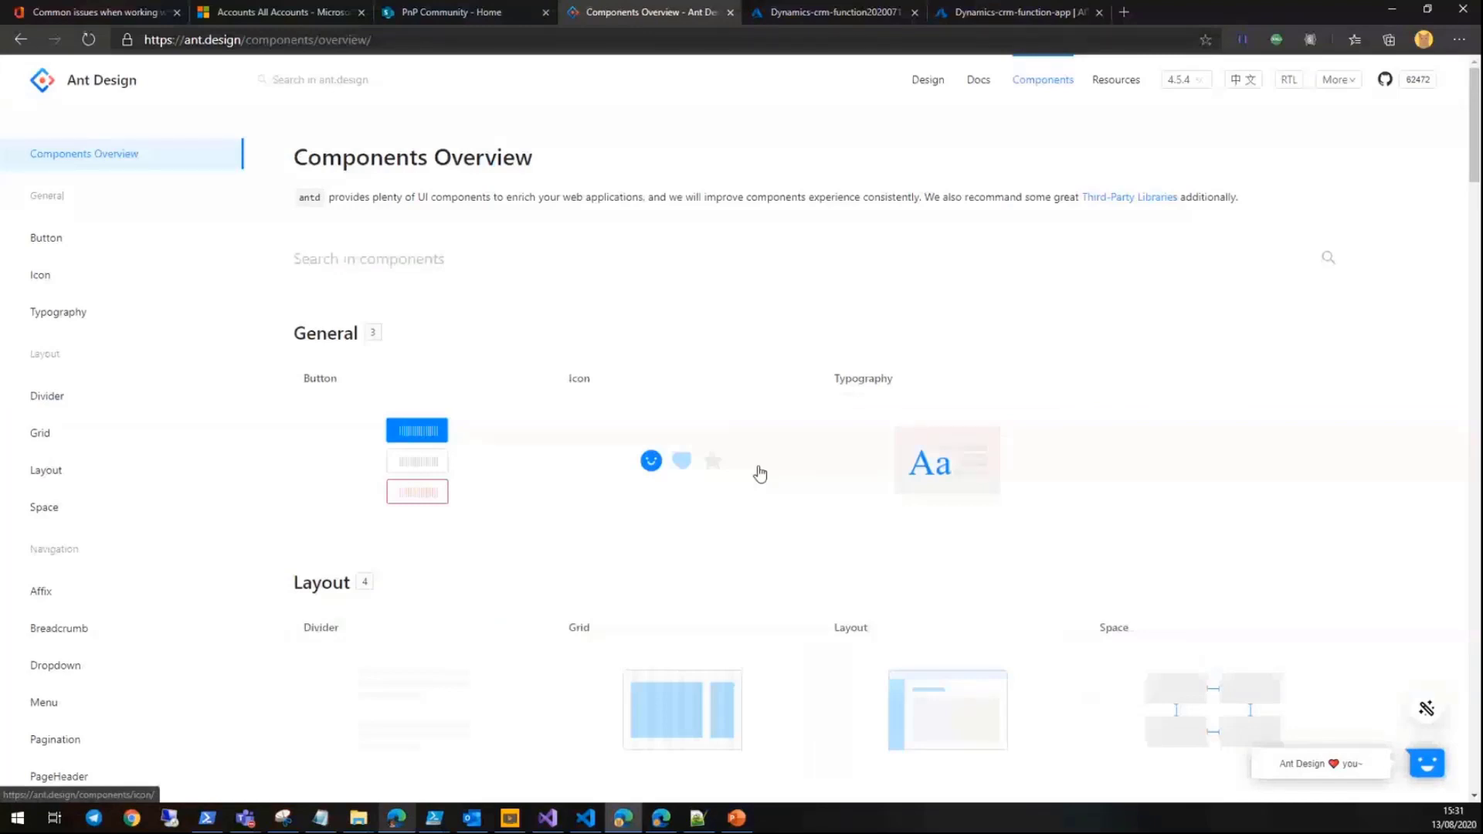
- Back on the SharePoint page, browse to the second page of accounts and return to the first
{"action": "left_click", "coordinate": [455, 12]}
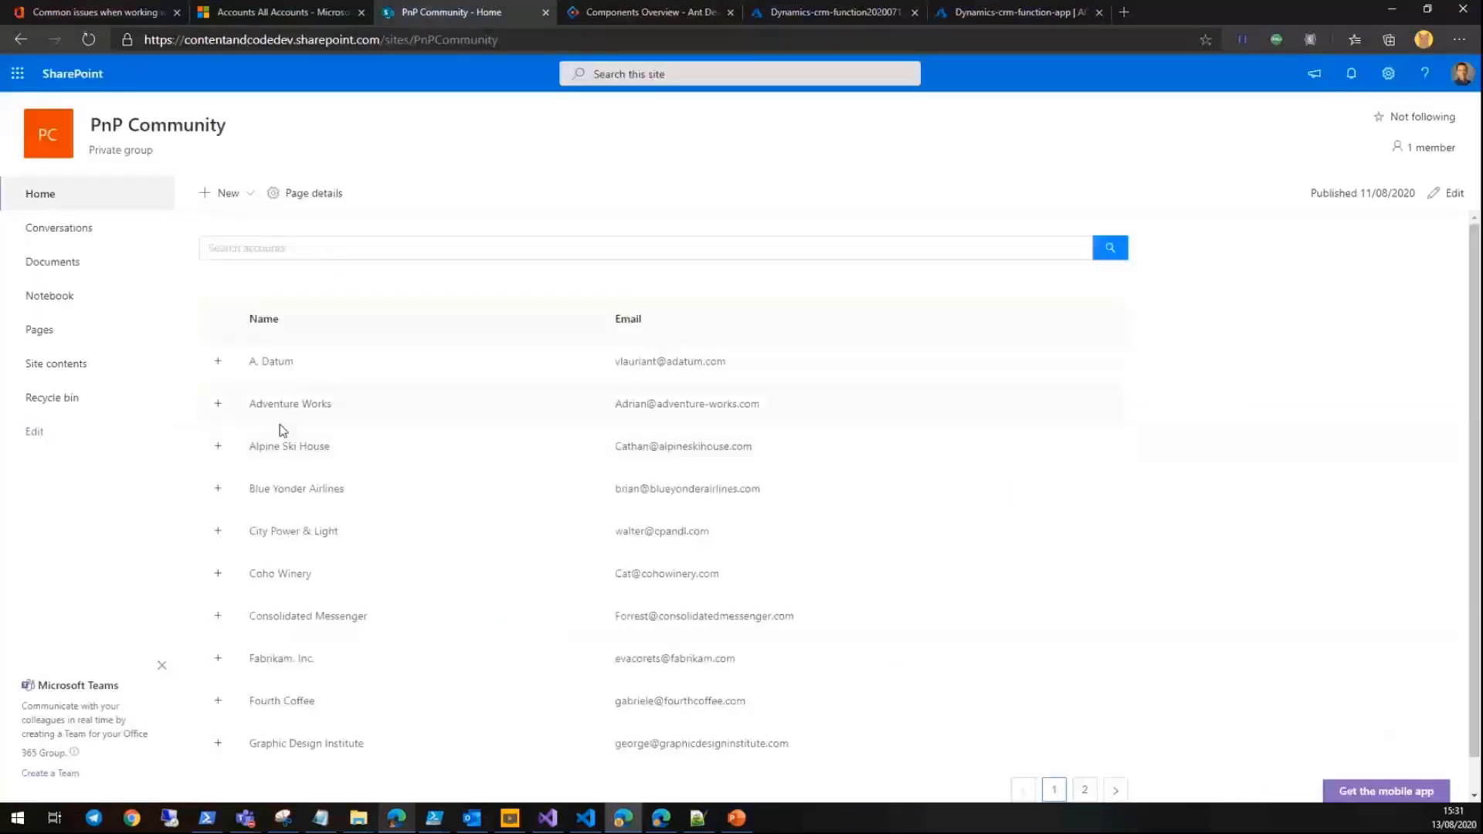
{"action": "mouse_move", "coordinate": [409, 479]}
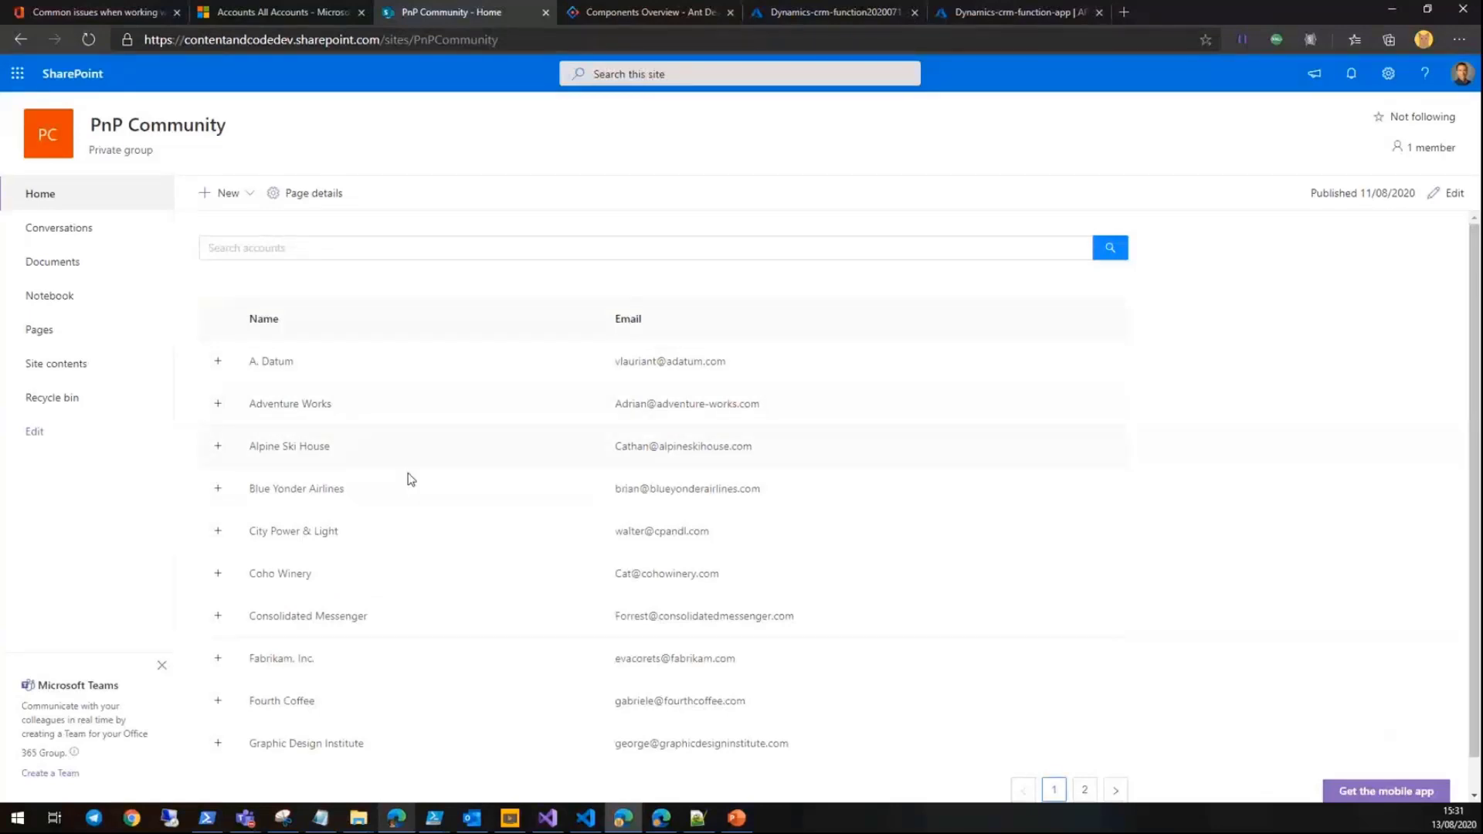
{"action": "mouse_move", "coordinate": [409, 446]}
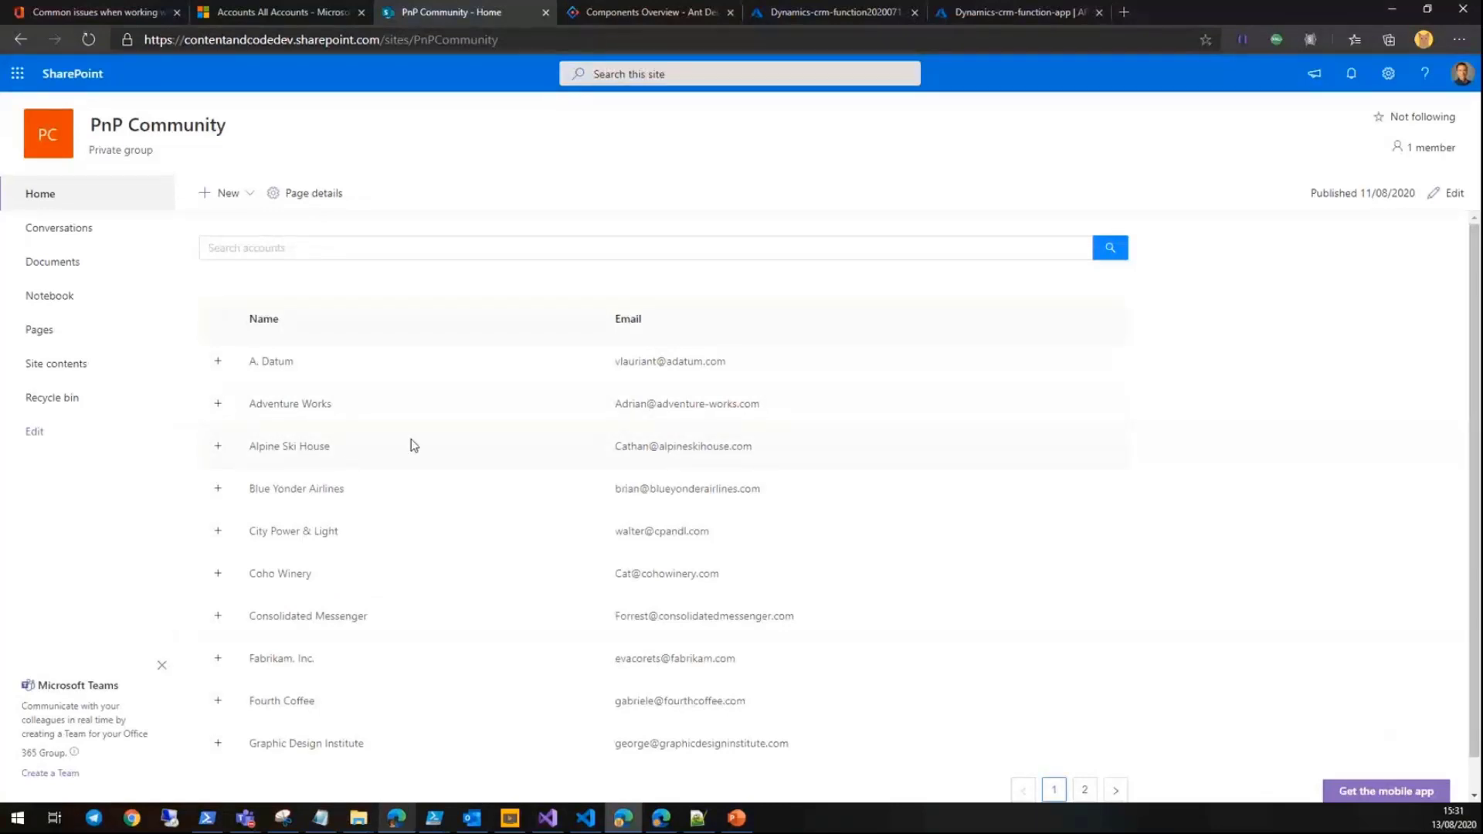
{"action": "scroll", "scroll_direction": "down", "scroll_amount": 3}
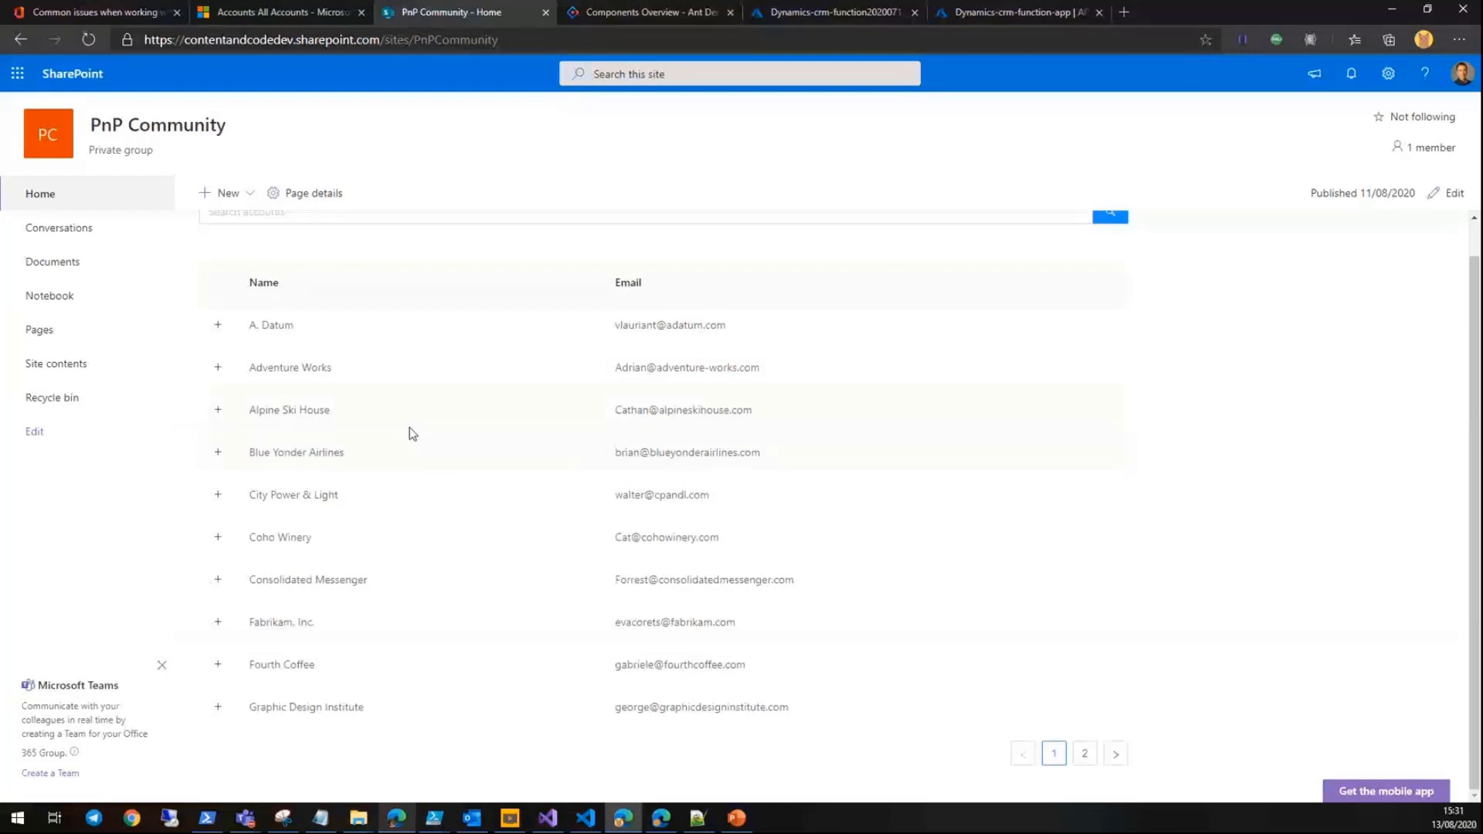
{"action": "left_click", "coordinate": [1085, 753]}
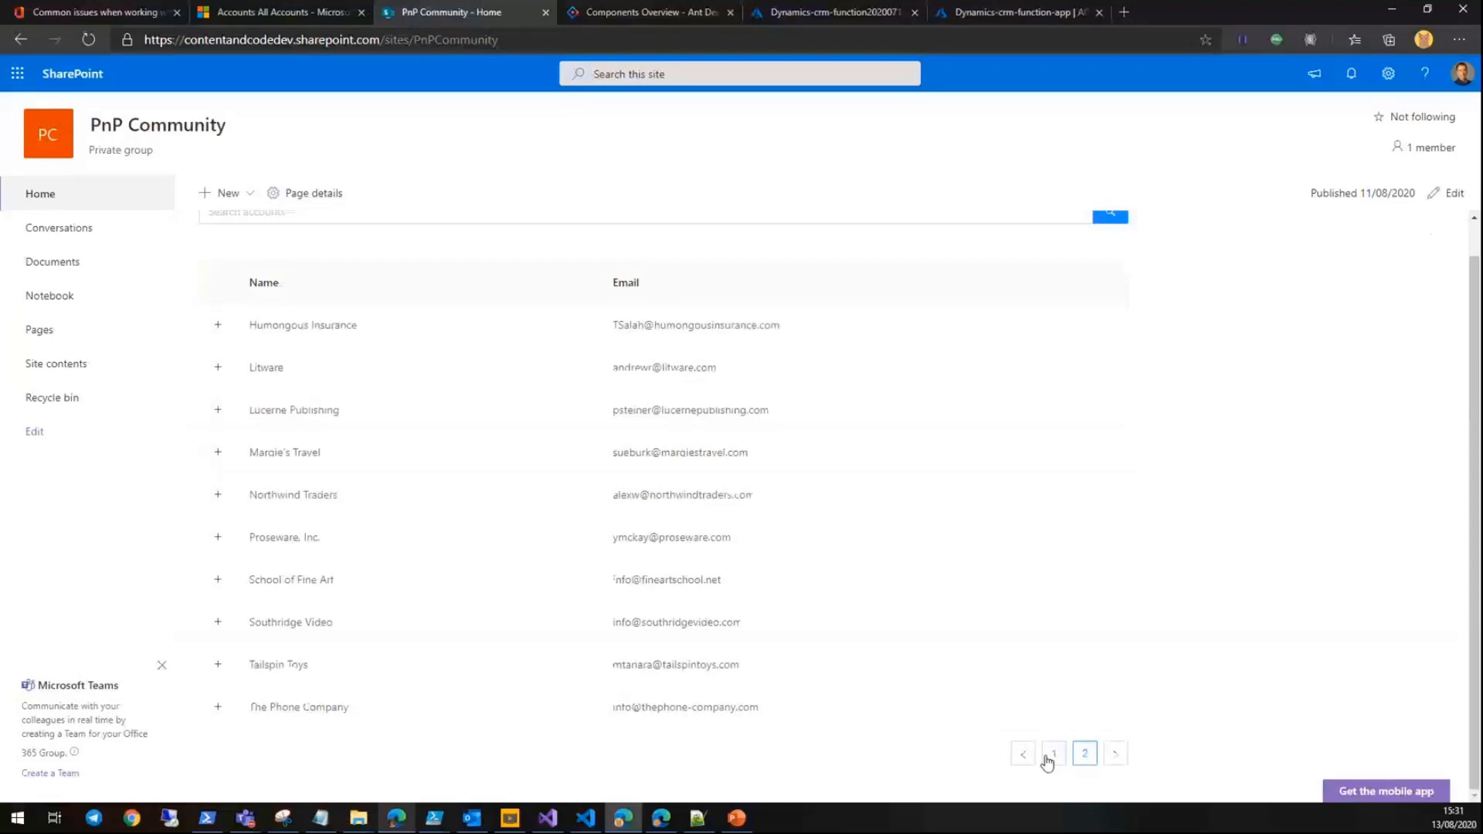
{"action": "left_click", "coordinate": [1053, 753]}
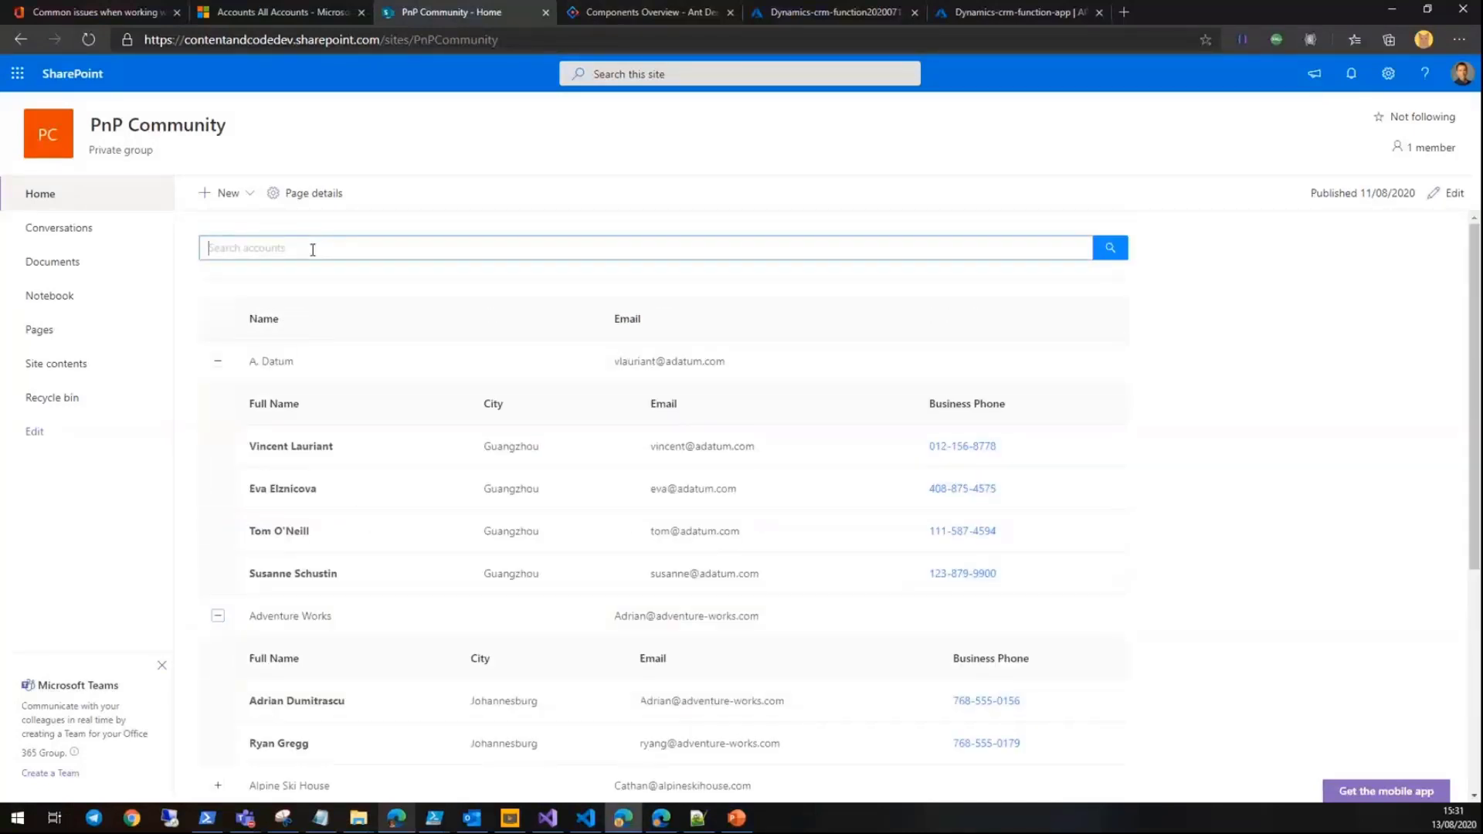
- Filter the accounts web part with 'cont' then 'micr' so only Microsoft remains
{"action": "type", "text": "cont"}
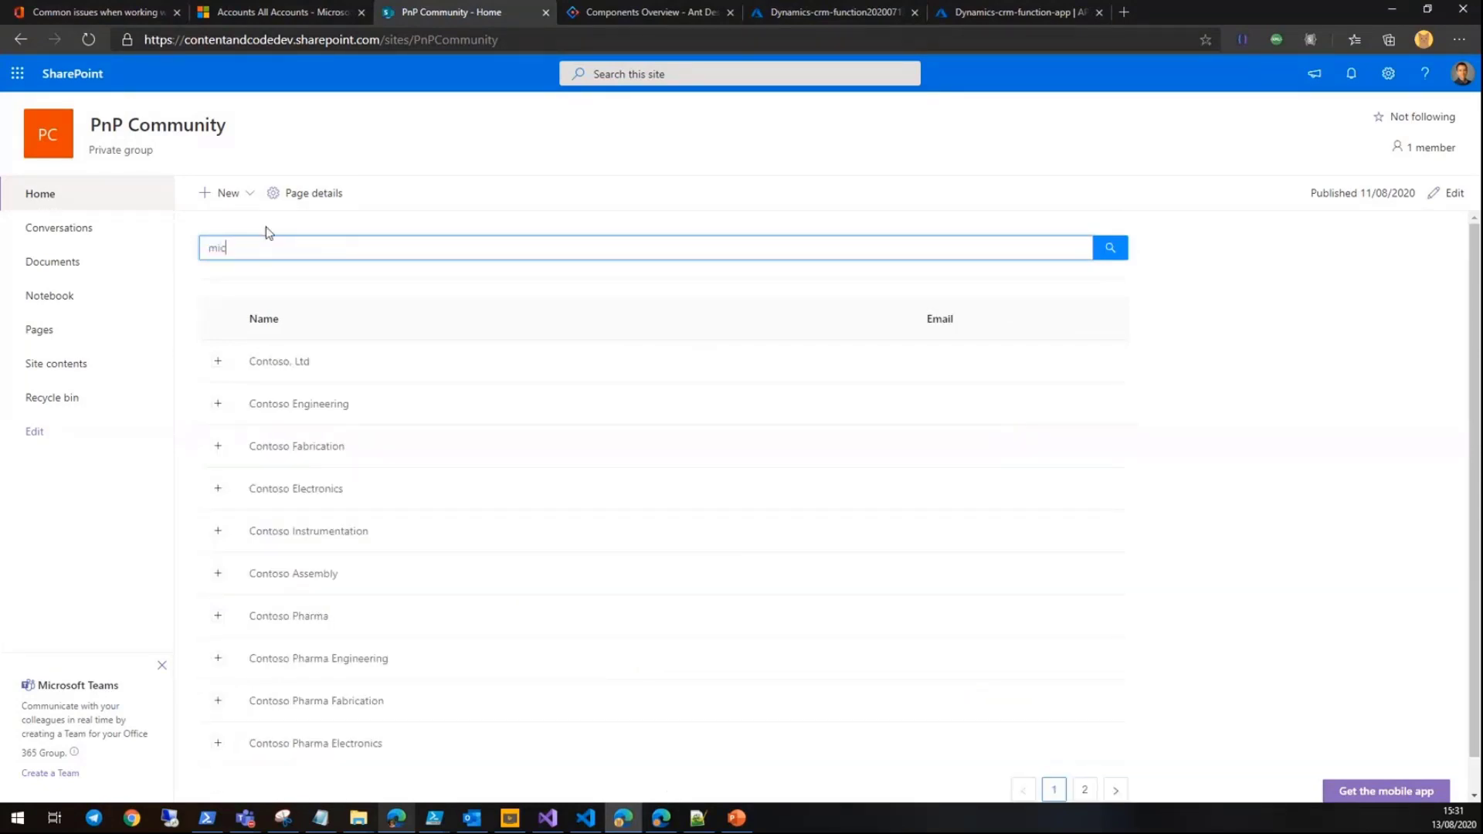
{"action": "type", "text": "micr"}
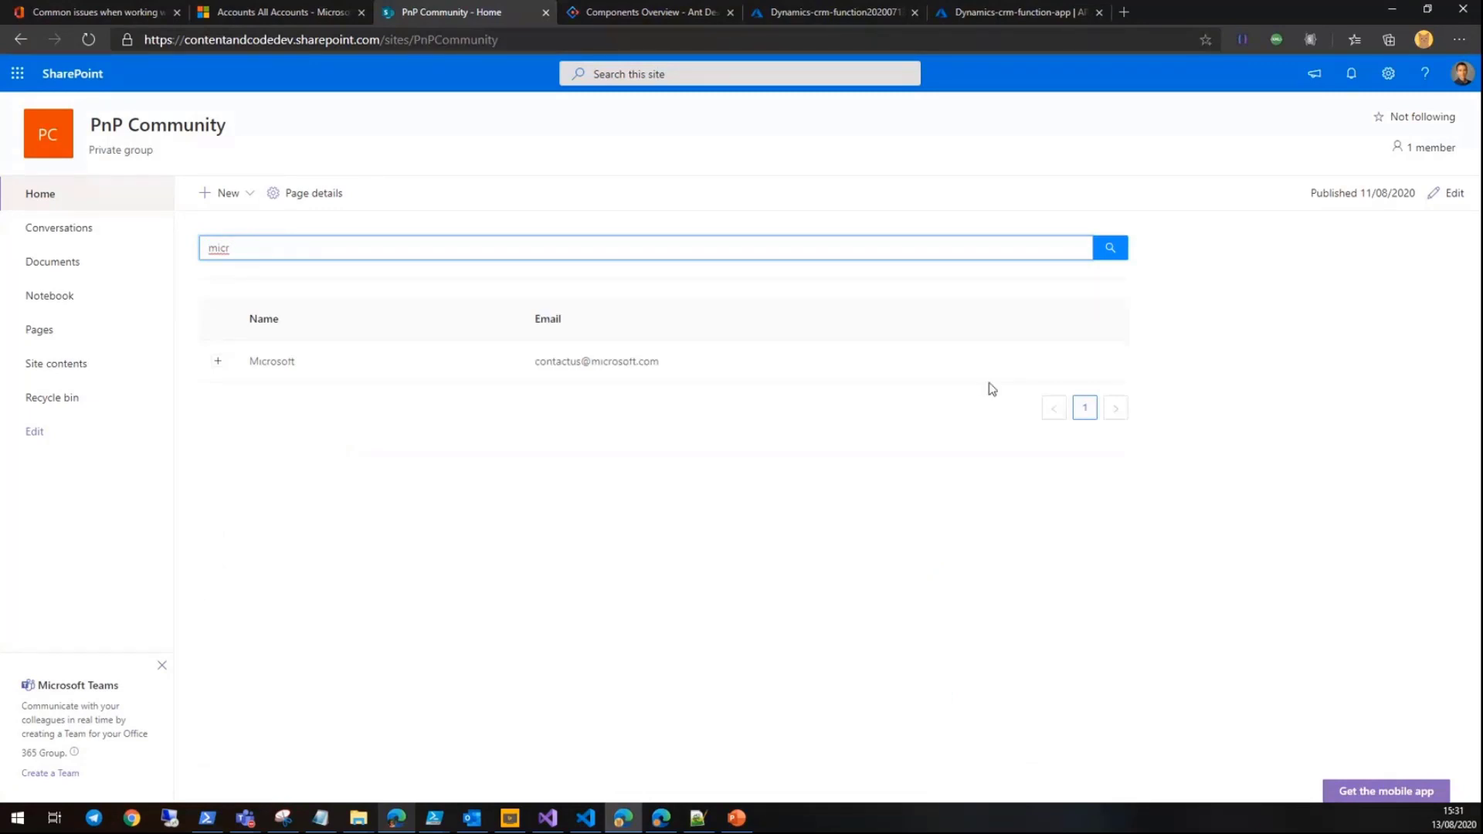
{"action": "mouse_move", "coordinate": [691, 500]}
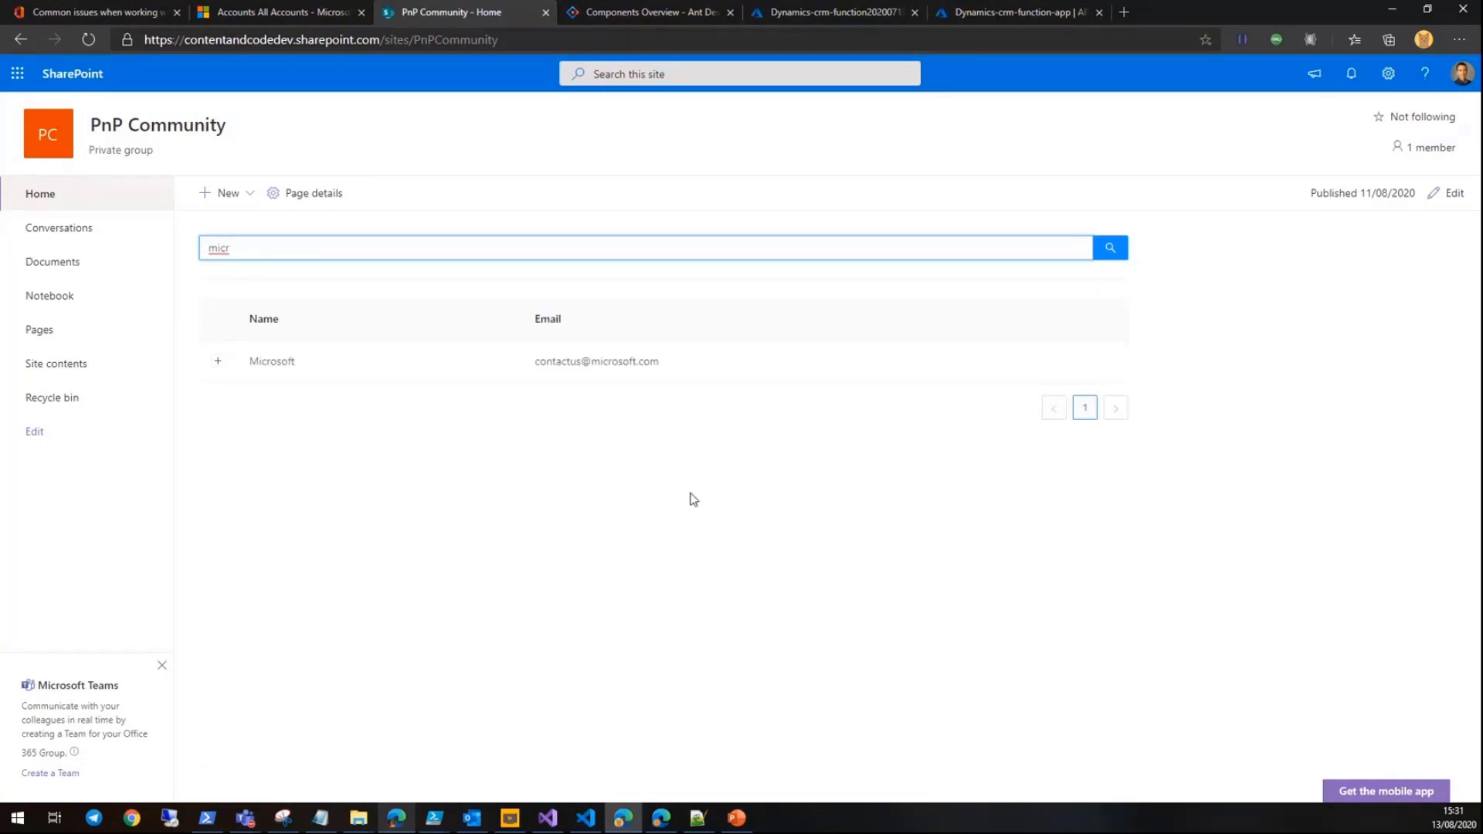
- Put the PnP Community page in edit mode and dismiss the web part's CRM property pane
{"action": "left_click", "coordinate": [1454, 193]}
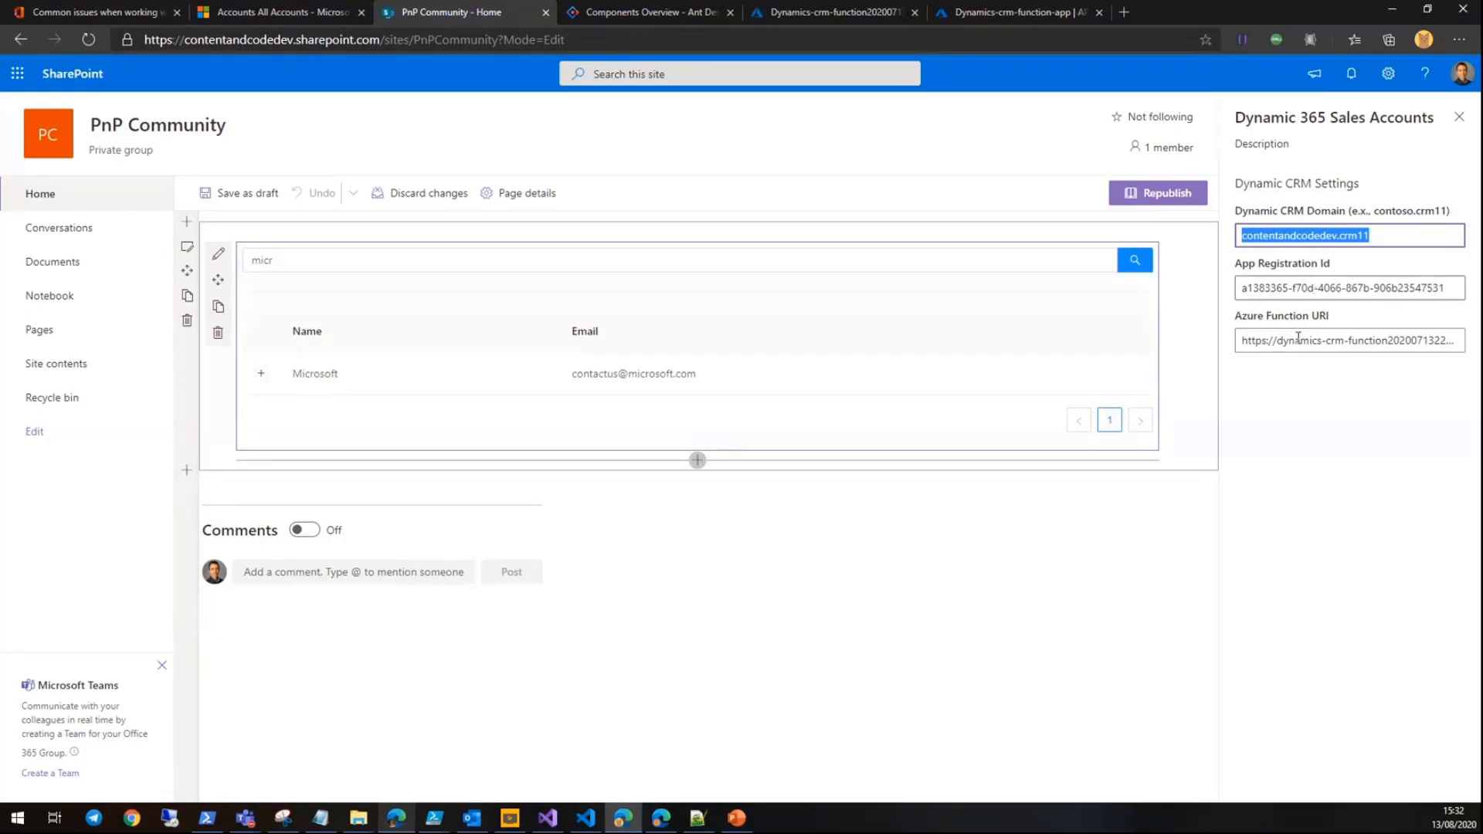
{"action": "mouse_move", "coordinate": [1259, 314]}
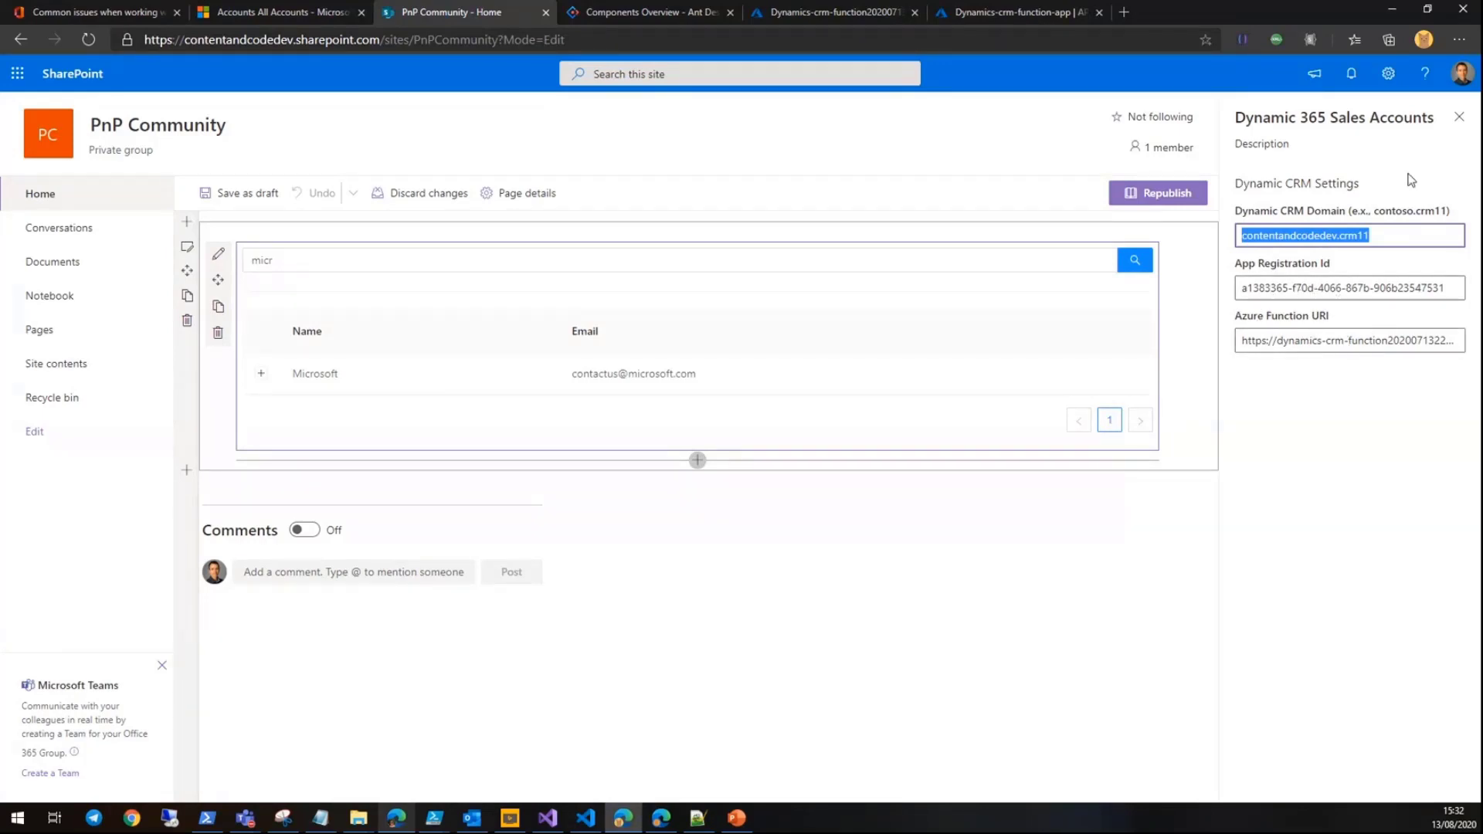
{"action": "left_click", "coordinate": [1459, 117]}
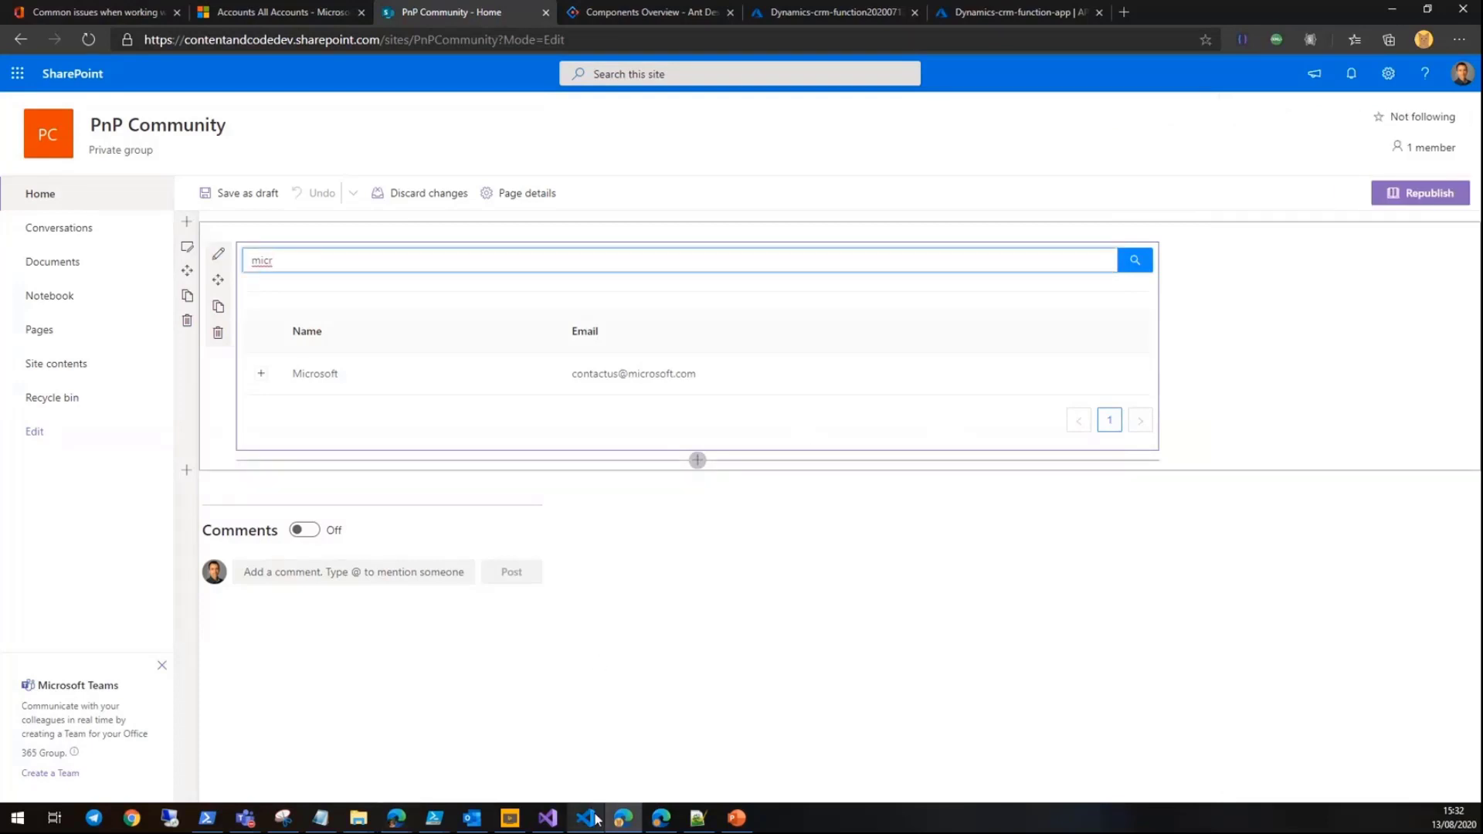
{"action": "left_click", "coordinate": [585, 818]}
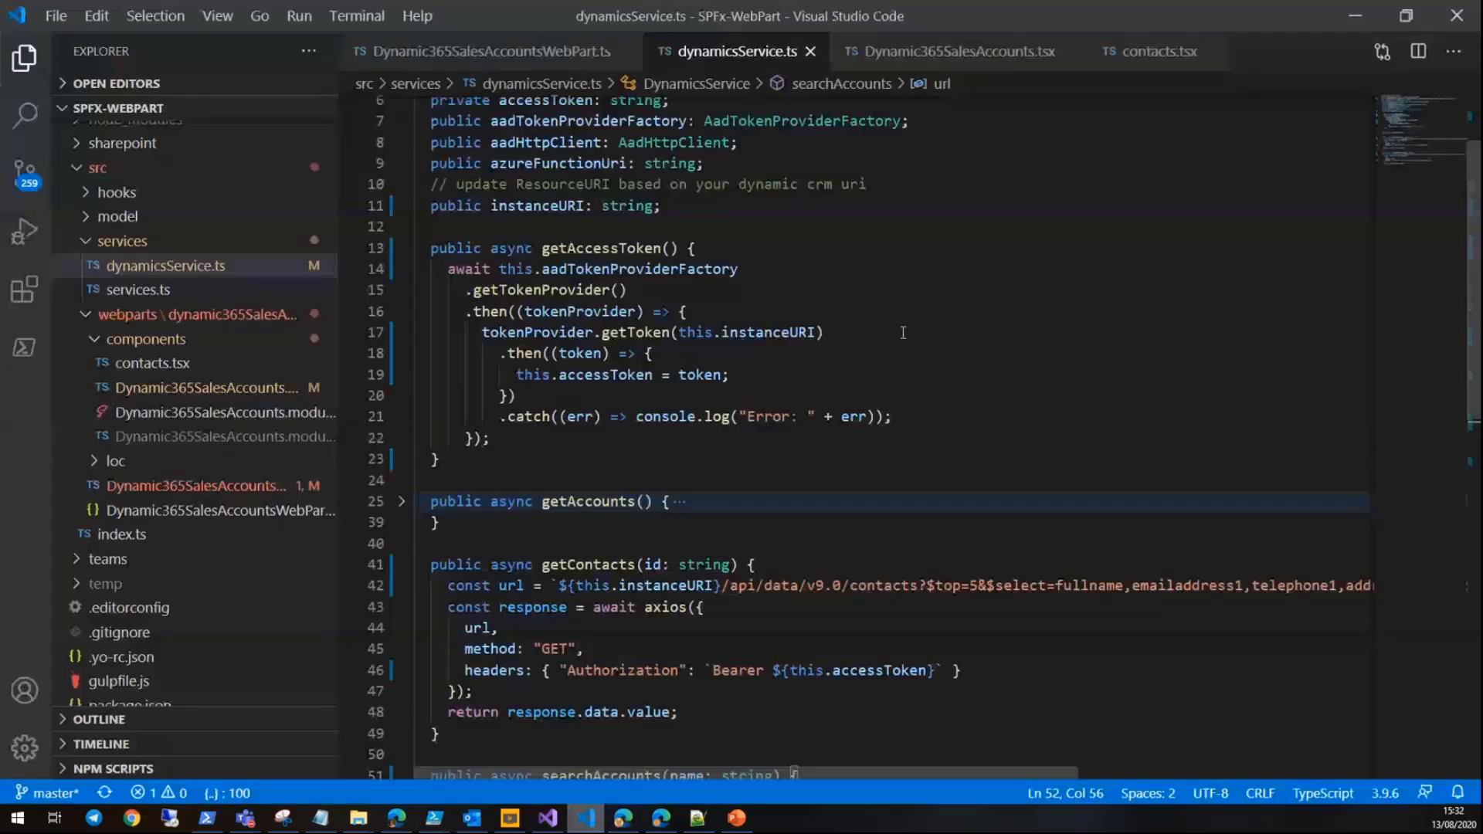
{"action": "mouse_move", "coordinate": [847, 359]}
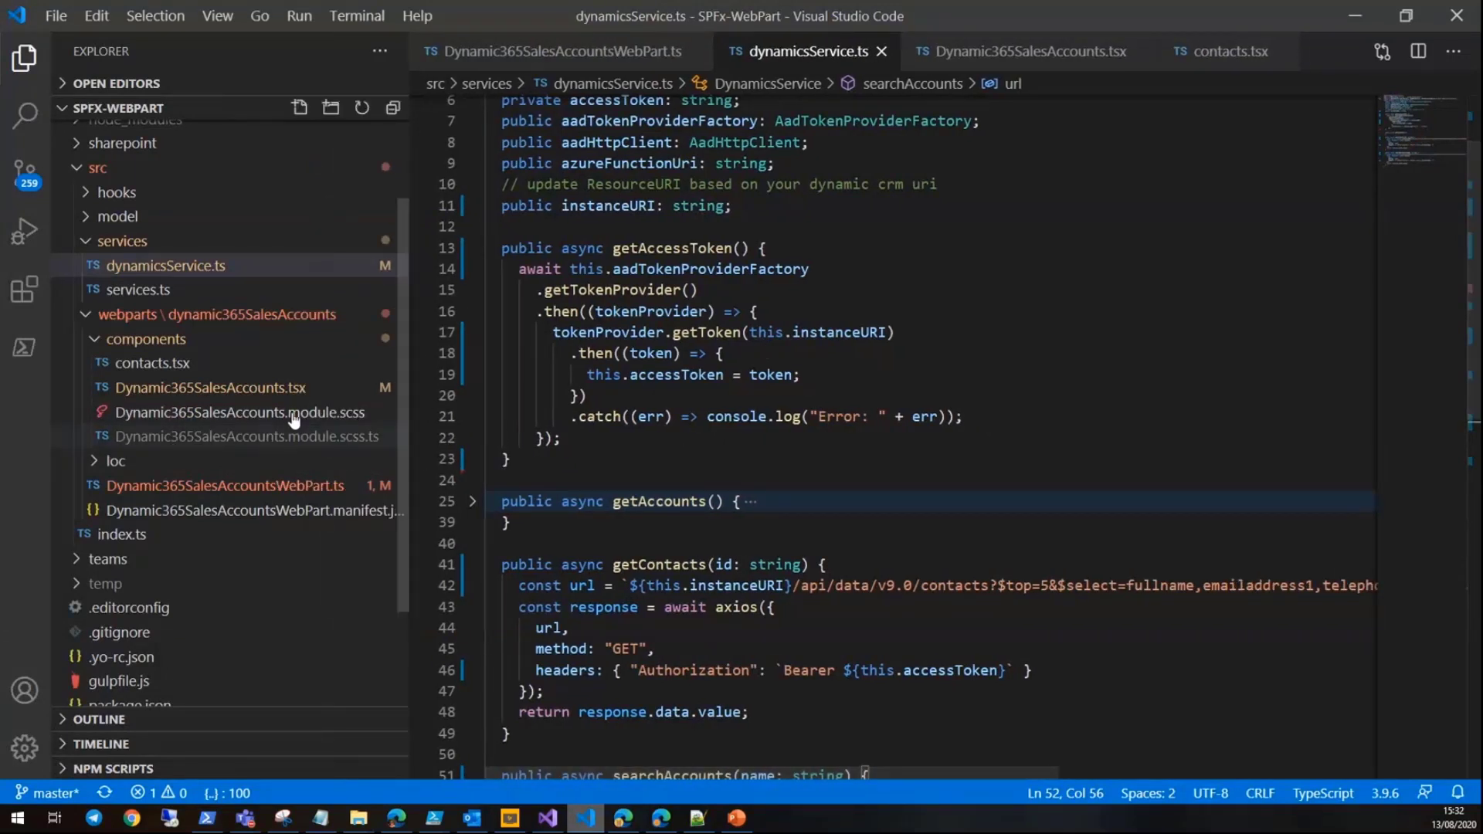
{"action": "left_click", "coordinate": [146, 338]}
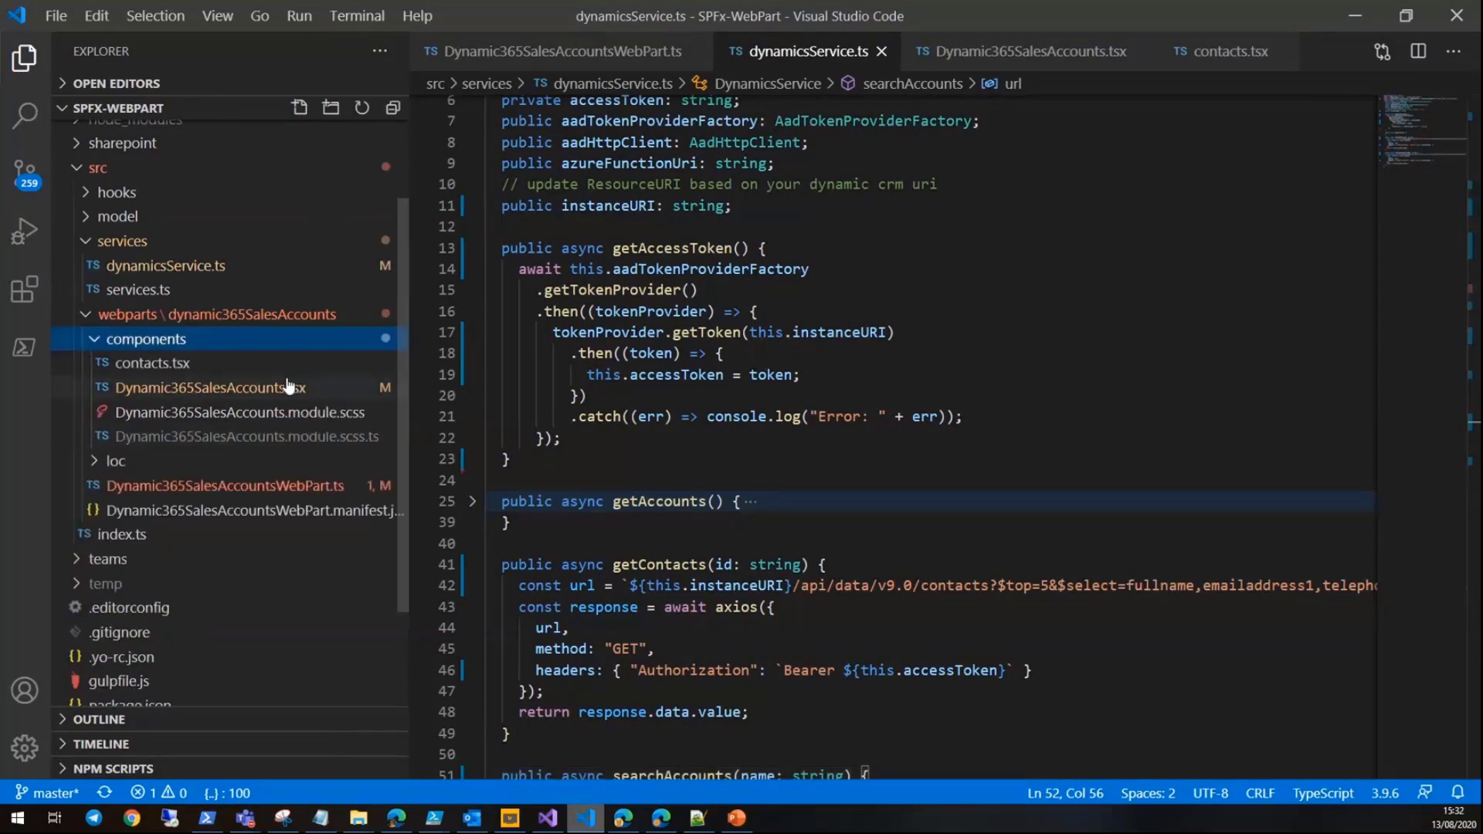
{"action": "left_click", "coordinate": [207, 388]}
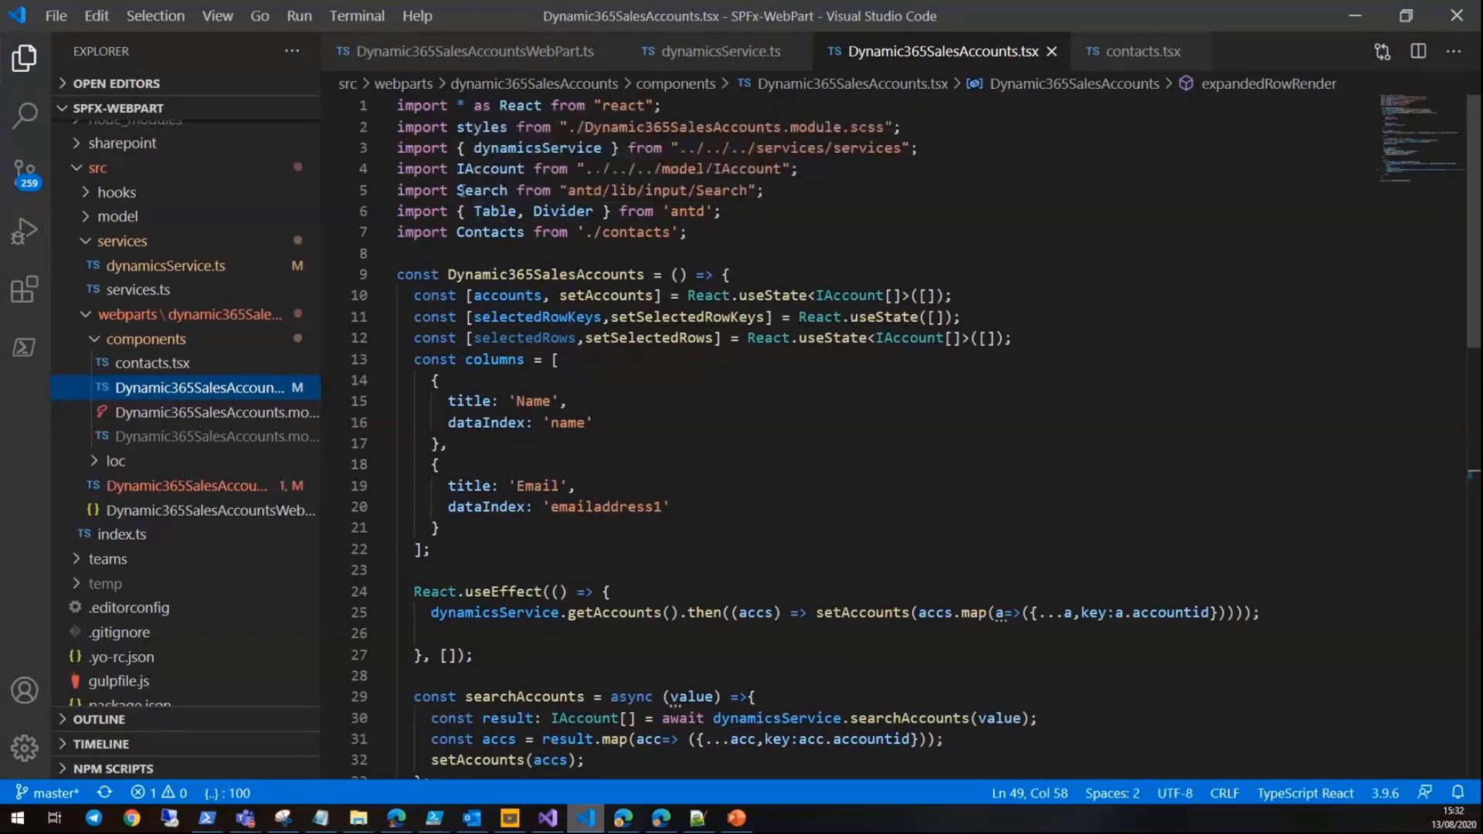
{"action": "scroll", "scroll_direction": "down", "scroll_amount": 3}
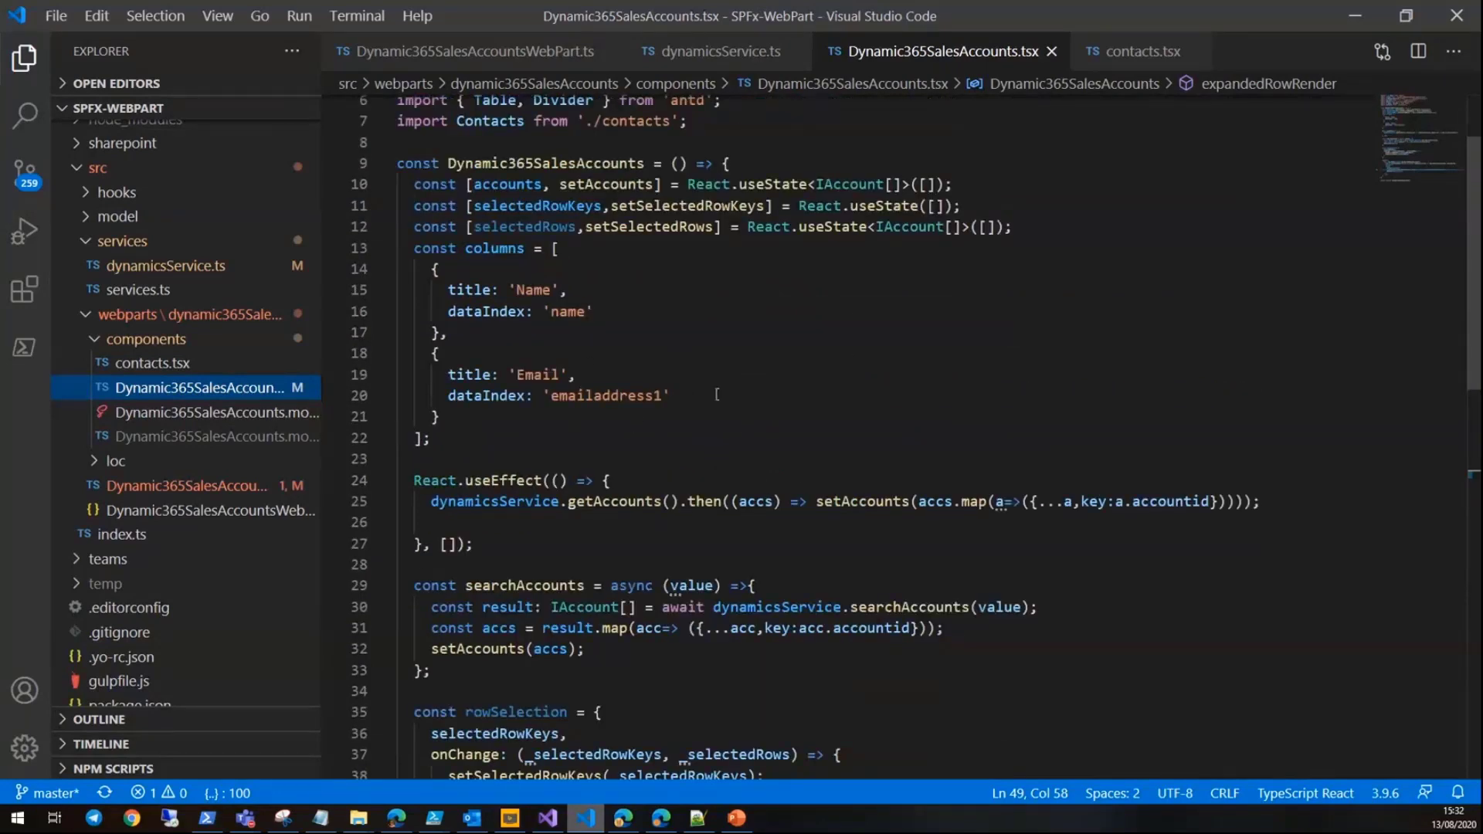
{"action": "scroll", "scroll_direction": "down", "scroll_amount": 3}
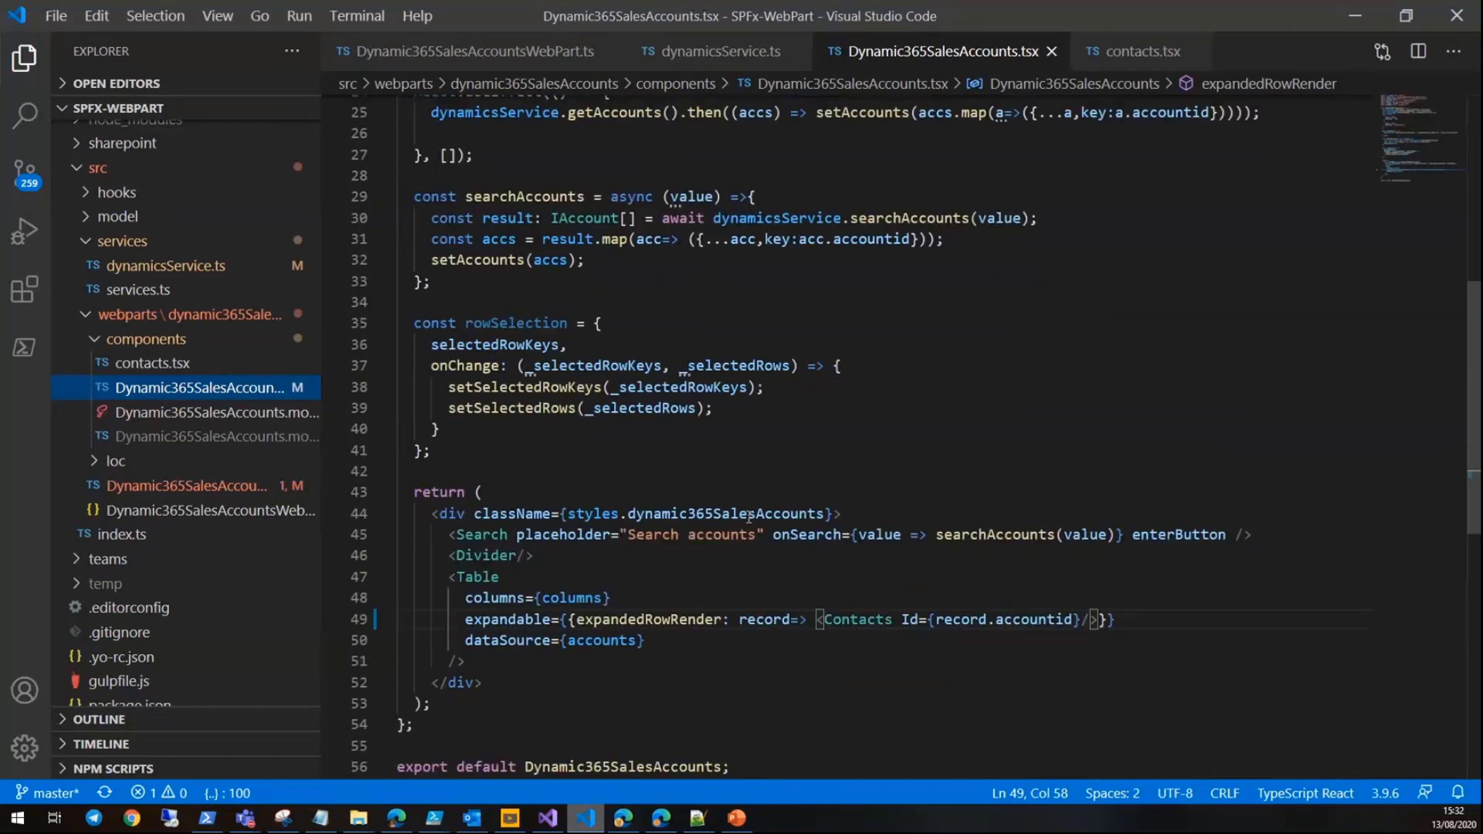
{"action": "mouse_move", "coordinate": [851, 451]}
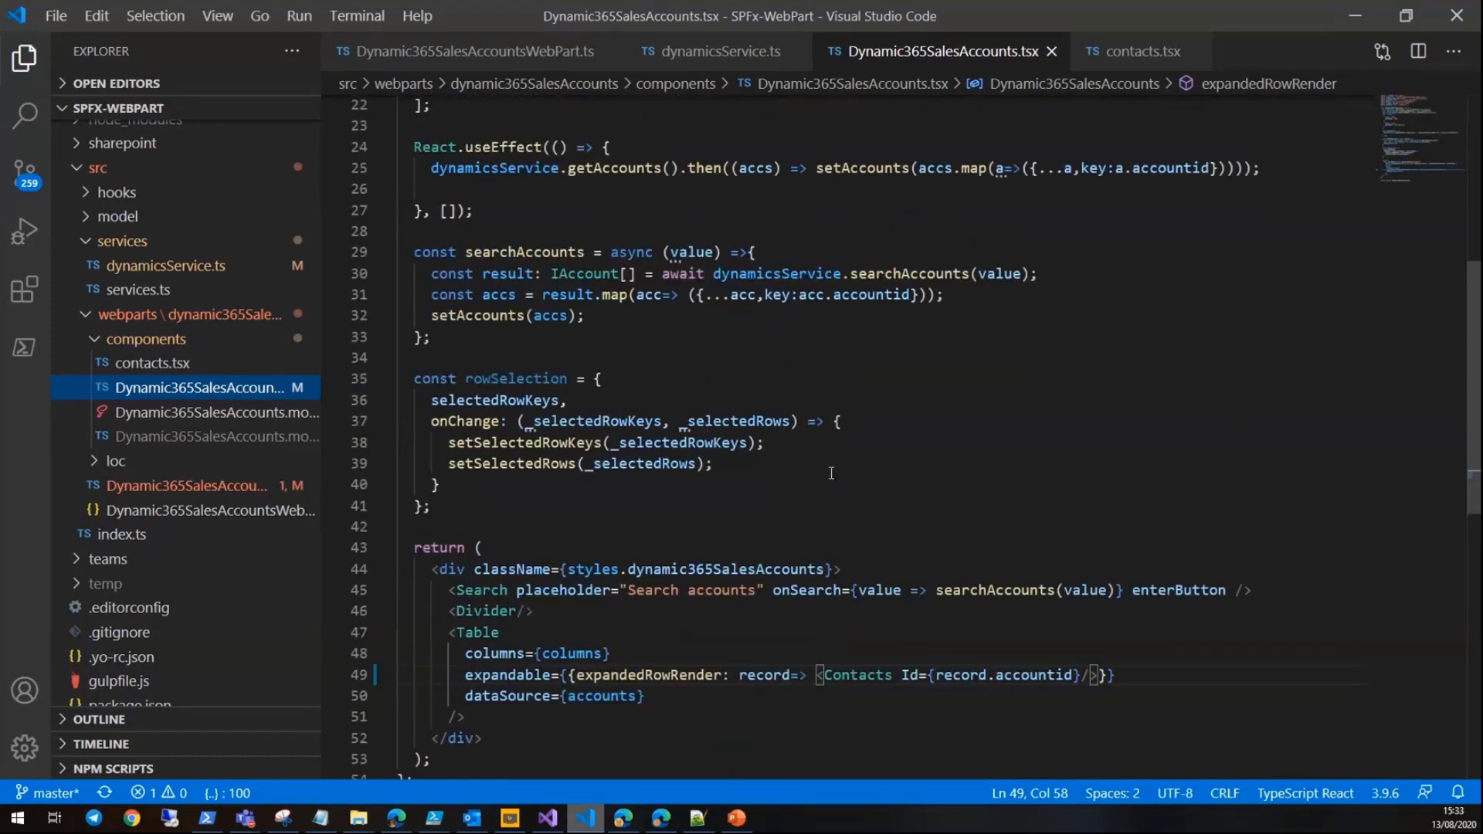
{"action": "mouse_move", "coordinate": [754, 479]}
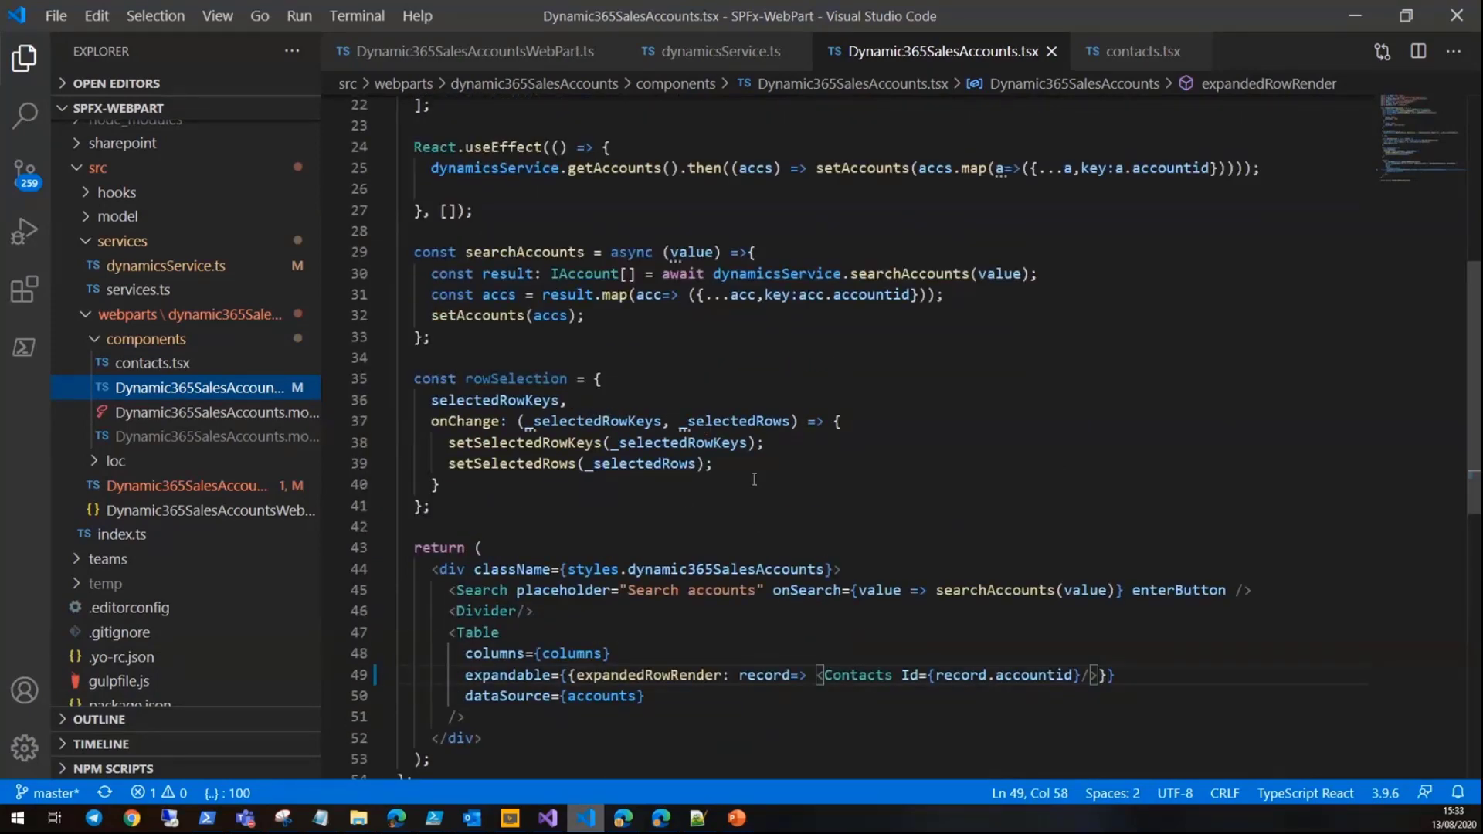
{"action": "scroll", "scroll_direction": "down", "scroll_amount": 3}
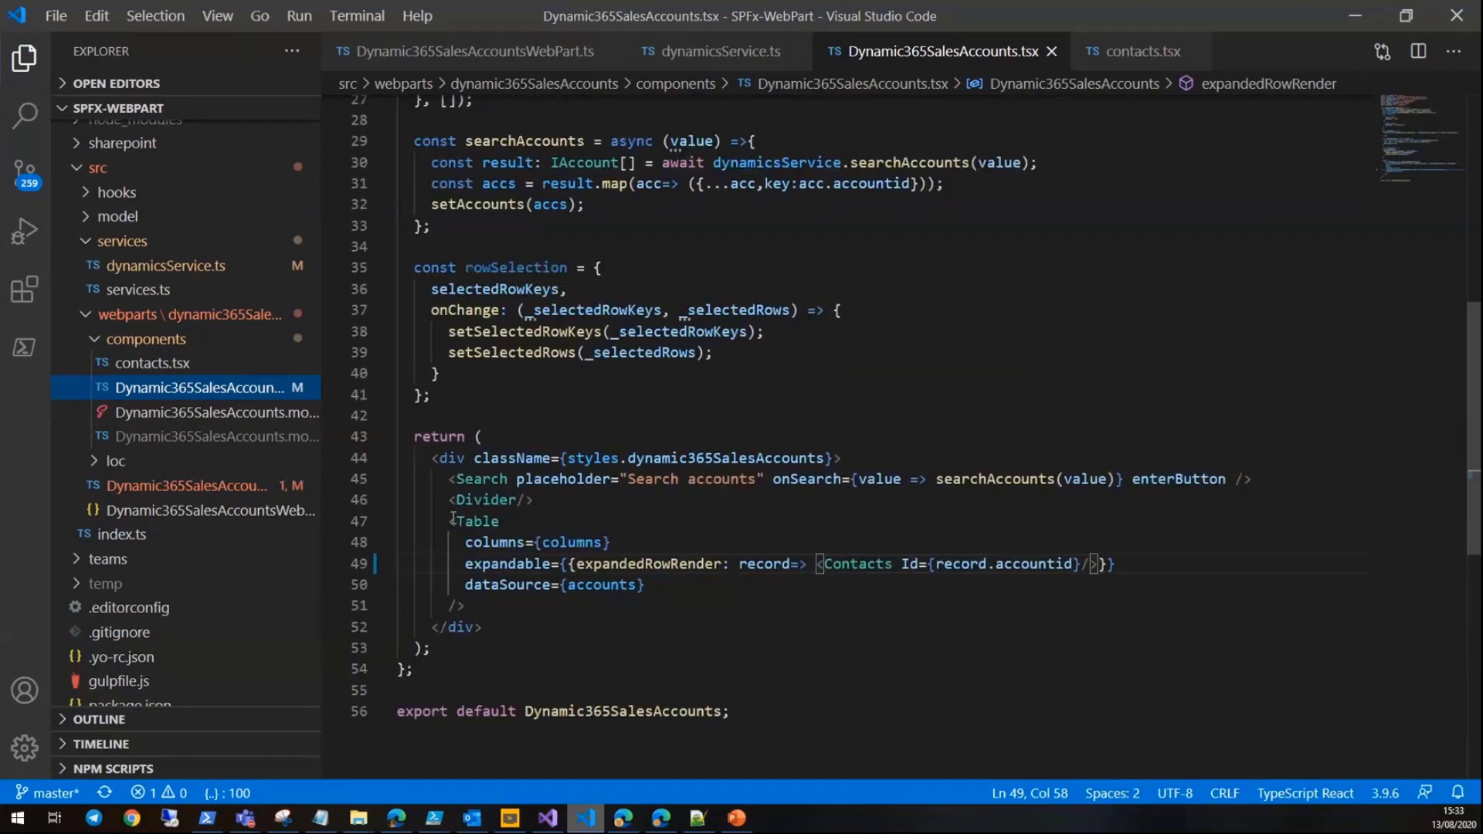
{"action": "left_click_drag", "start_coordinate": [450, 522], "coordinate": [465, 606]}
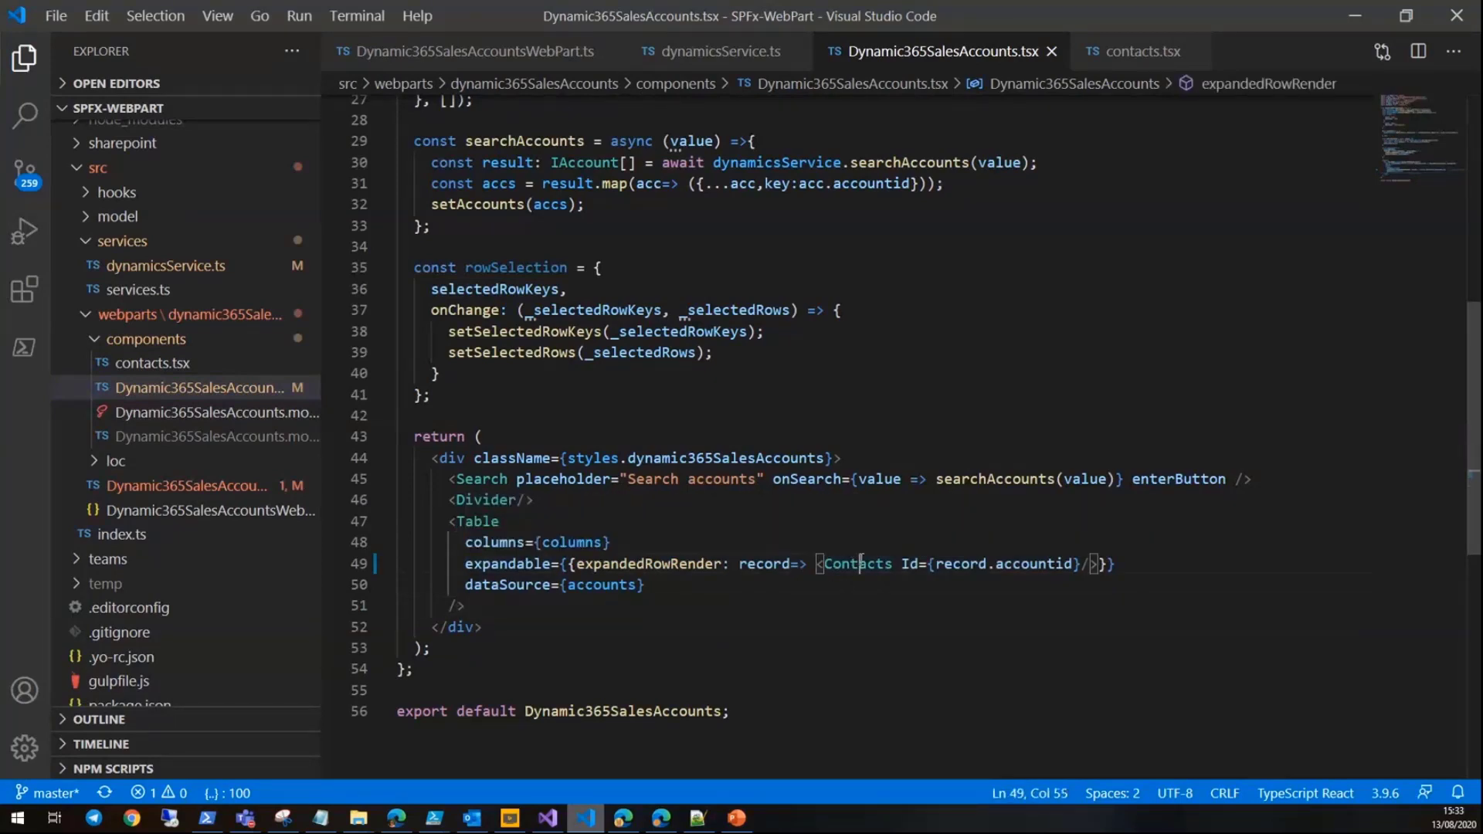
{"action": "double_click", "coordinate": [854, 564]}
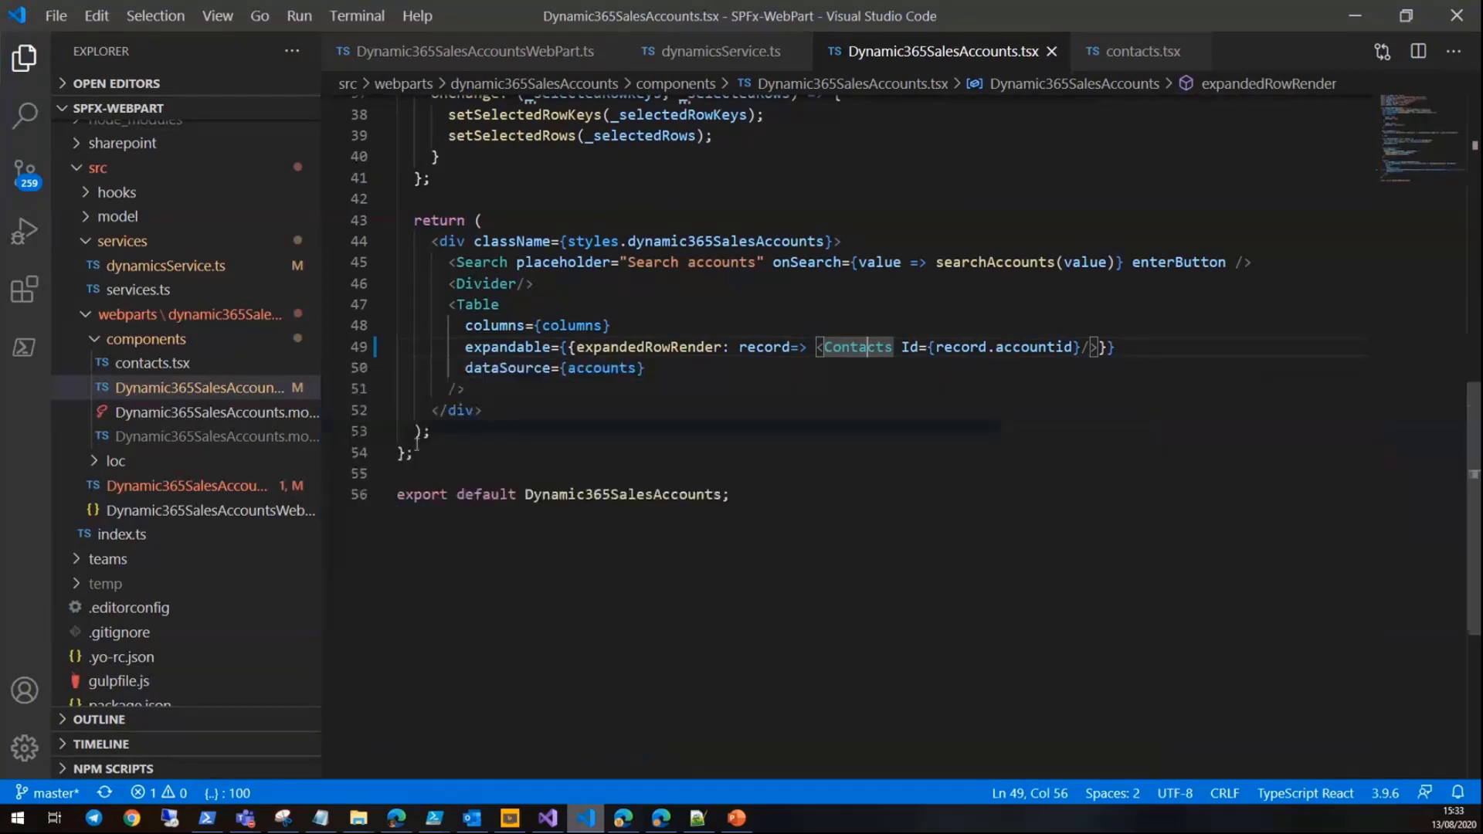
- Review contacts.tsx columns Full Name, City, Email, Business Phone, then show dynamicsService.ts
{"action": "left_click", "coordinate": [1132, 50]}
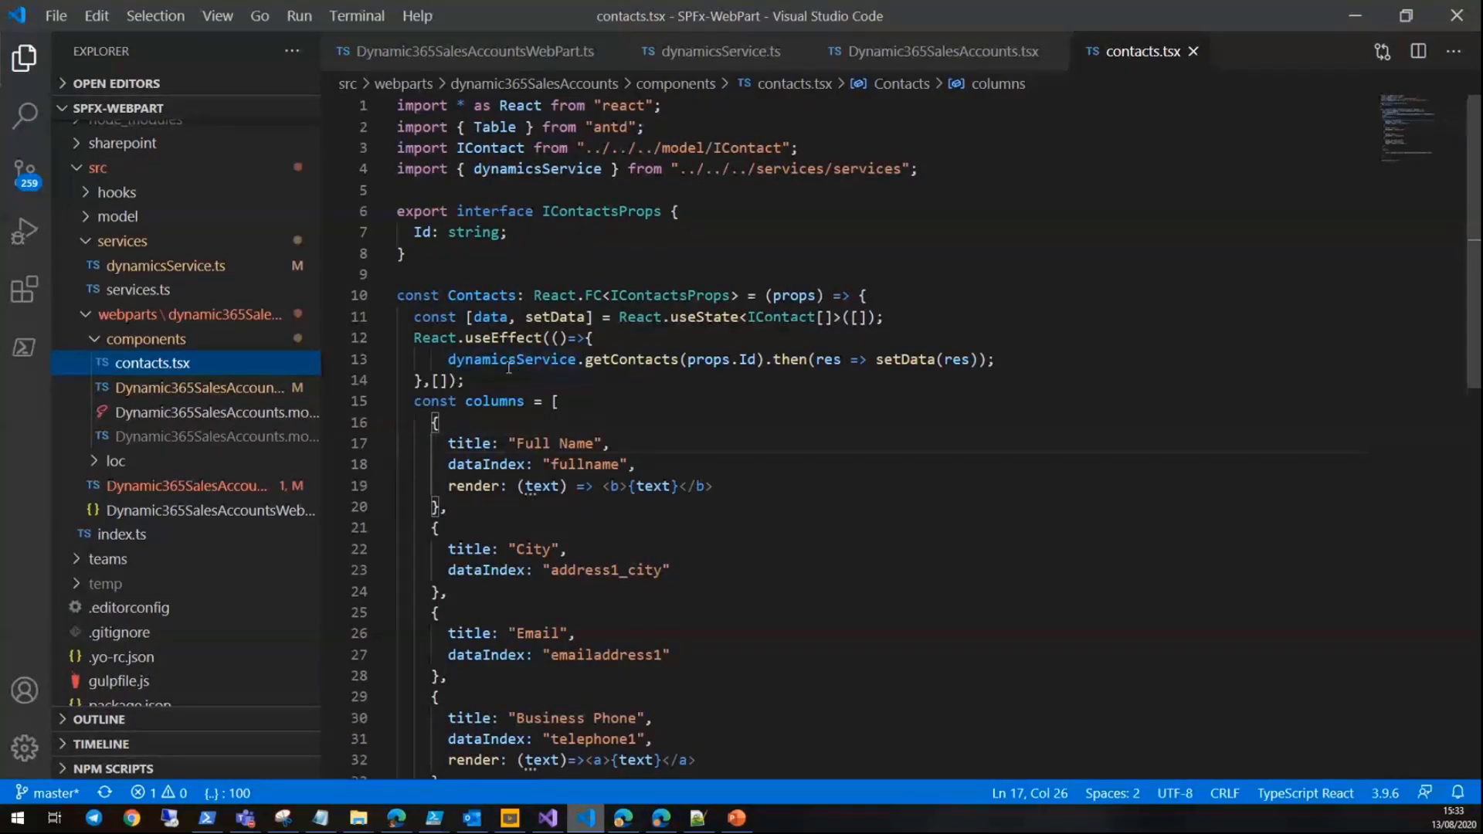
{"action": "scroll", "scroll_direction": "down", "scroll_amount": 3}
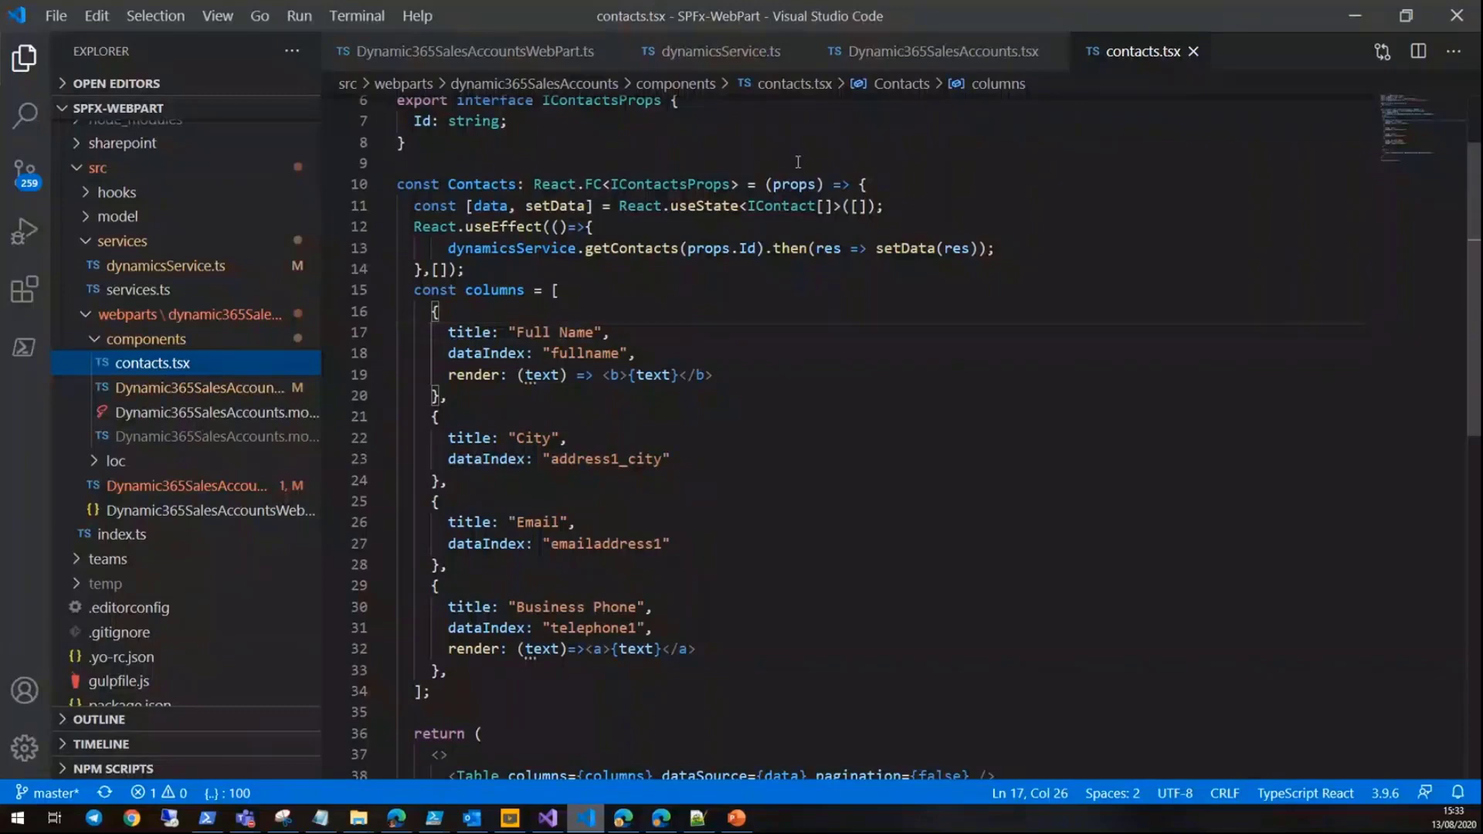
{"action": "left_click", "coordinate": [717, 51]}
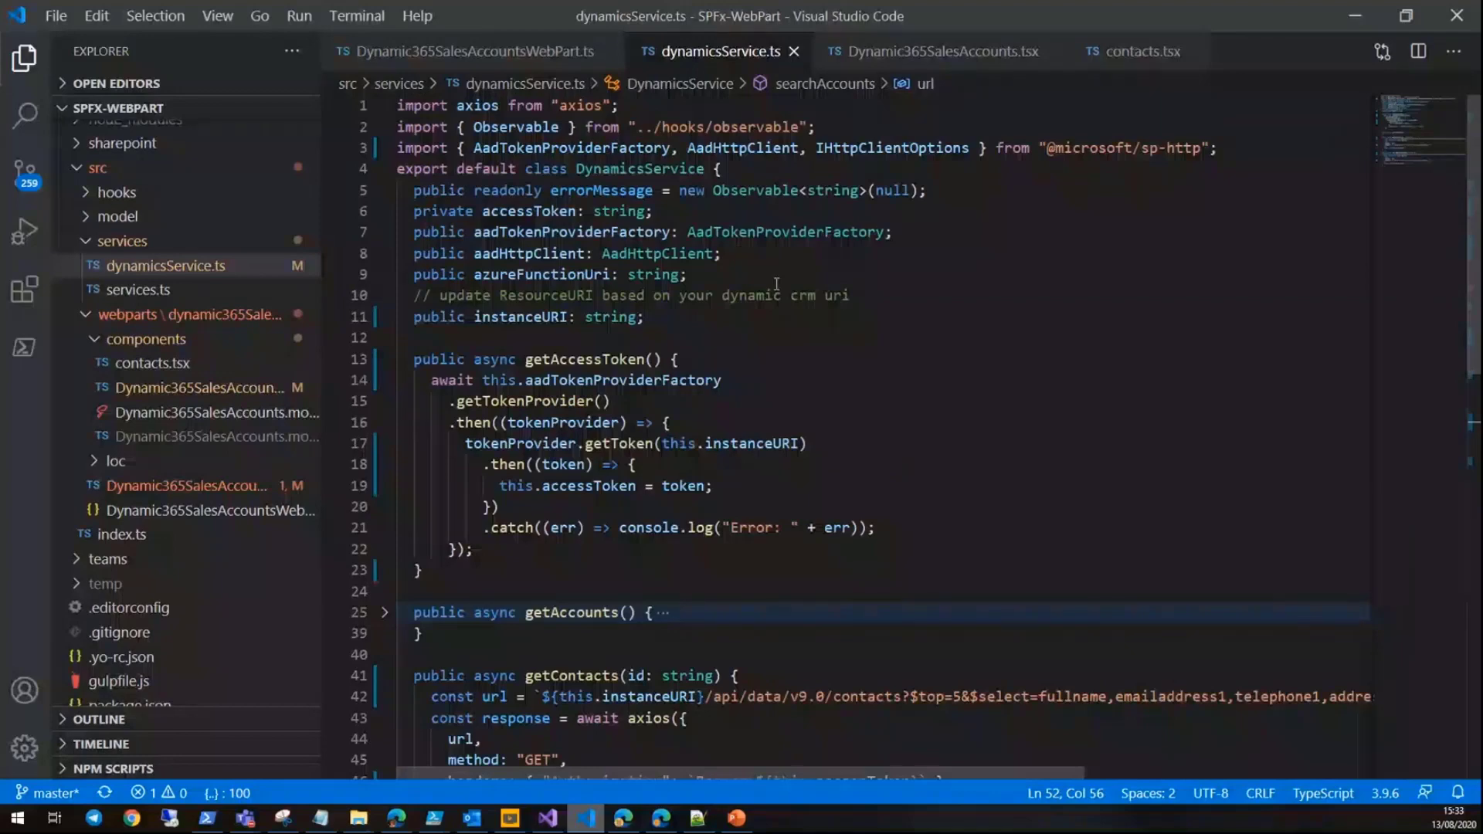
- Read the contacts/accounts query URLs in dynamicsService.ts, then bring Edge's Azure API permissions forward
{"action": "scroll", "scroll_direction": "down", "scroll_amount": 3}
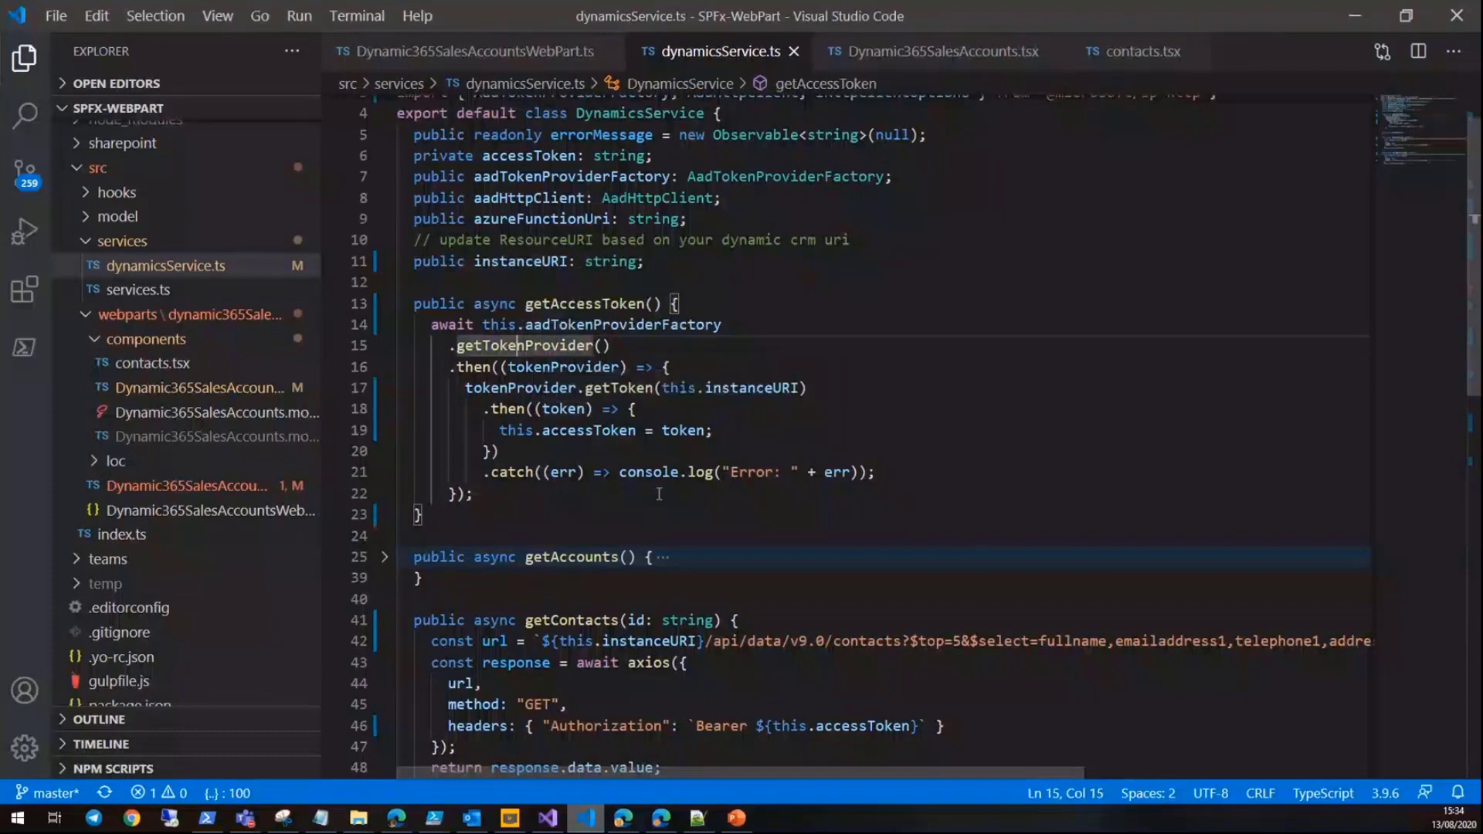
{"action": "left_click", "coordinate": [621, 388]}
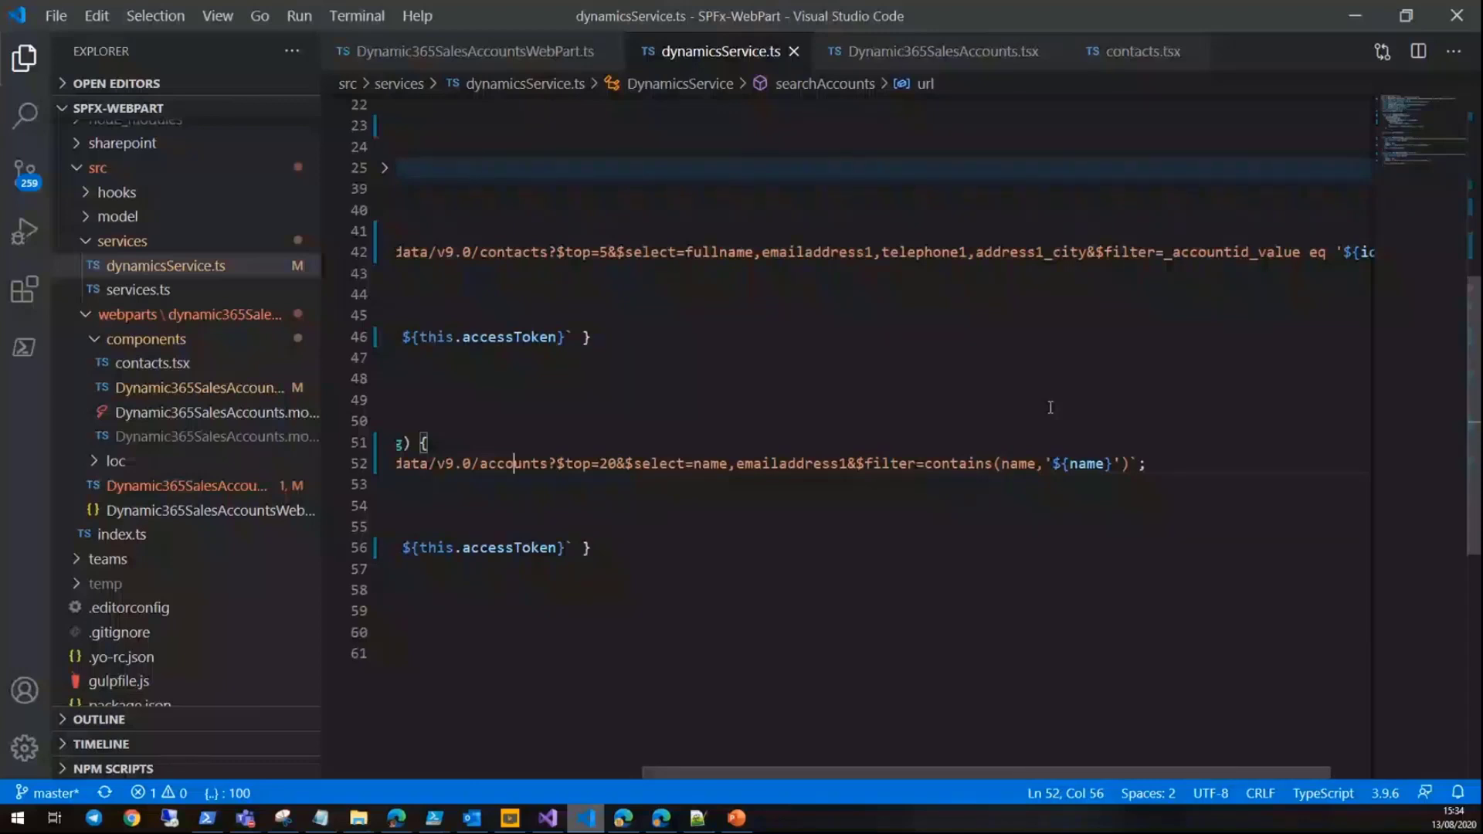
{"action": "left_click", "coordinate": [659, 818]}
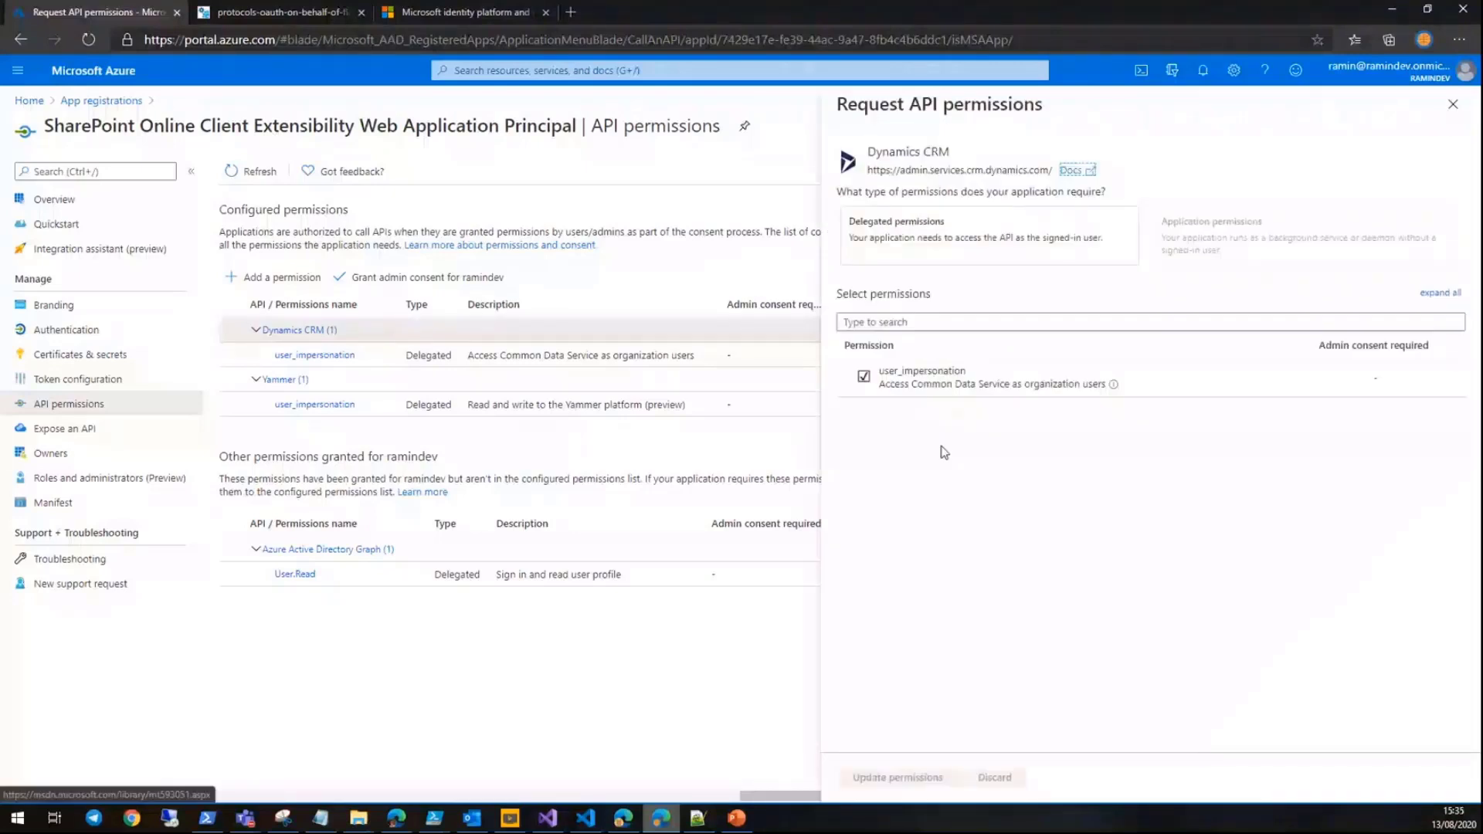
{"action": "mouse_move", "coordinate": [1142, 463]}
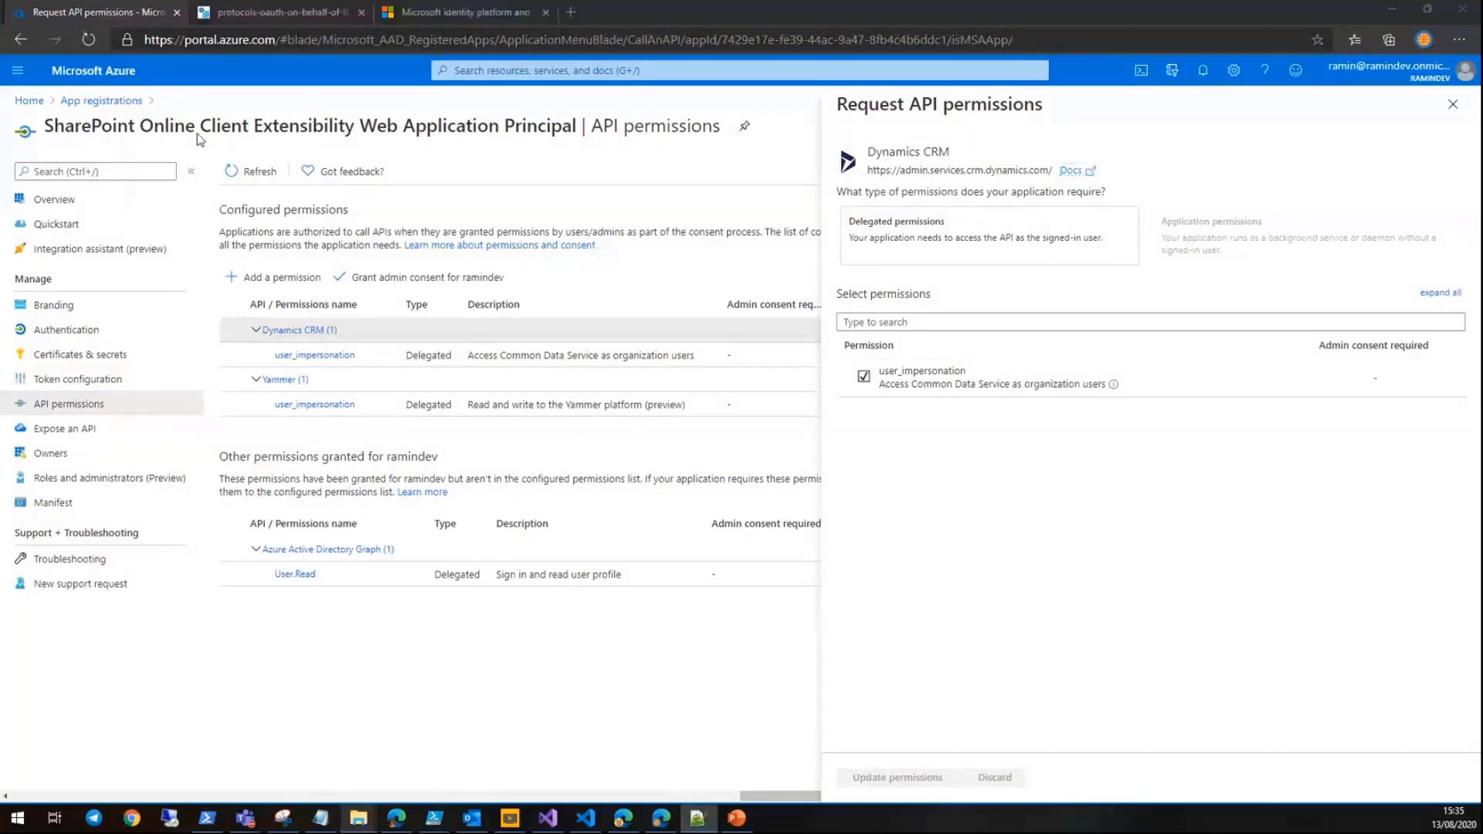
- Display the OAuth on-behalf-of flow diagram with its six token-exchange steps
{"action": "left_click", "coordinate": [275, 13]}
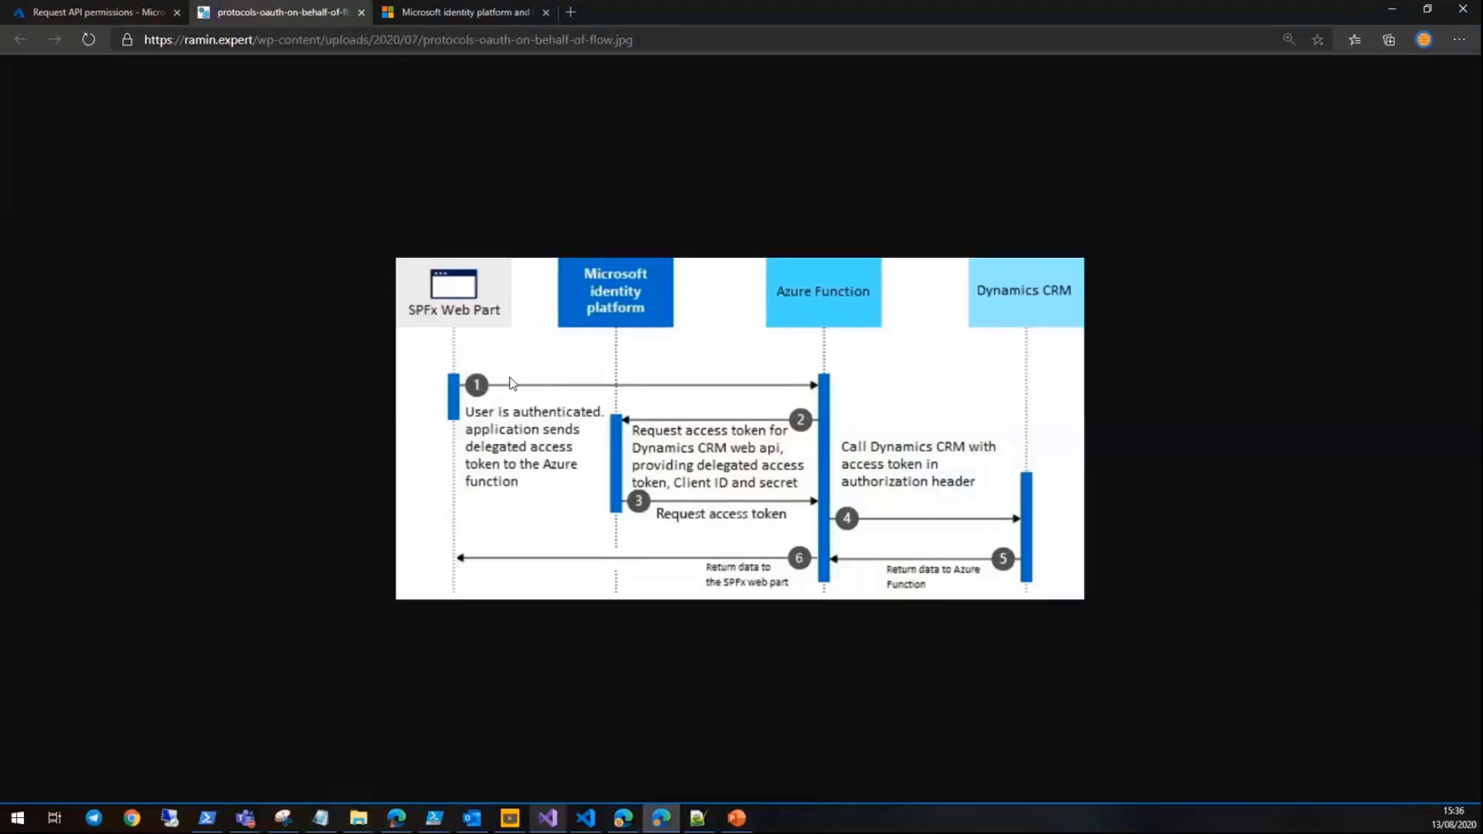
{"action": "mouse_move", "coordinate": [804, 402]}
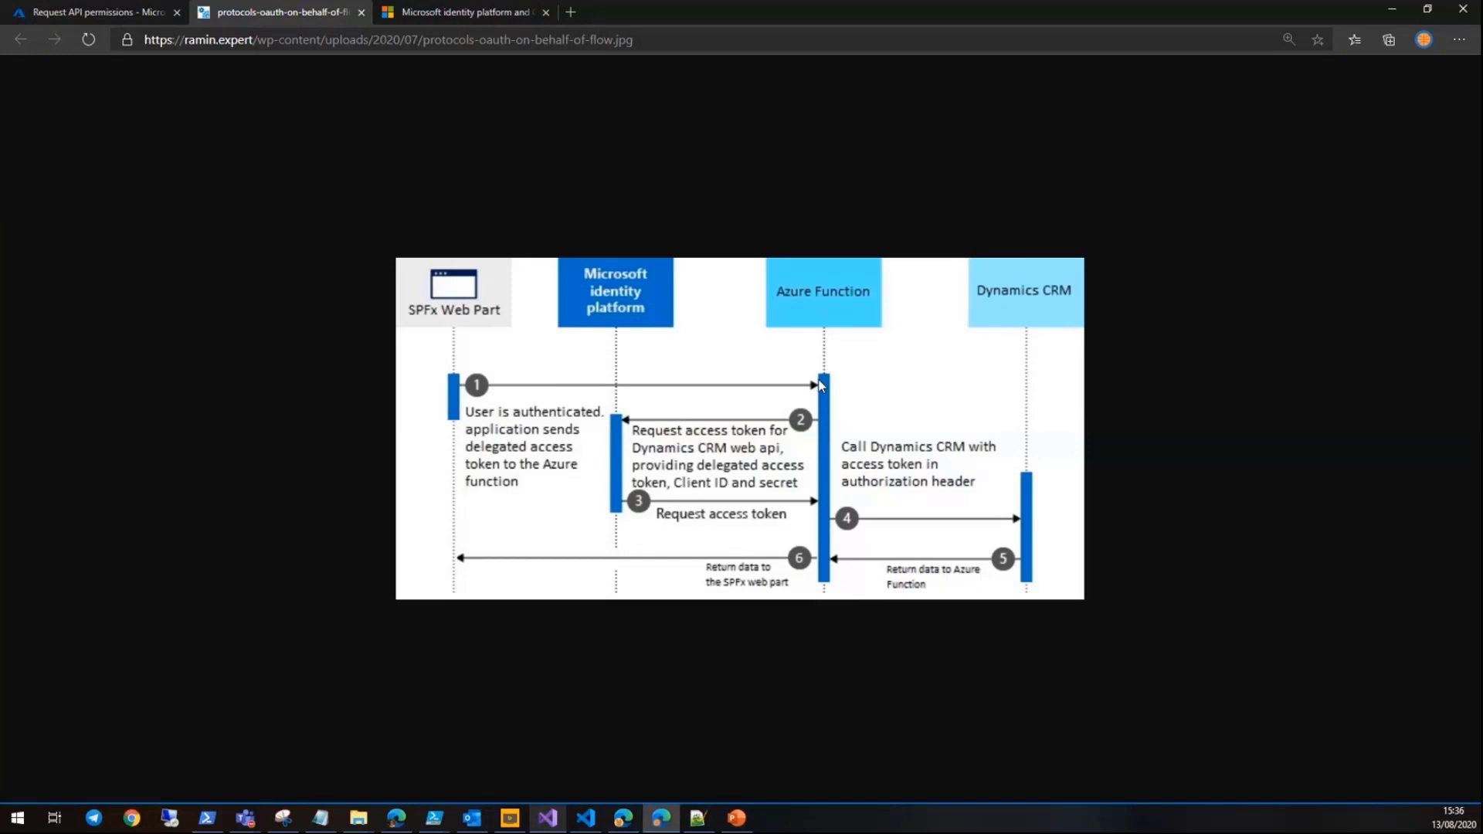
{"action": "mouse_move", "coordinate": [821, 429]}
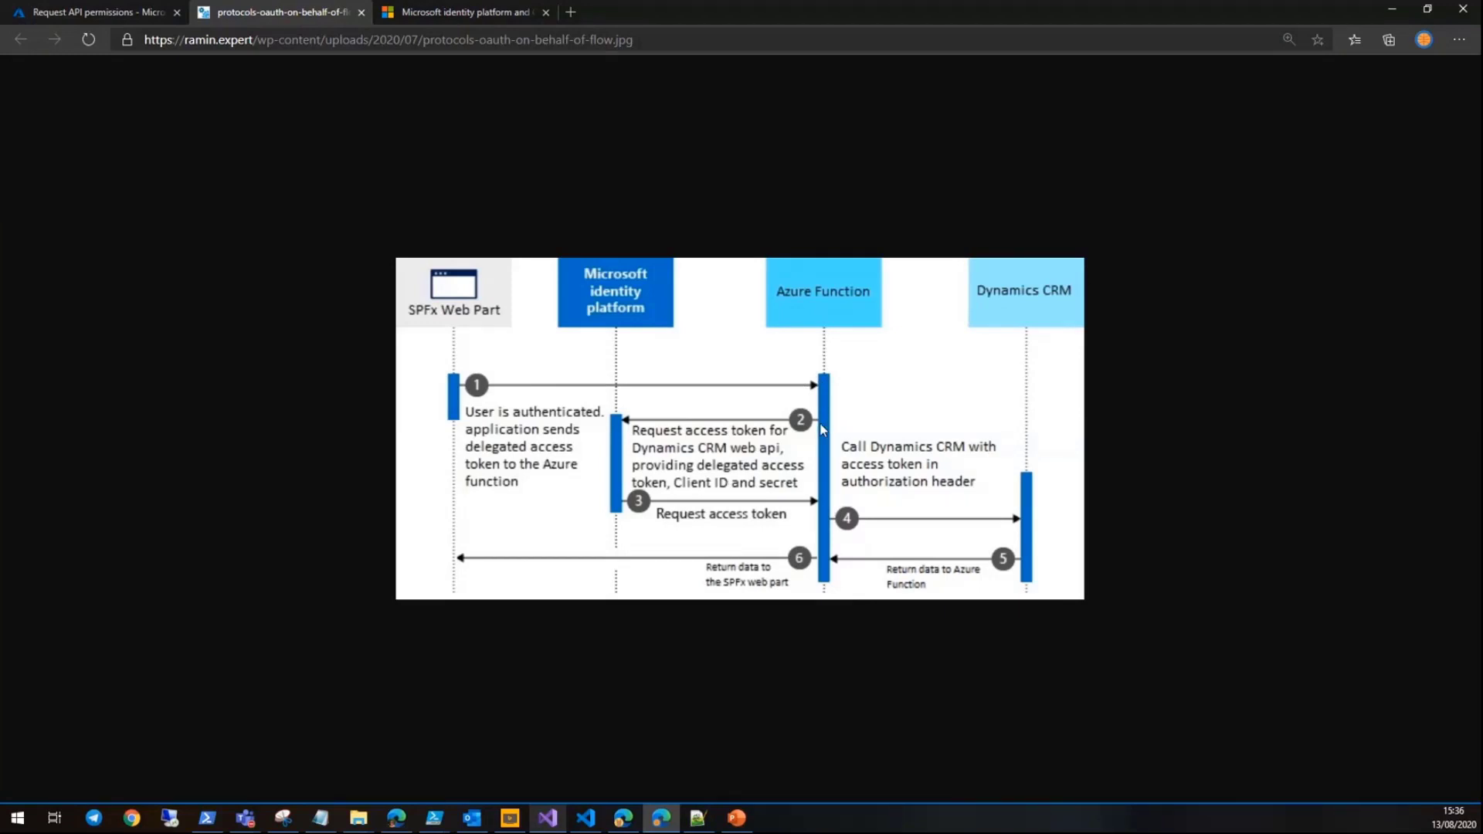
{"action": "mouse_move", "coordinate": [632, 326]}
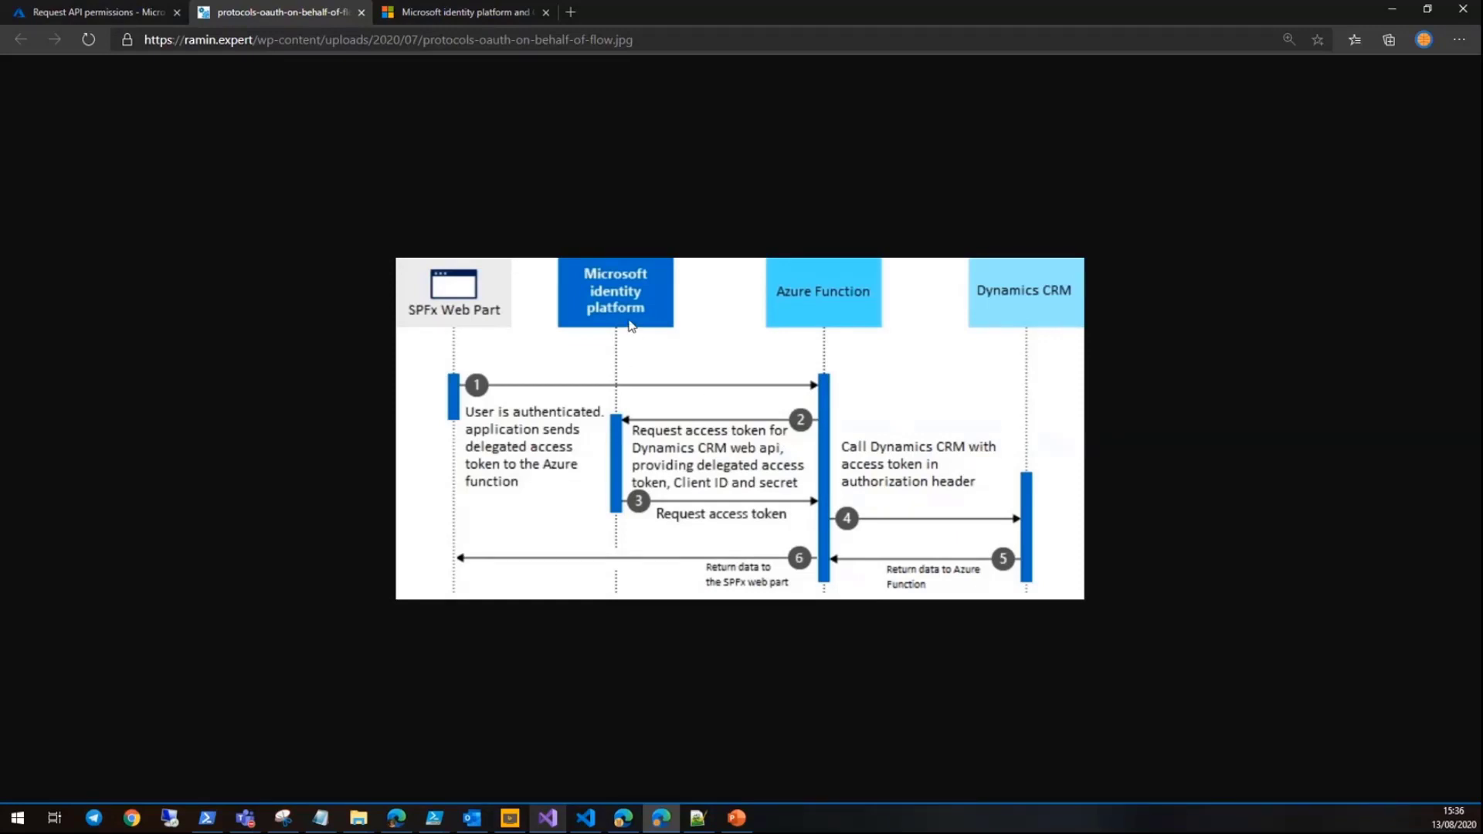
{"action": "mouse_move", "coordinate": [1034, 345]}
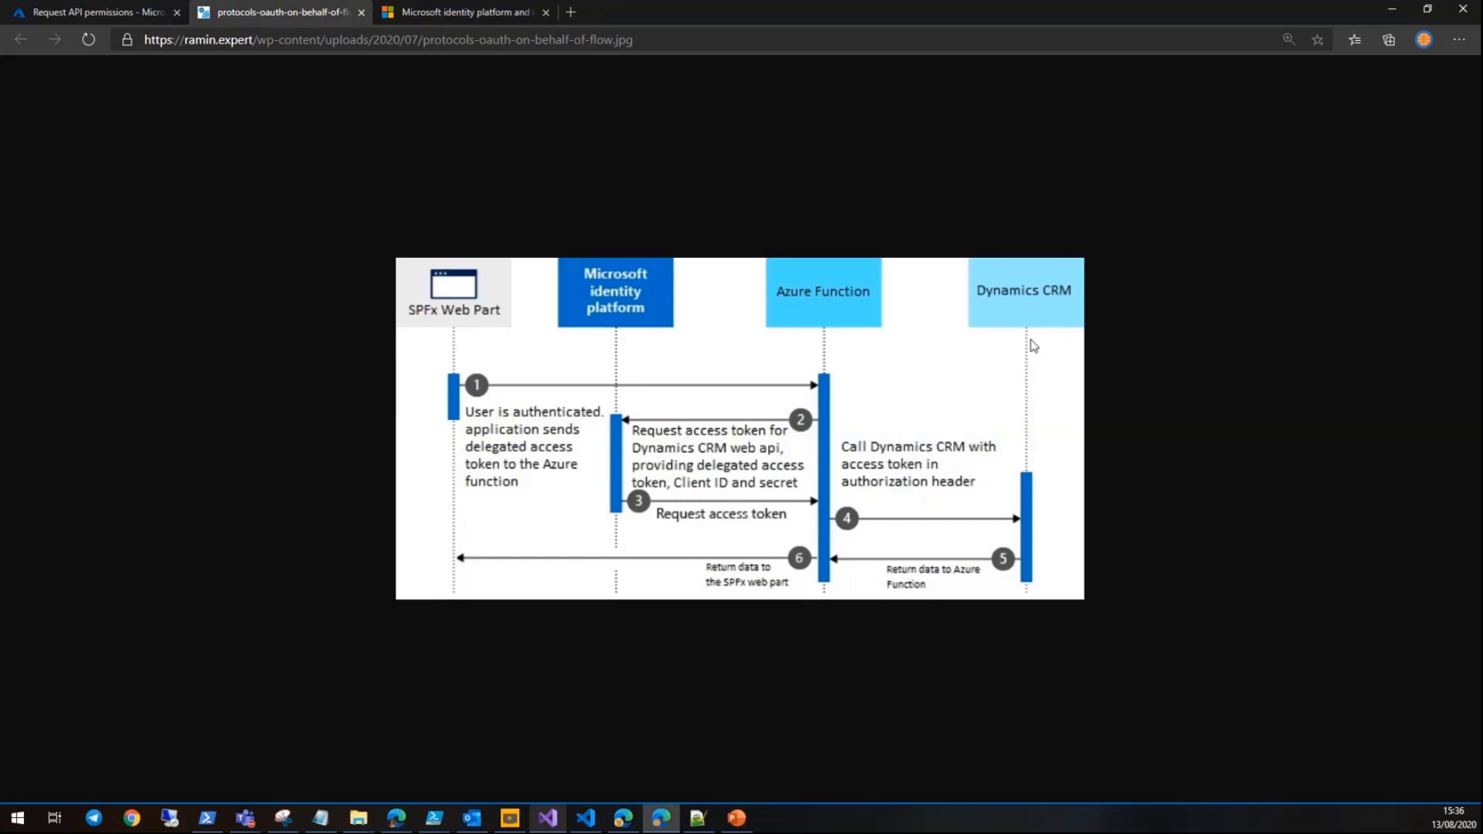
{"action": "mouse_move", "coordinate": [1019, 321]}
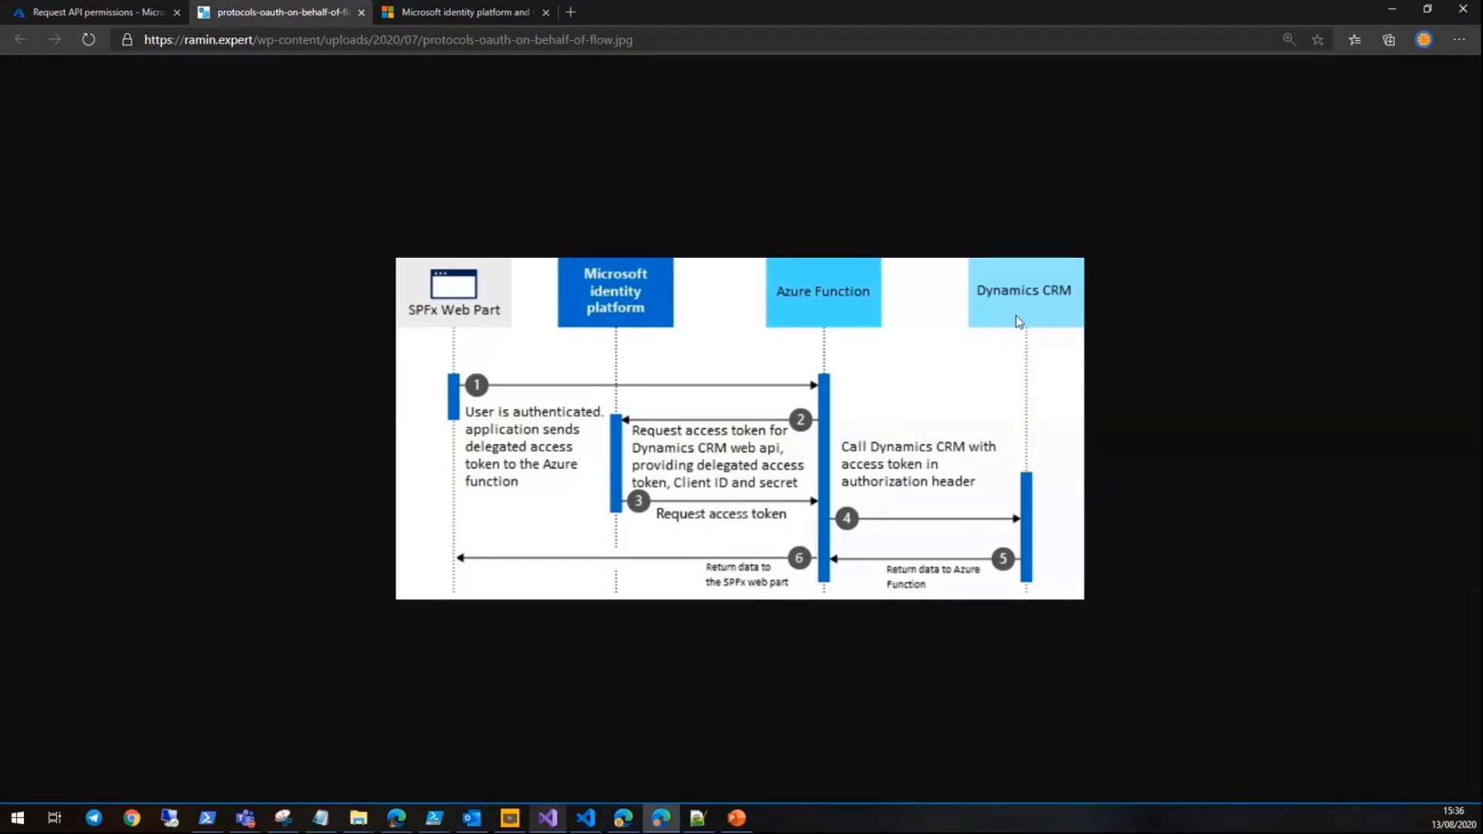
{"action": "mouse_move", "coordinate": [632, 464]}
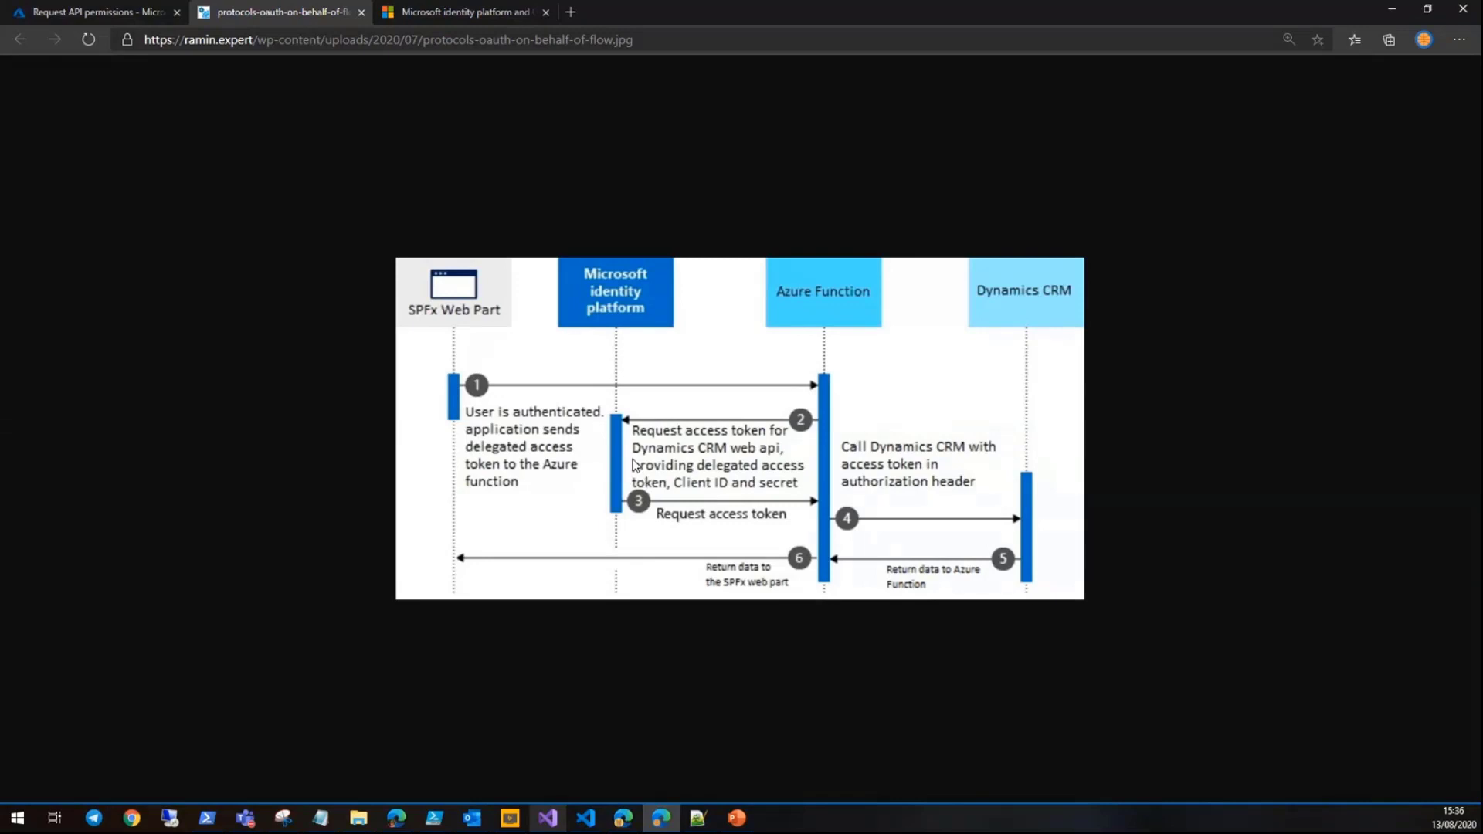
{"action": "mouse_move", "coordinate": [629, 457]}
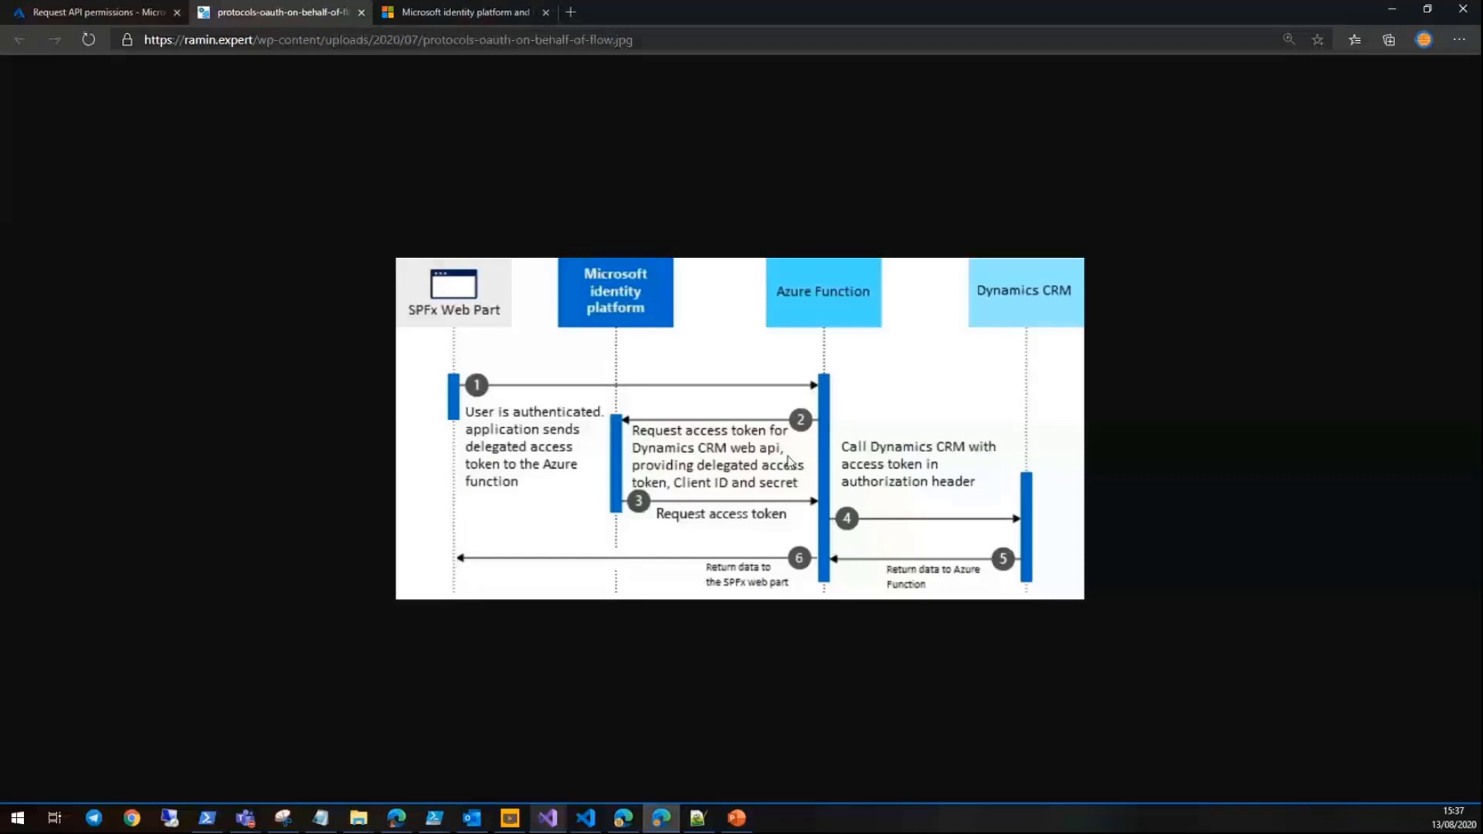
{"action": "mouse_move", "coordinate": [793, 465]}
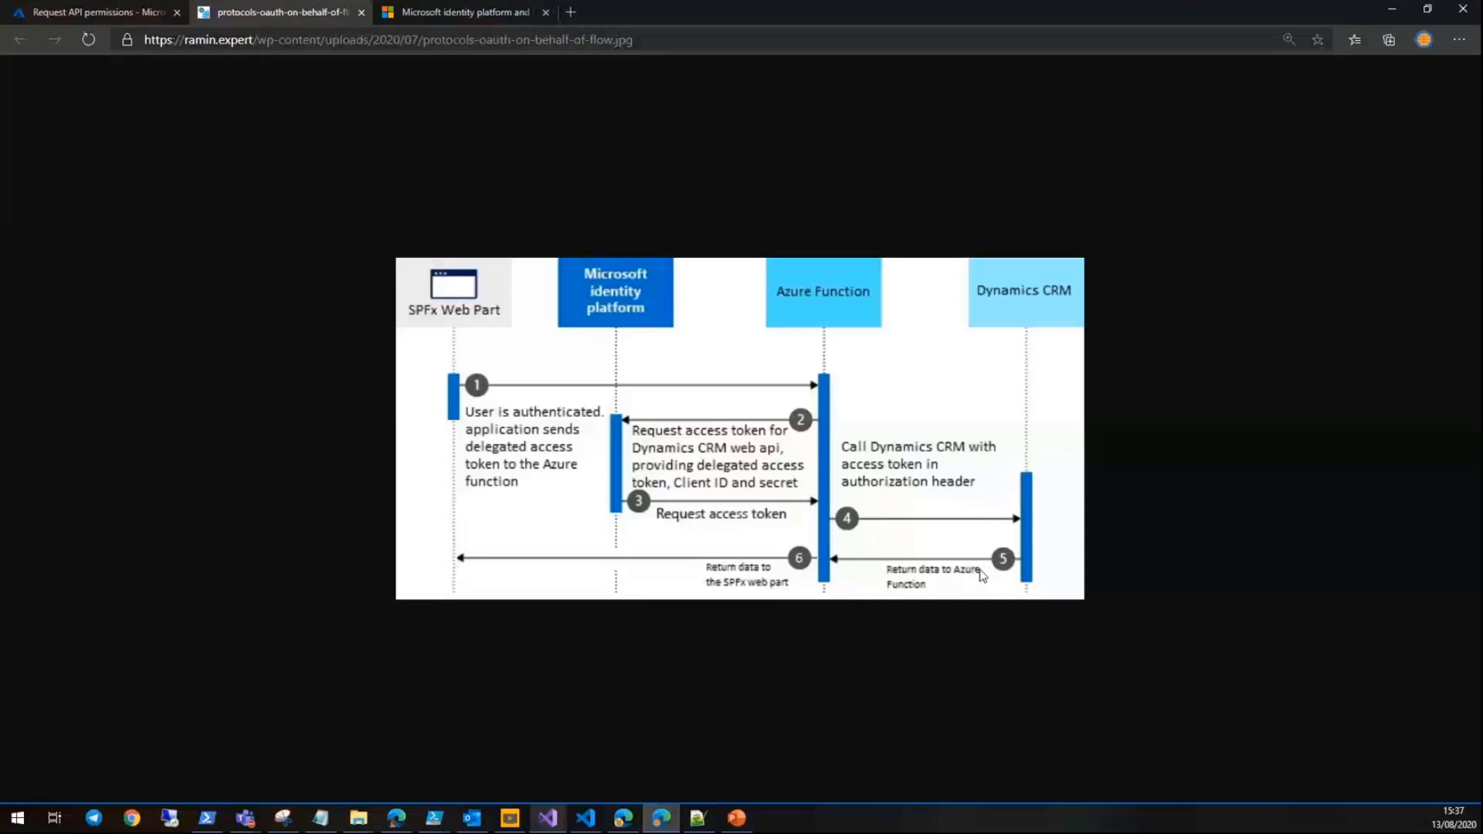
{"action": "mouse_move", "coordinate": [714, 594]}
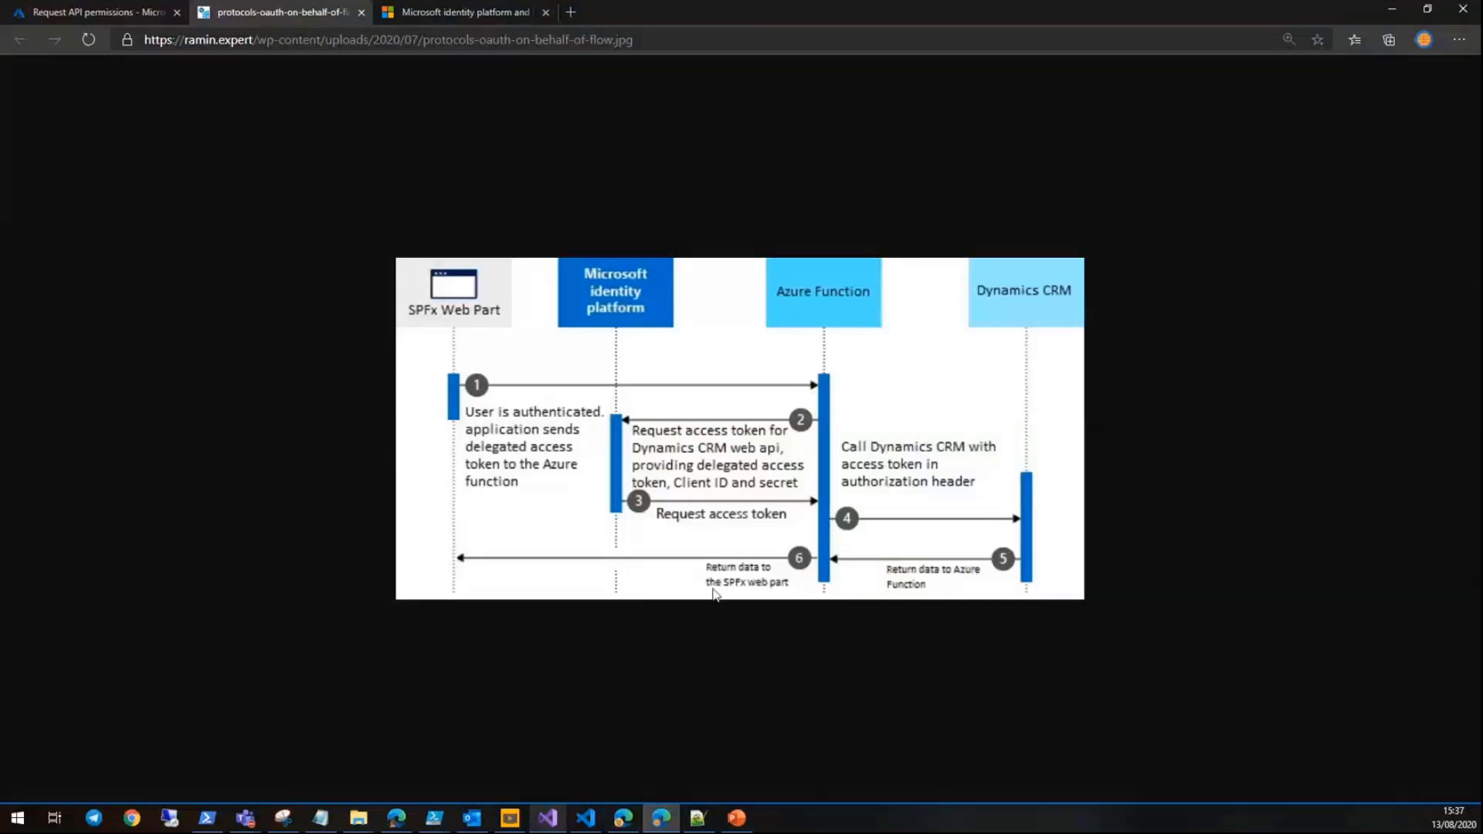
{"action": "mouse_move", "coordinate": [566, 414]}
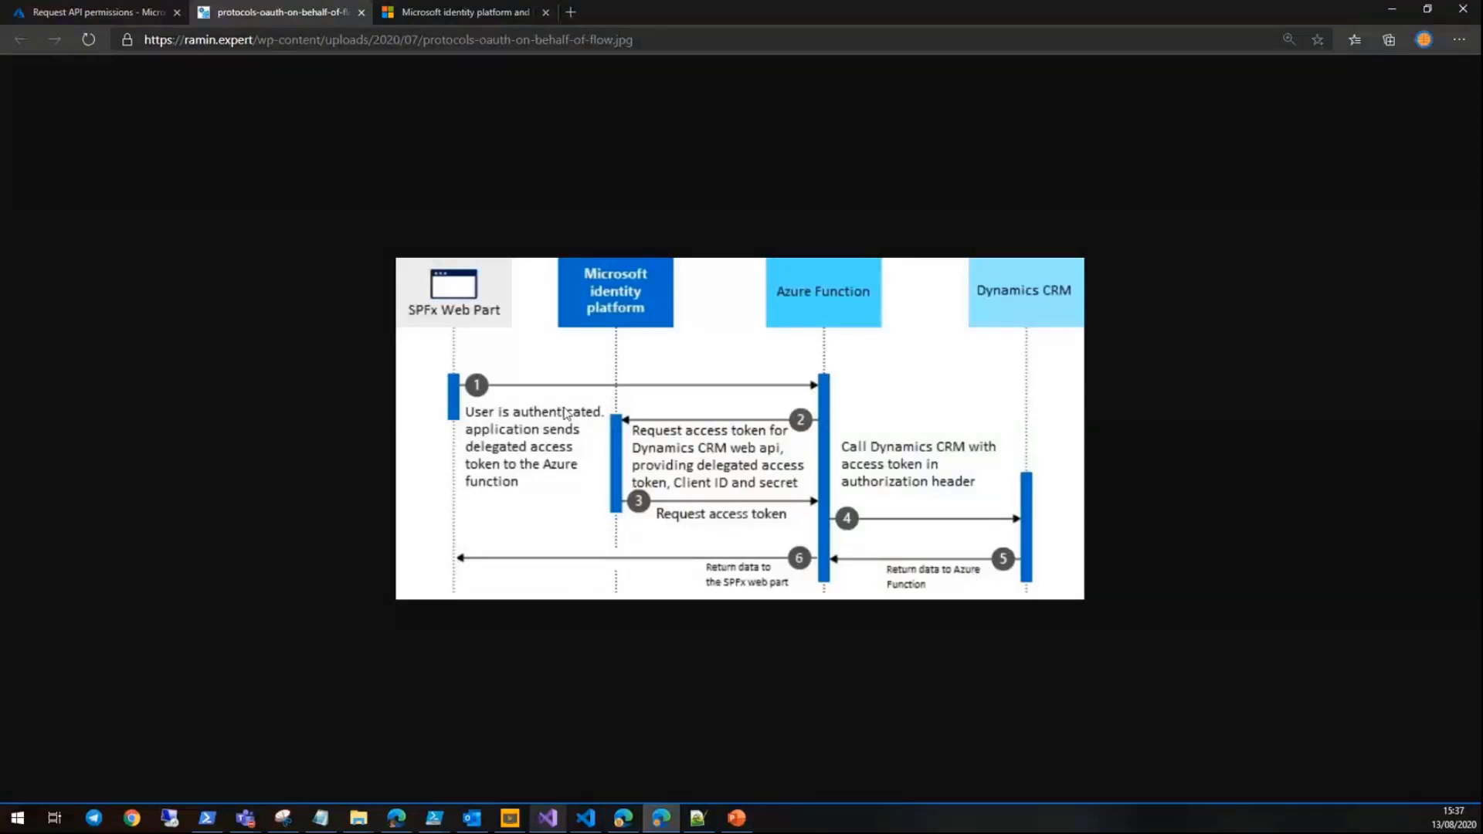
{"action": "mouse_move", "coordinate": [430, 587]}
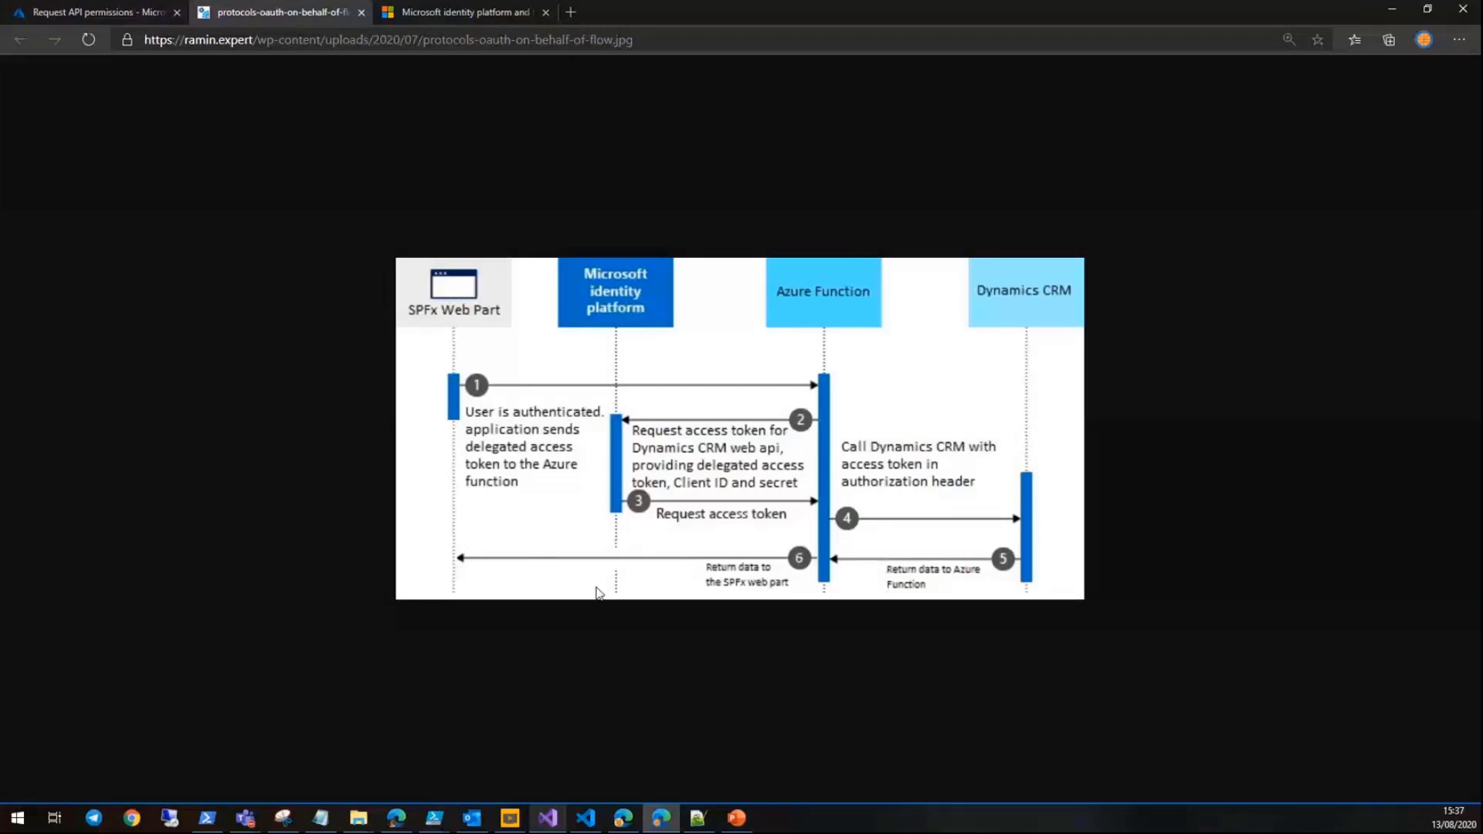
- In dynamicsService.ts getAccounts, highlight the aadHttpClient calling the Azure Function, then deselect it
{"action": "left_click", "coordinate": [585, 819]}
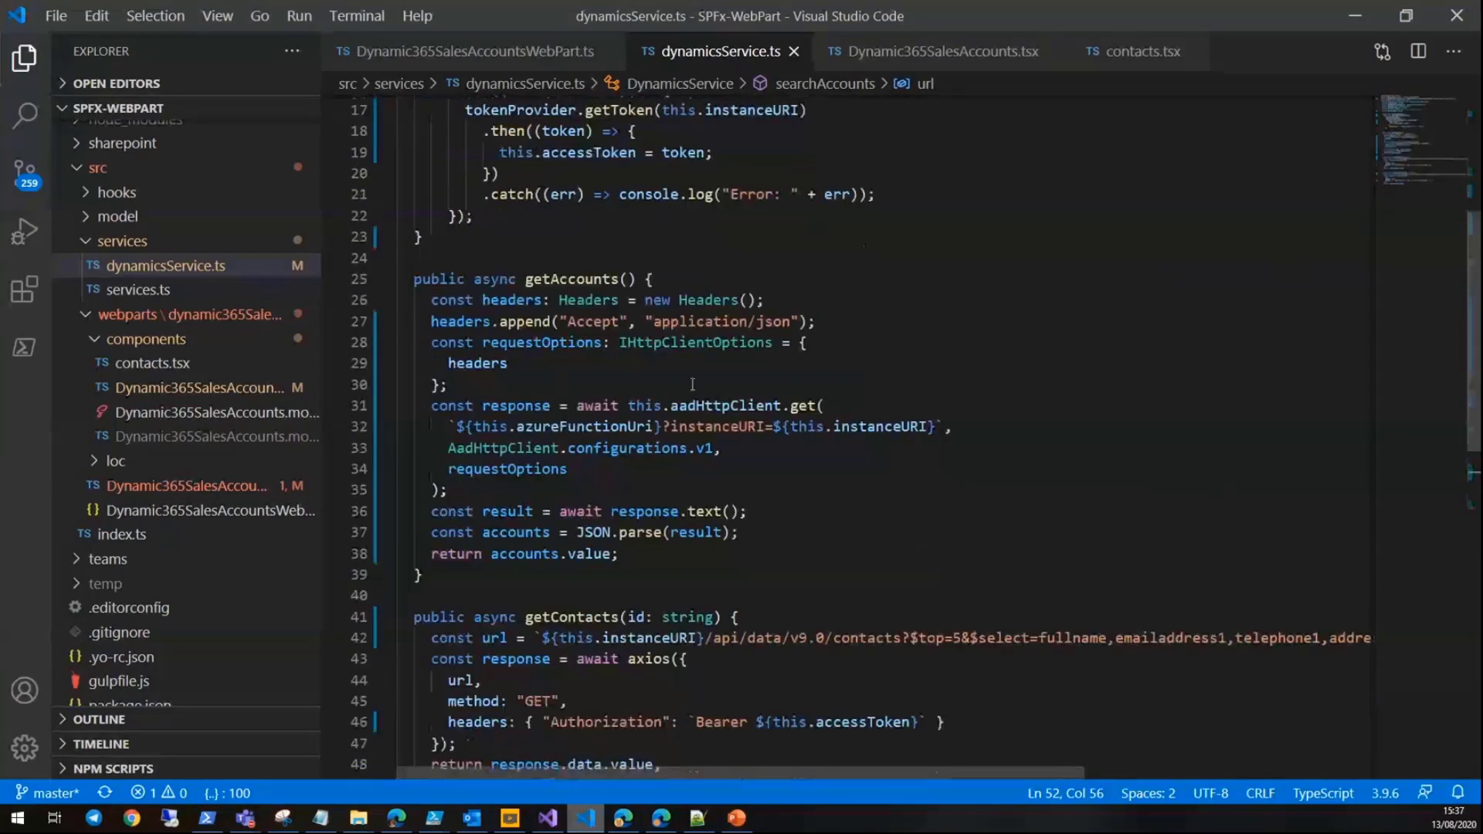
{"action": "double_click", "coordinate": [720, 294]}
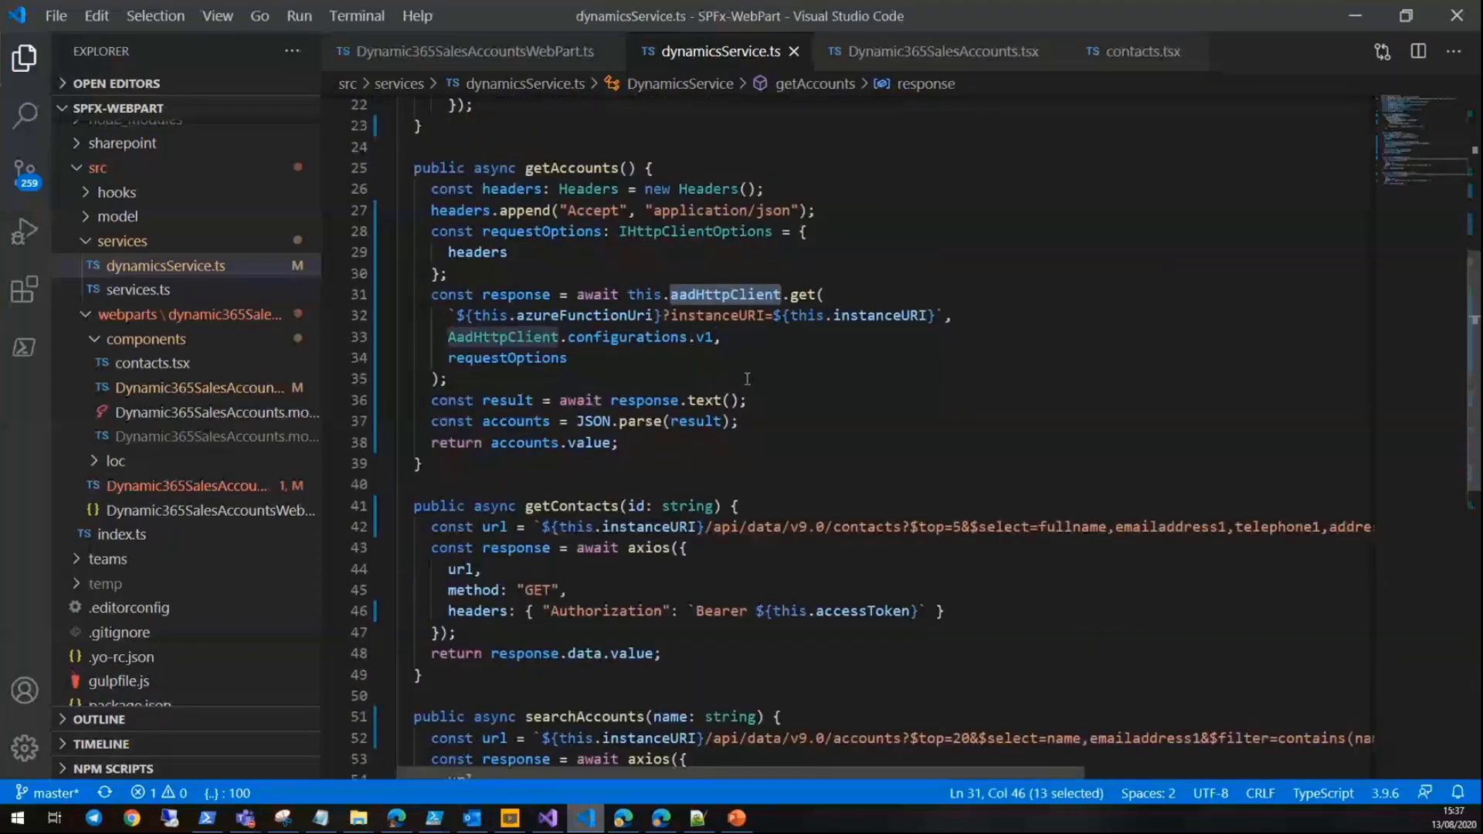
{"action": "mouse_move", "coordinate": [628, 337]}
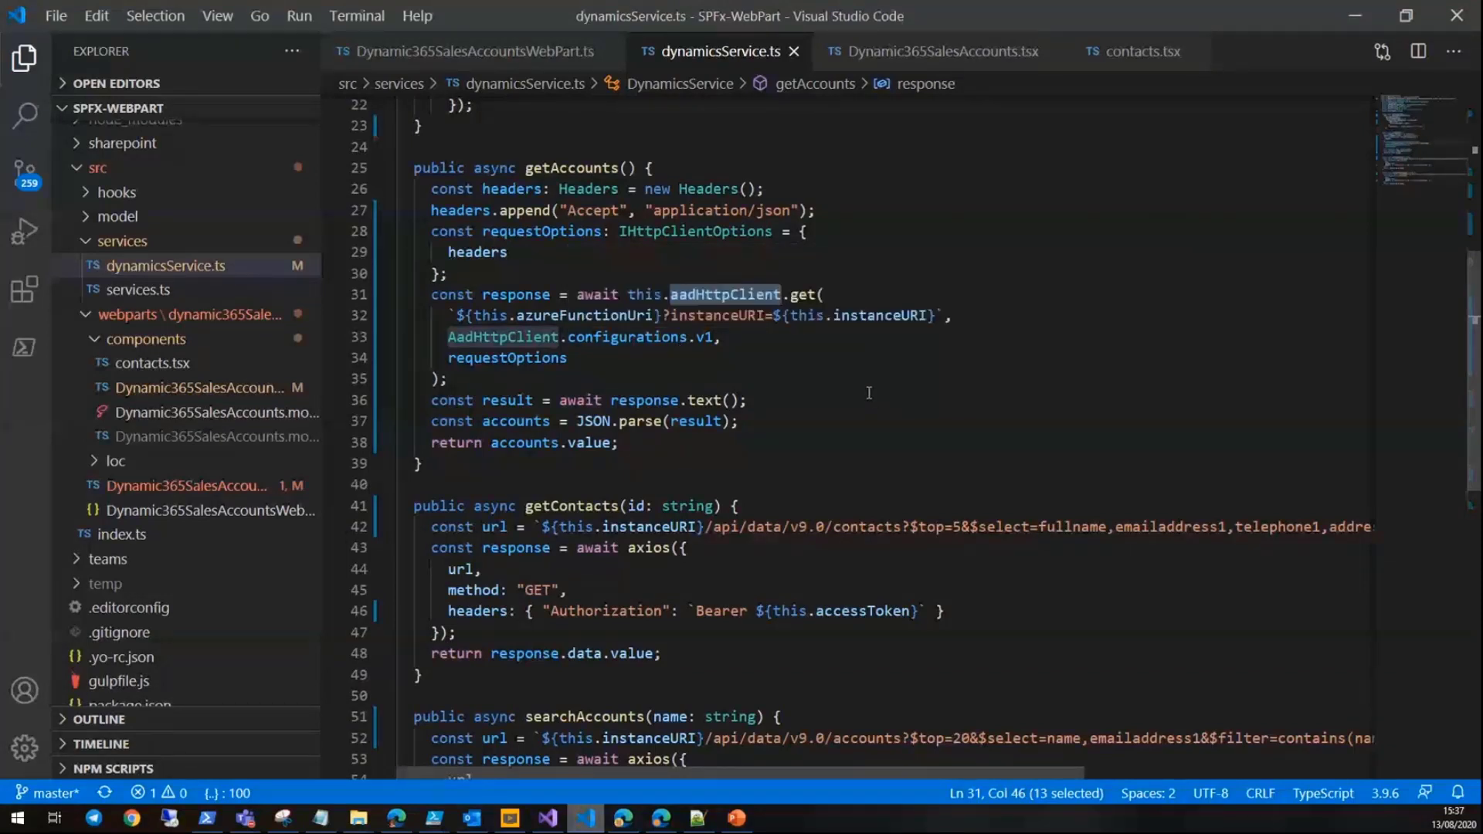
{"action": "mouse_move", "coordinate": [620, 332]}
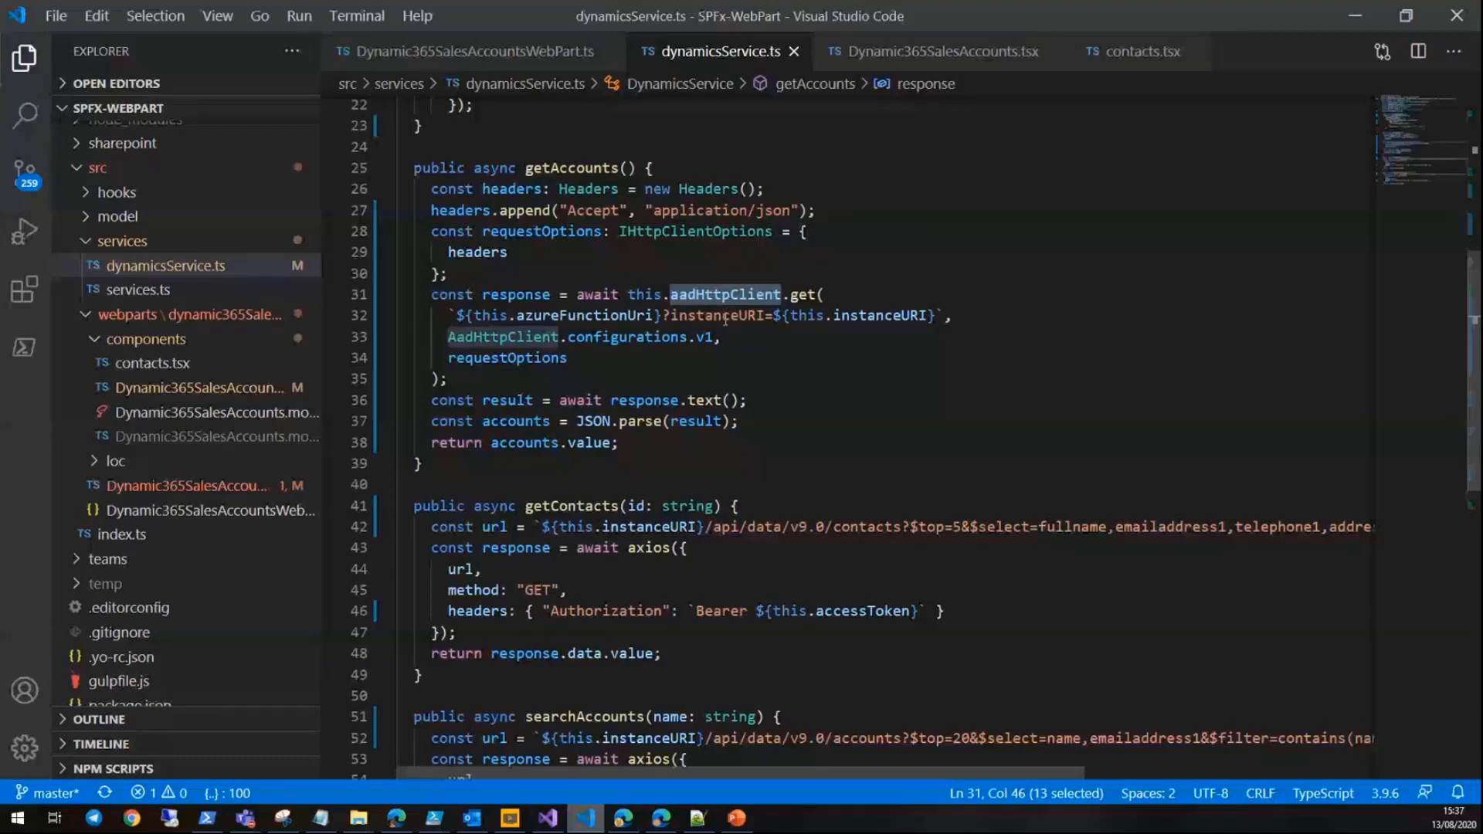
{"action": "left_click", "coordinate": [763, 377]}
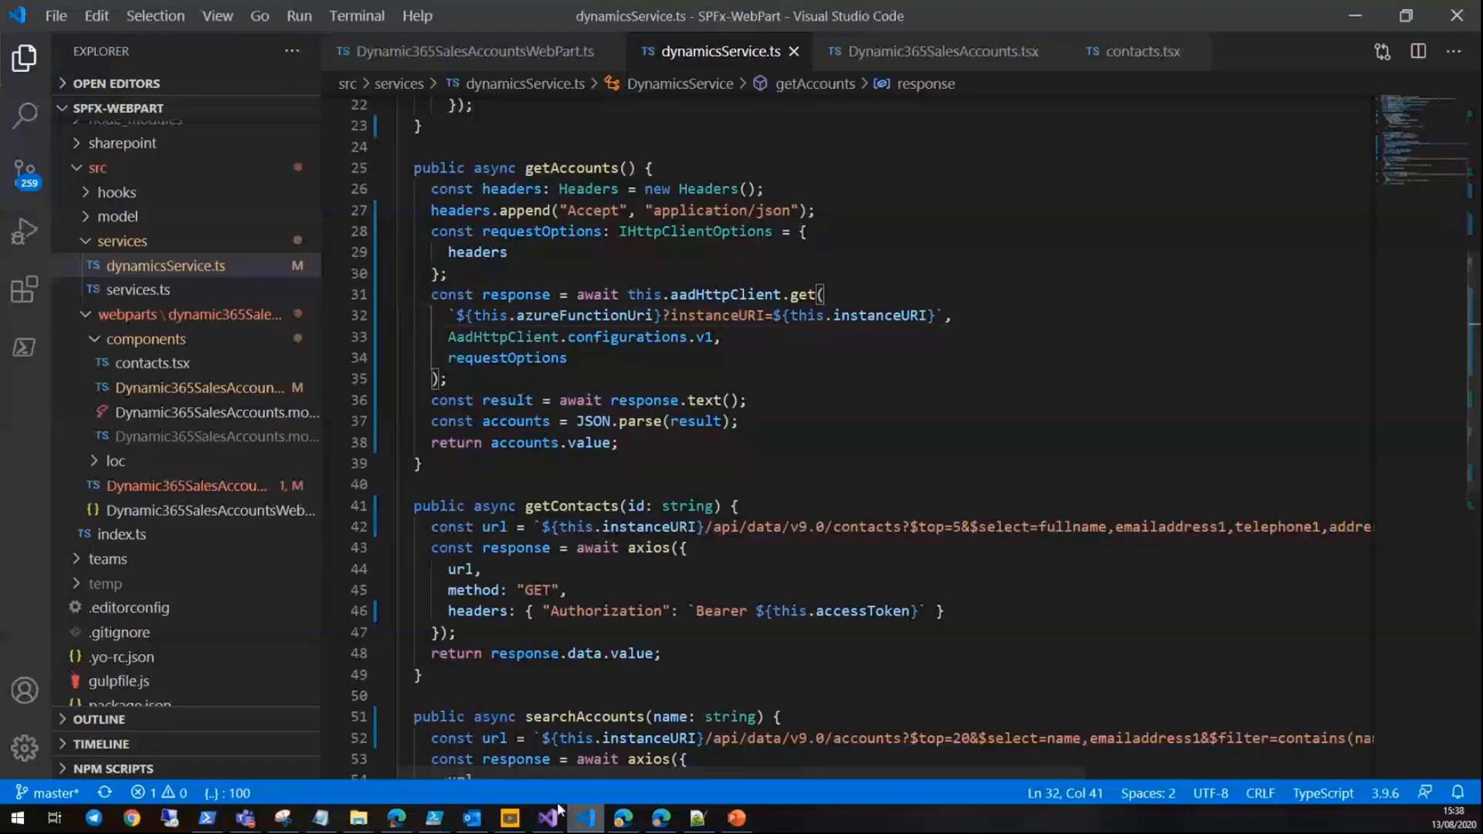
- Review GetAccounts.cs in Visual Studio, selecting the accounts request line
{"action": "left_click", "coordinate": [548, 818]}
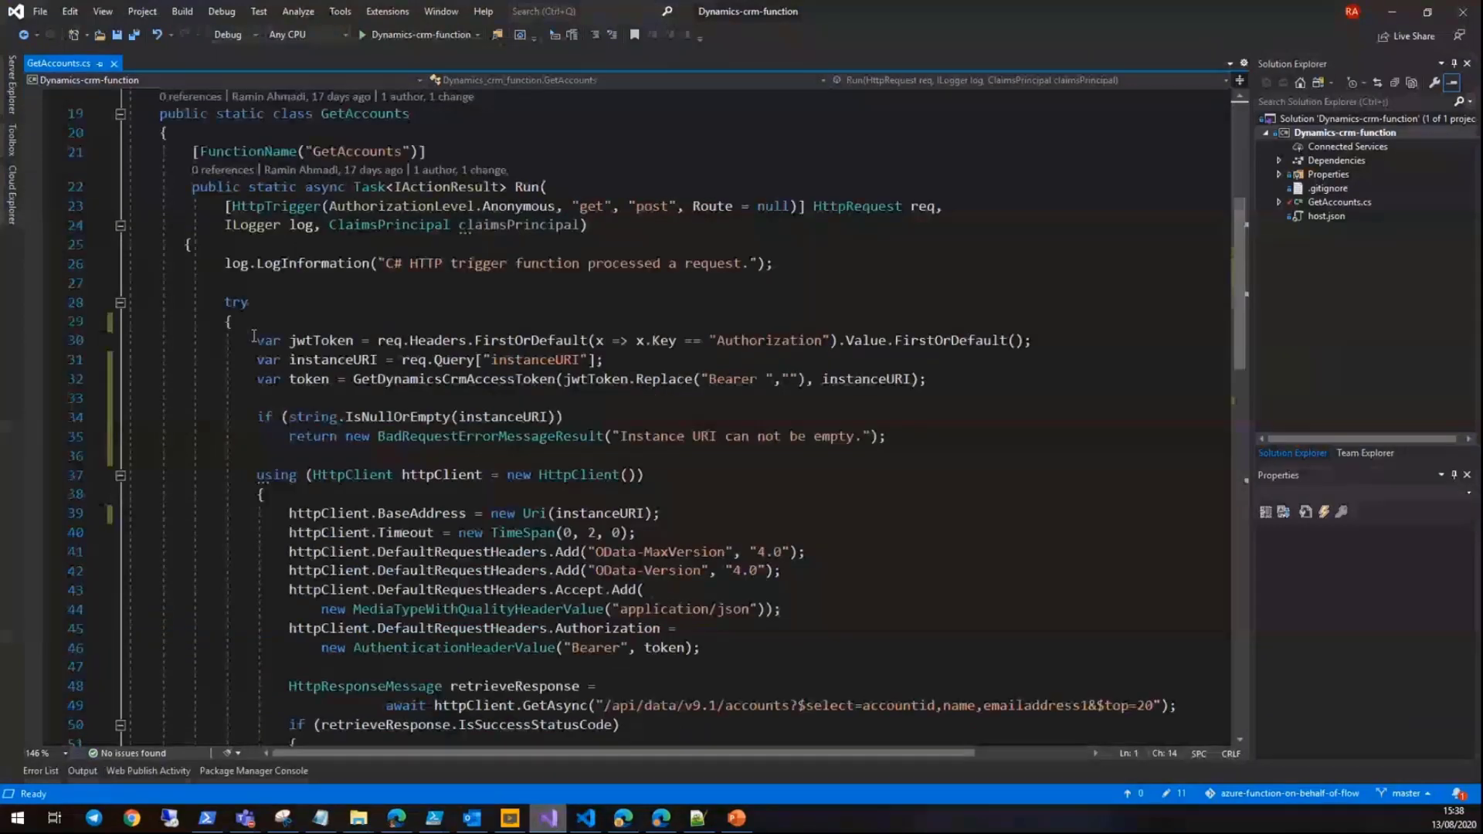
{"action": "left_click_drag", "start_coordinate": [254, 340], "coordinate": [965, 341]}
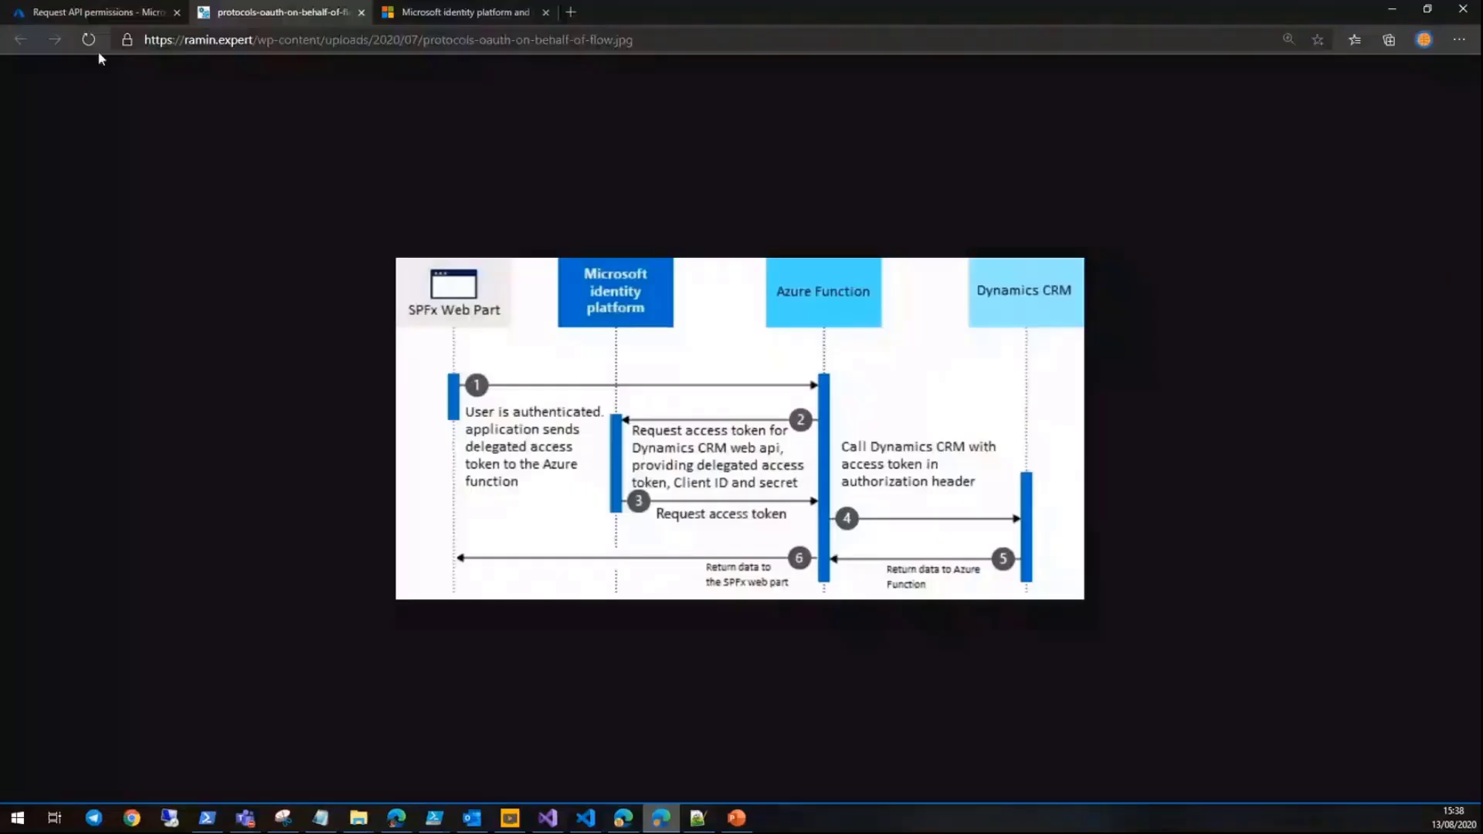
- Show the app's Dynamics CRM user_impersonation delegated permission, then return to GetAccounts in Visual Studio
{"action": "left_click", "coordinate": [94, 13]}
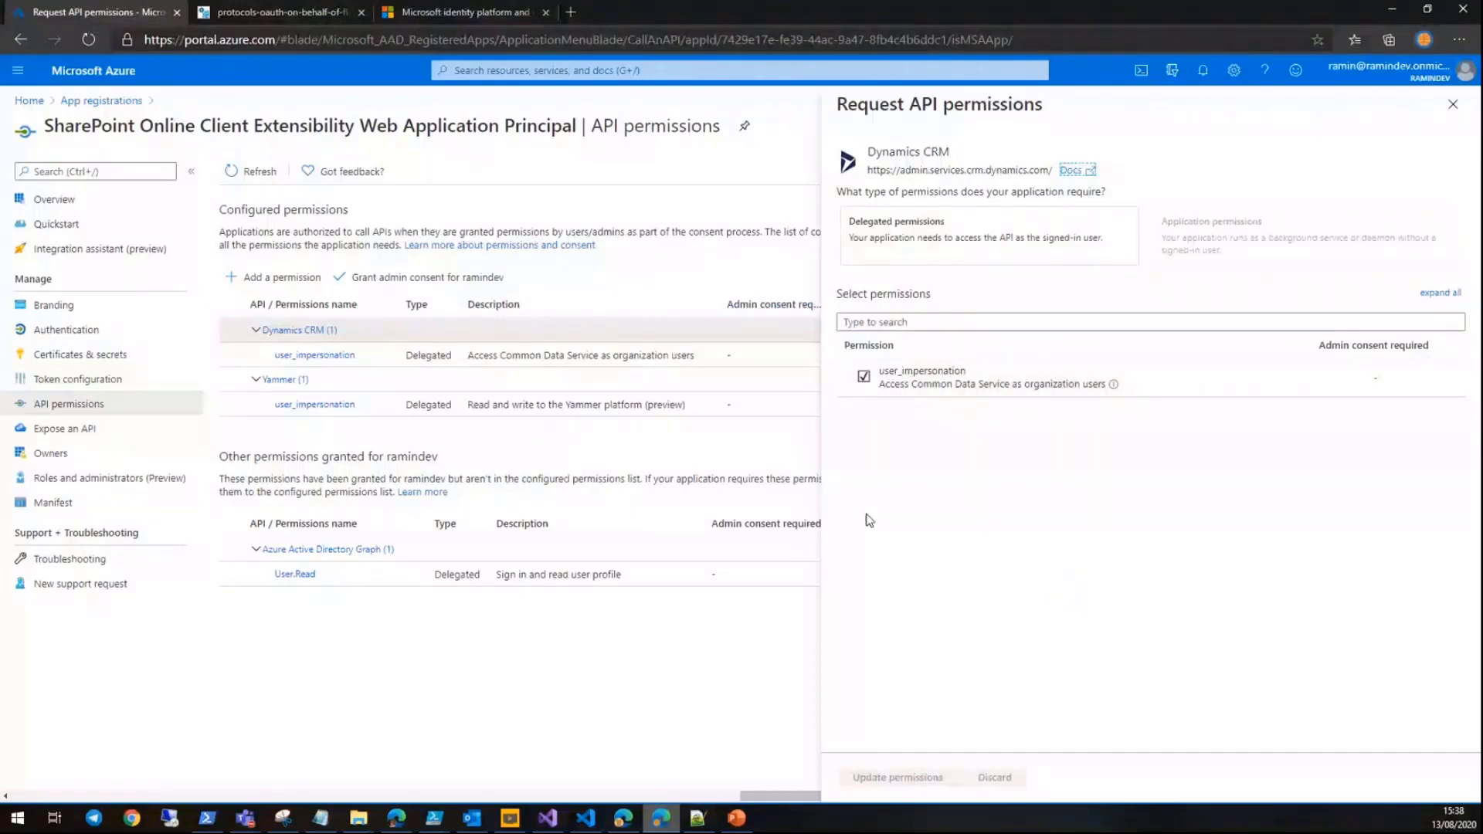
{"action": "left_click", "coordinate": [547, 818]}
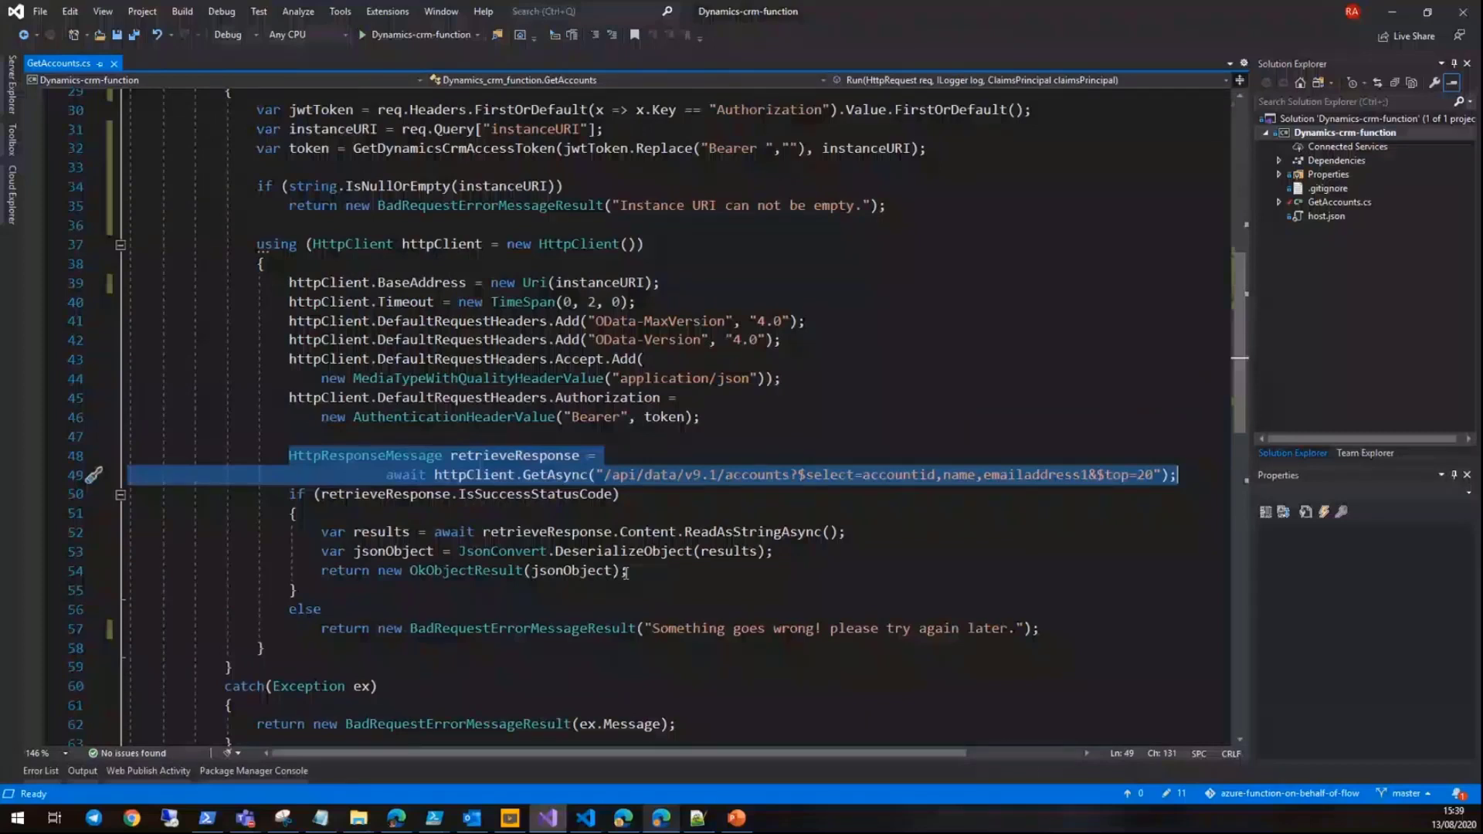
{"action": "left_click", "coordinate": [622, 818]}
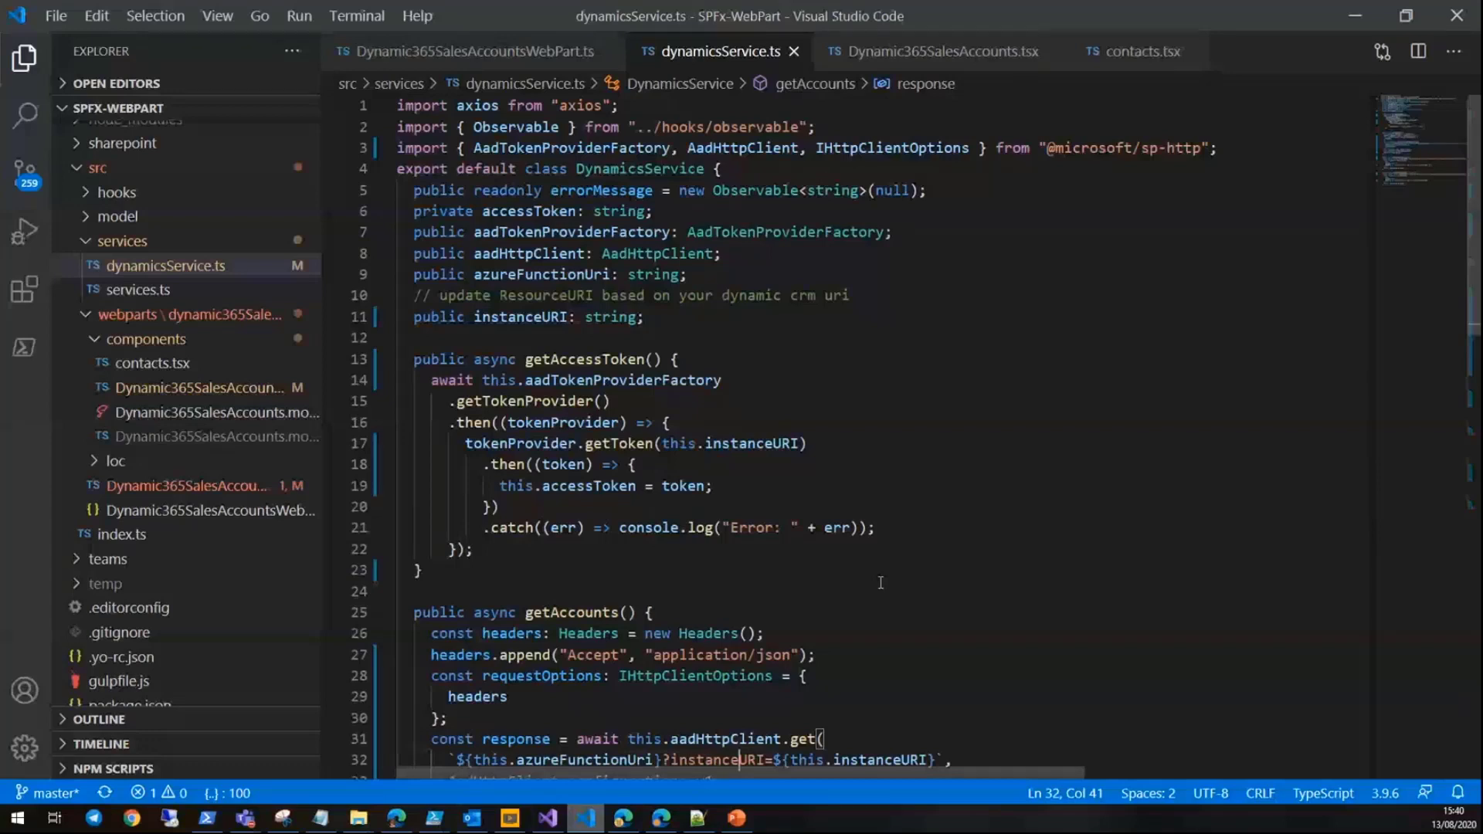
{"action": "mouse_move", "coordinate": [902, 542]}
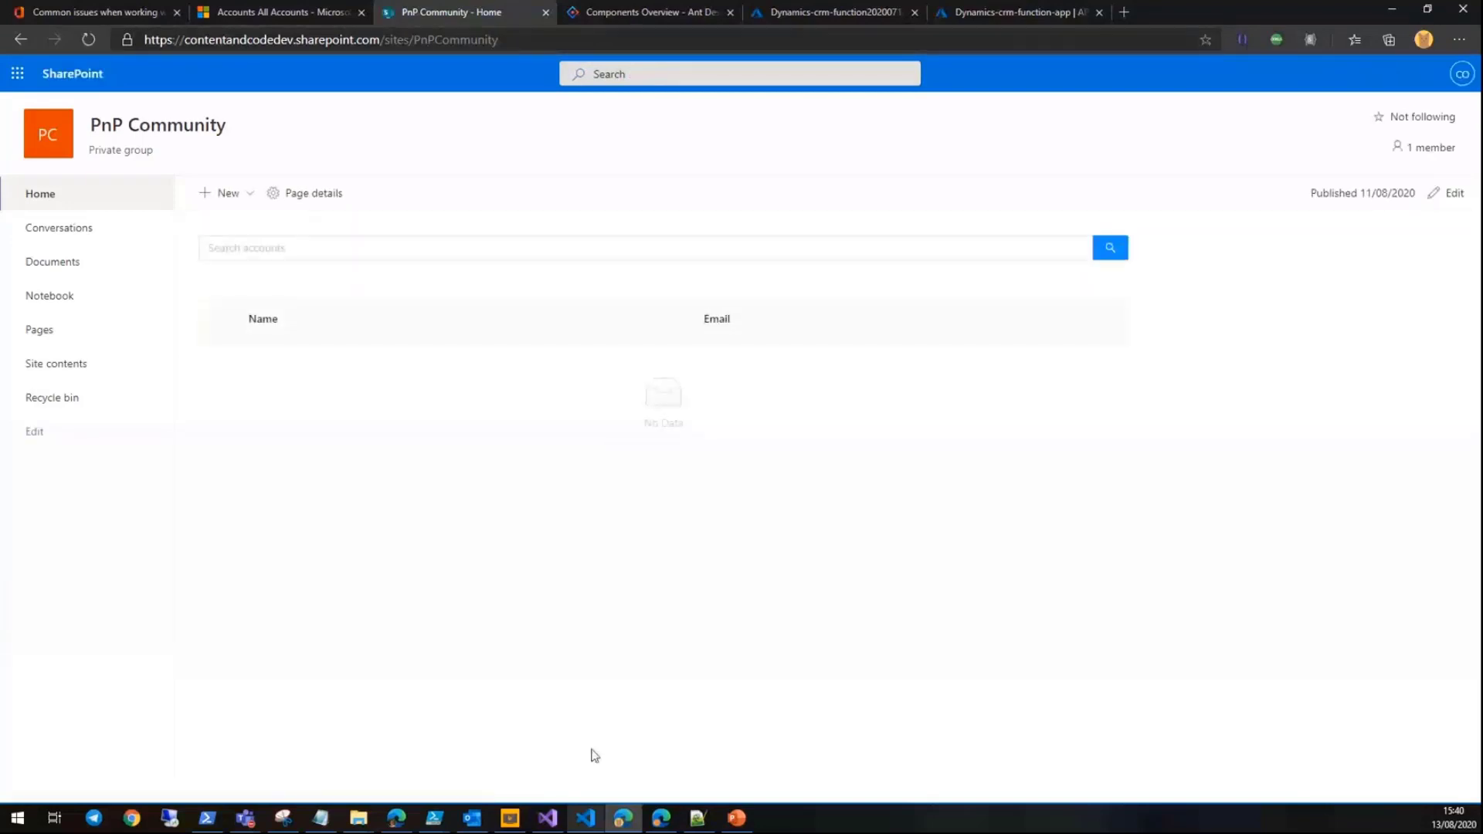
- Locate getAccounts in the service code, then expand A. Datum on the SharePoint page to show its four contacts
{"action": "left_click", "coordinate": [587, 818]}
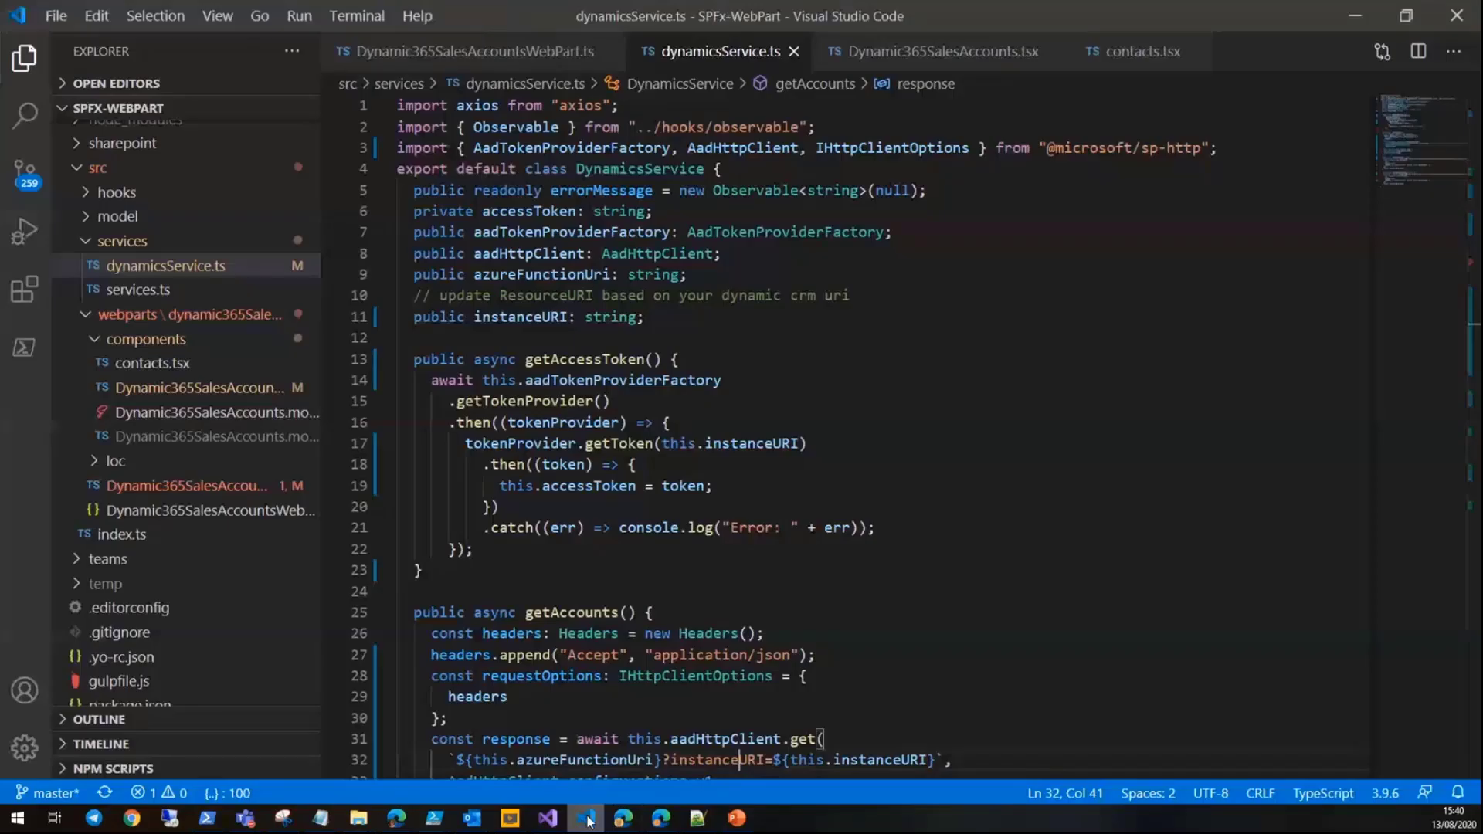
{"action": "scroll", "scroll_direction": "down", "scroll_amount": 3}
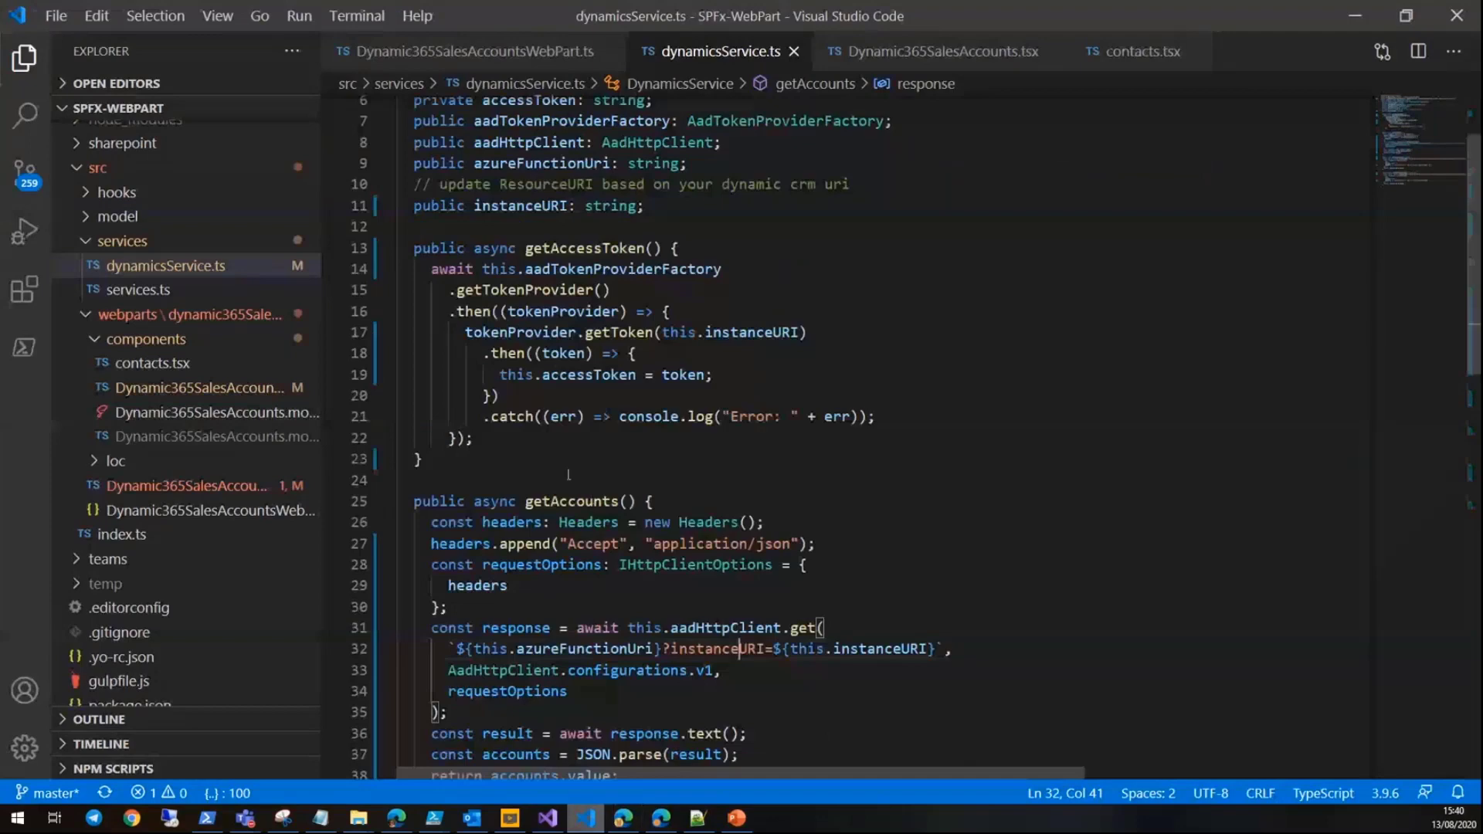
{"action": "scroll", "scroll_direction": "down", "scroll_amount": 3}
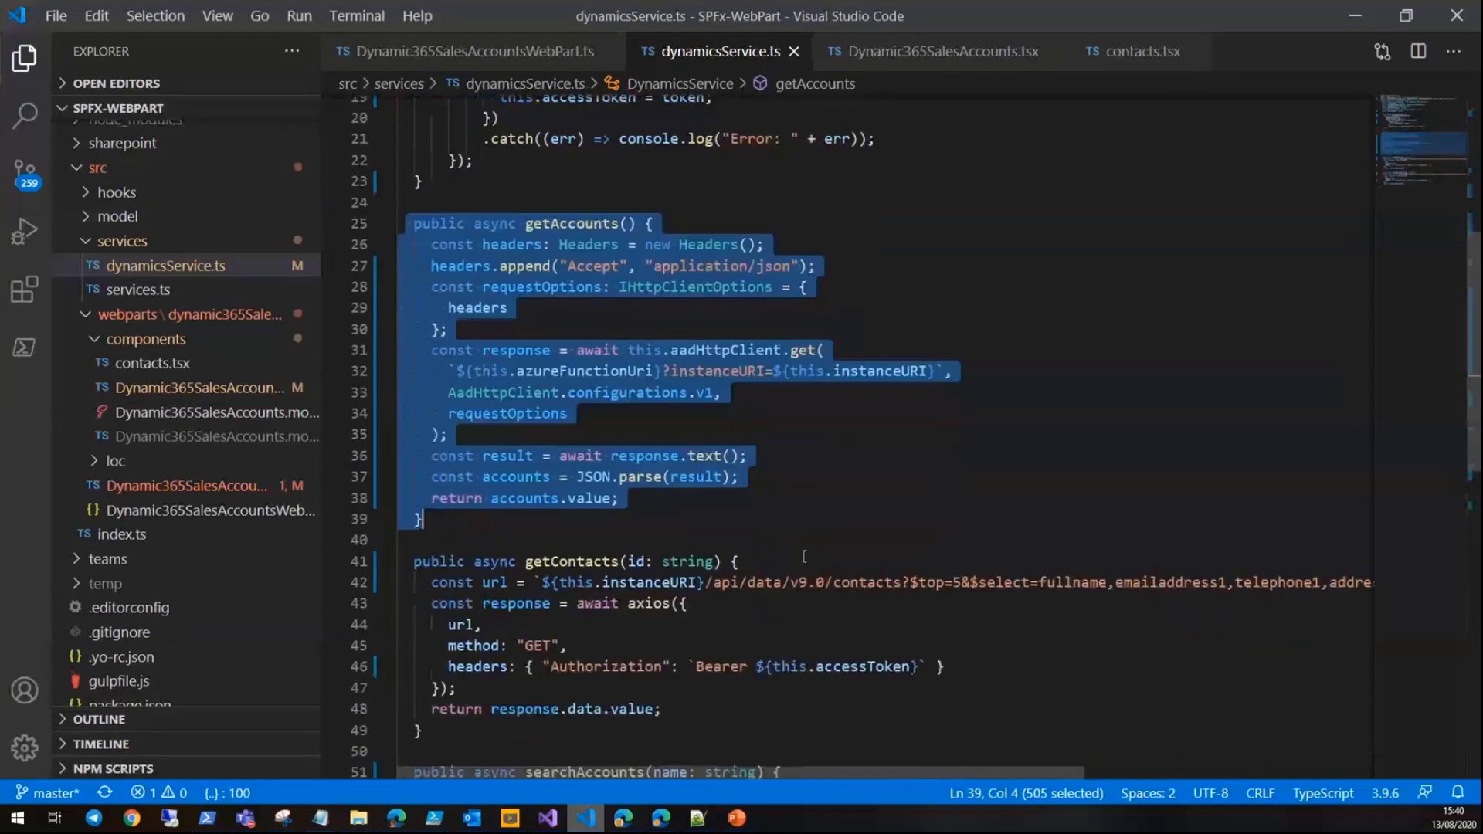
{"action": "scroll", "scroll_direction": "down", "scroll_amount": 3}
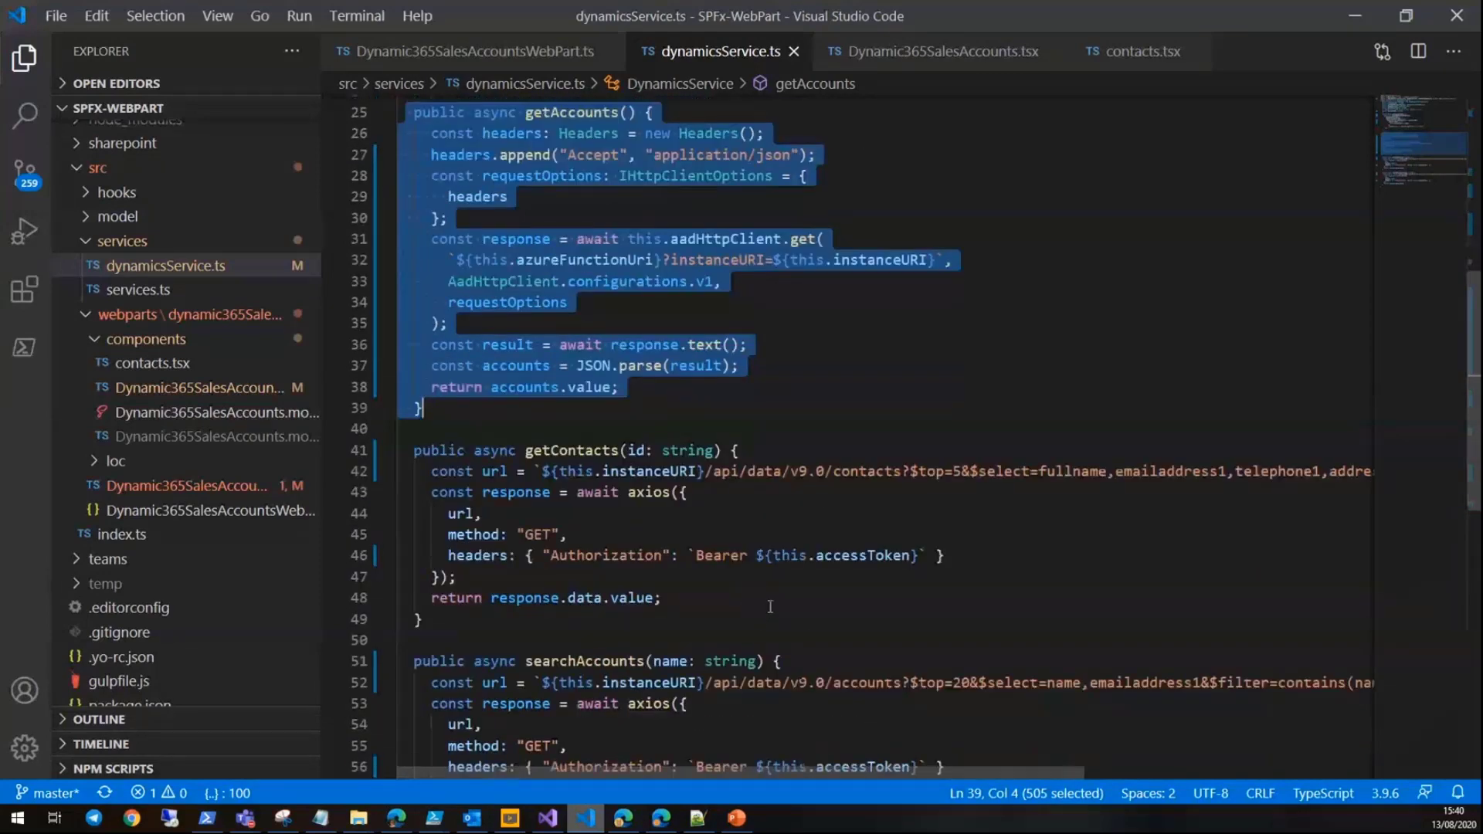
{"action": "scroll", "scroll_direction": "down", "scroll_amount": 3}
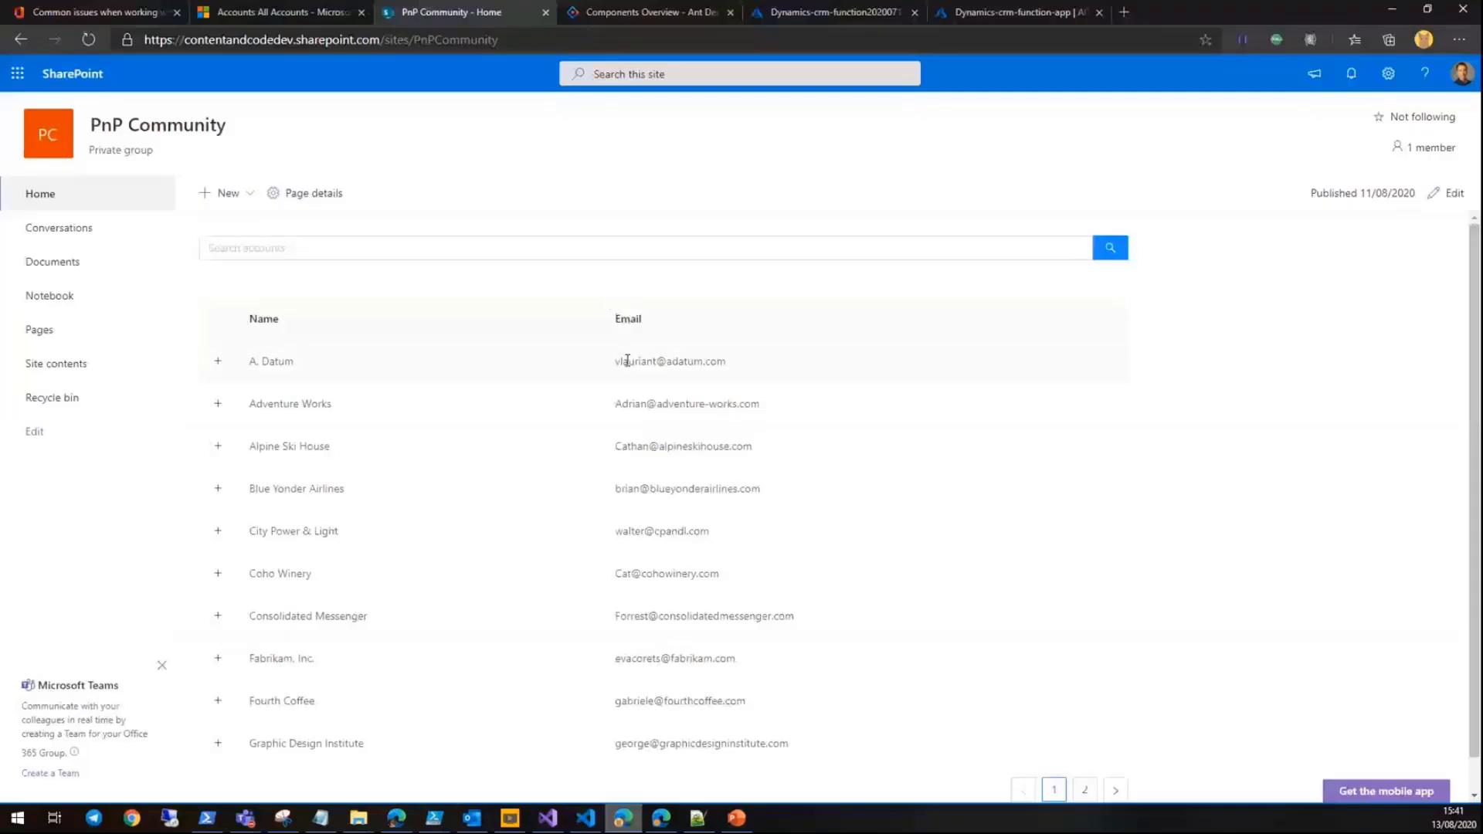
{"action": "left_click", "coordinate": [217, 360]}
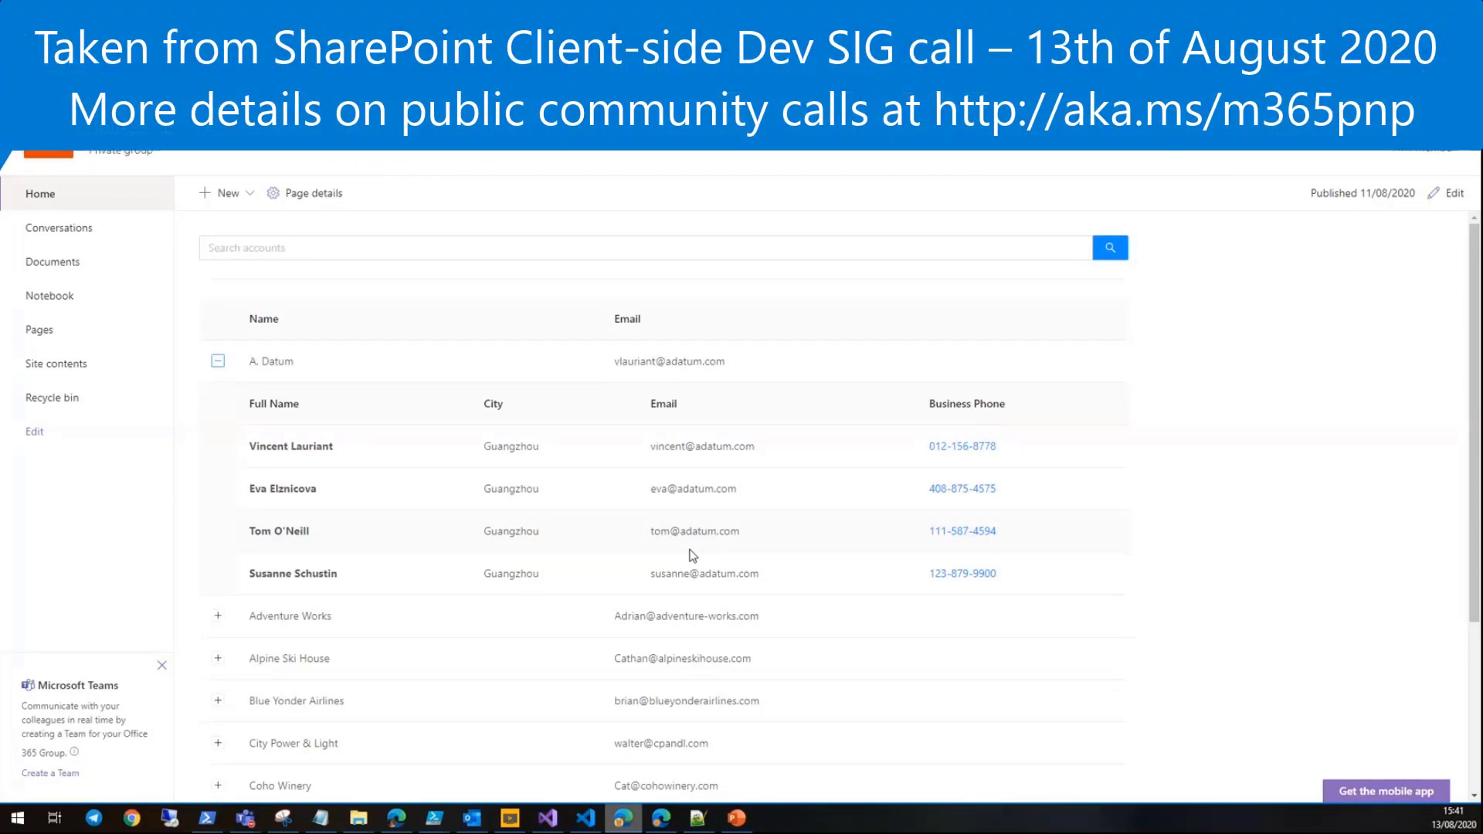
{"action": "mouse_move", "coordinate": [931, 770]}
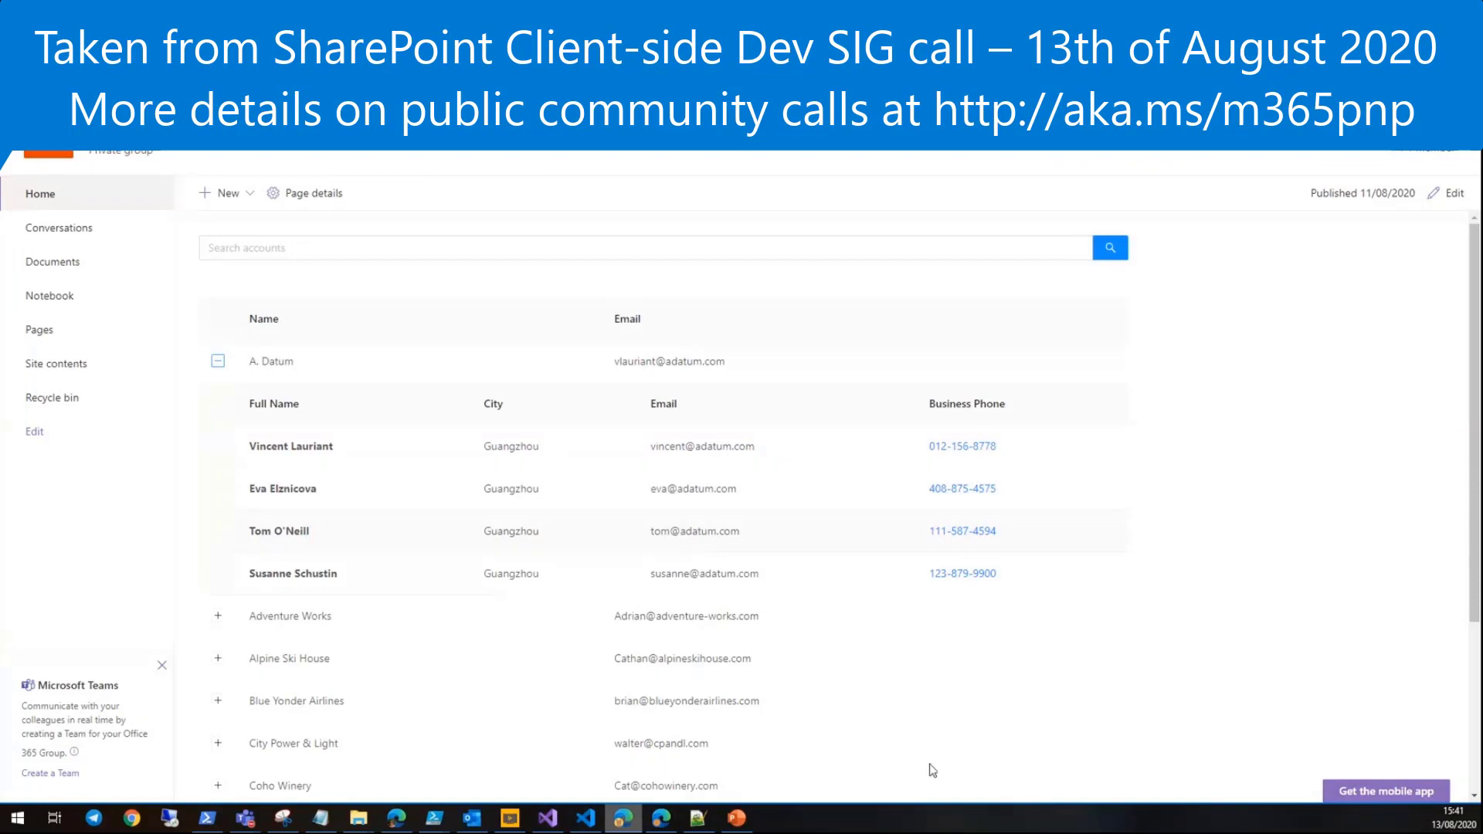